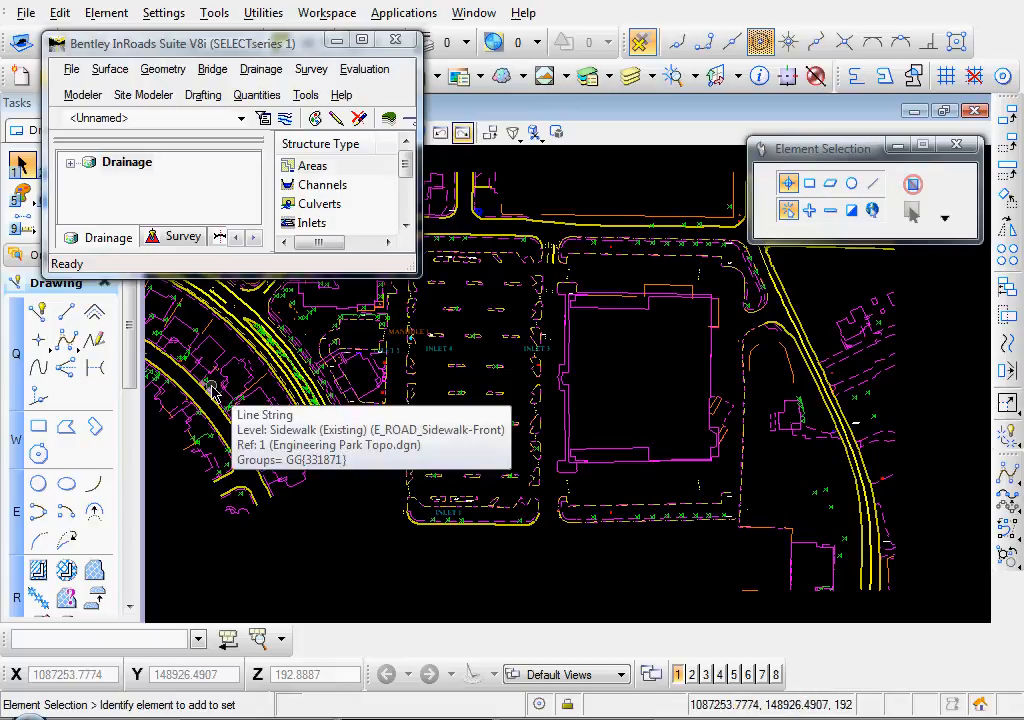
pyautogui.moveTo(140, 270)
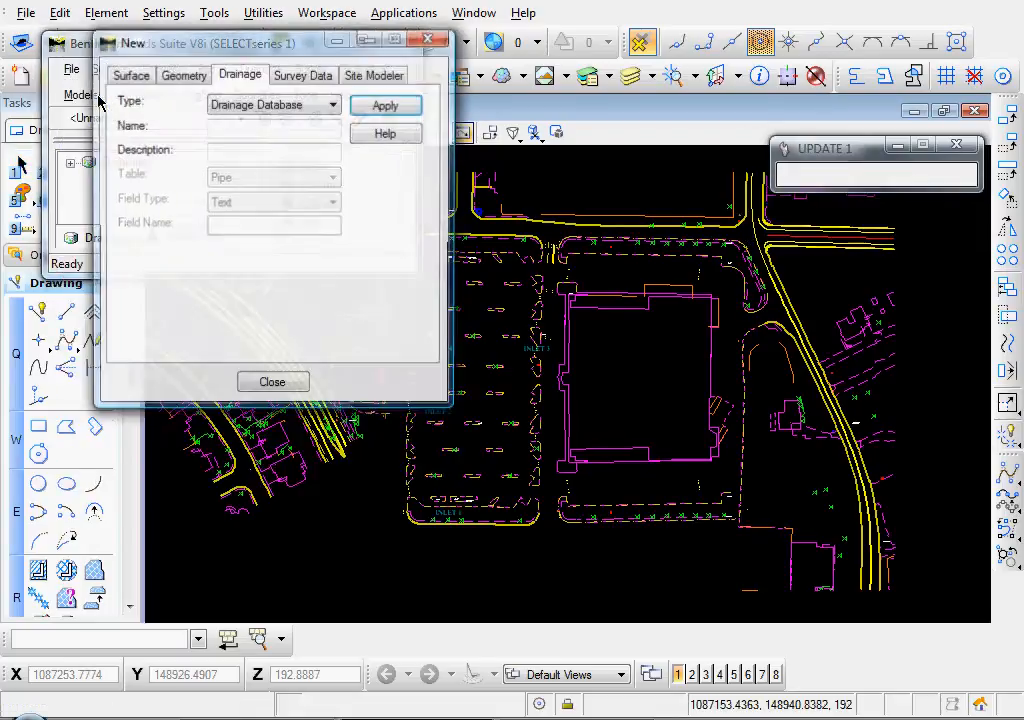
# Create a new Drainage database named Engineering Park and close the New dialog
pyautogui.click(184, 76)
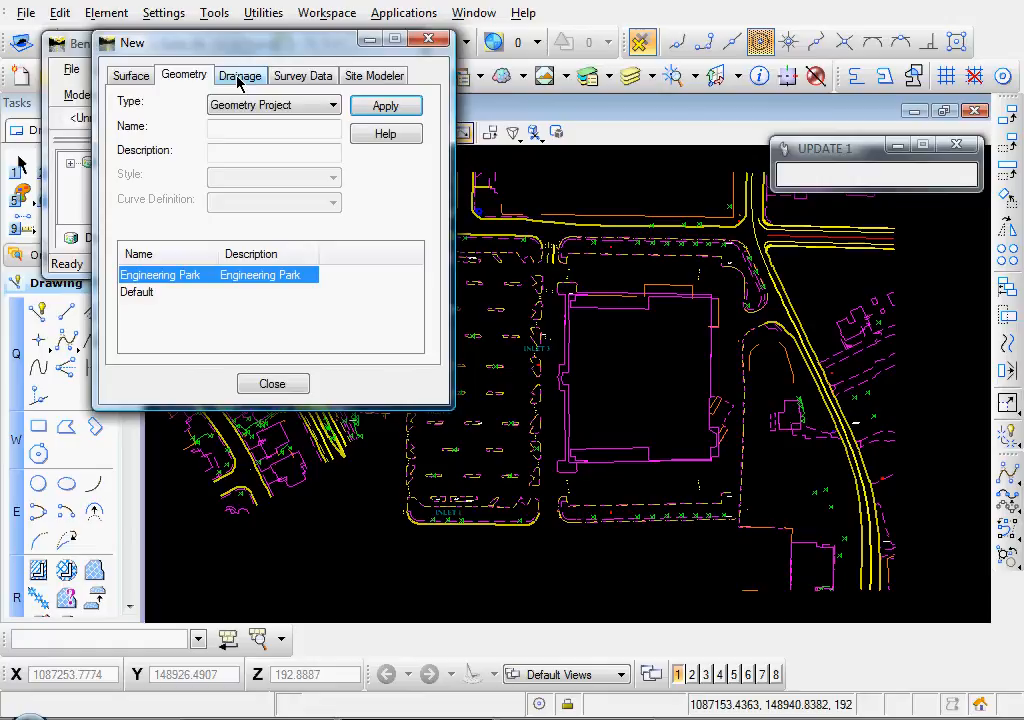
pyautogui.click(240, 76)
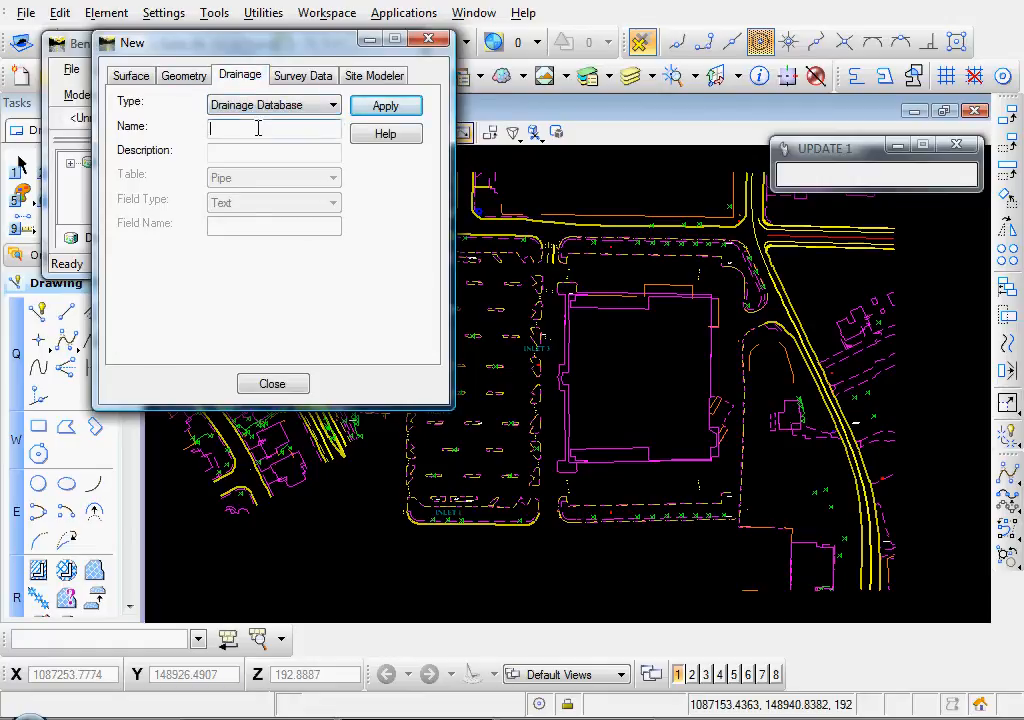
pyautogui.write('Engineering Park')
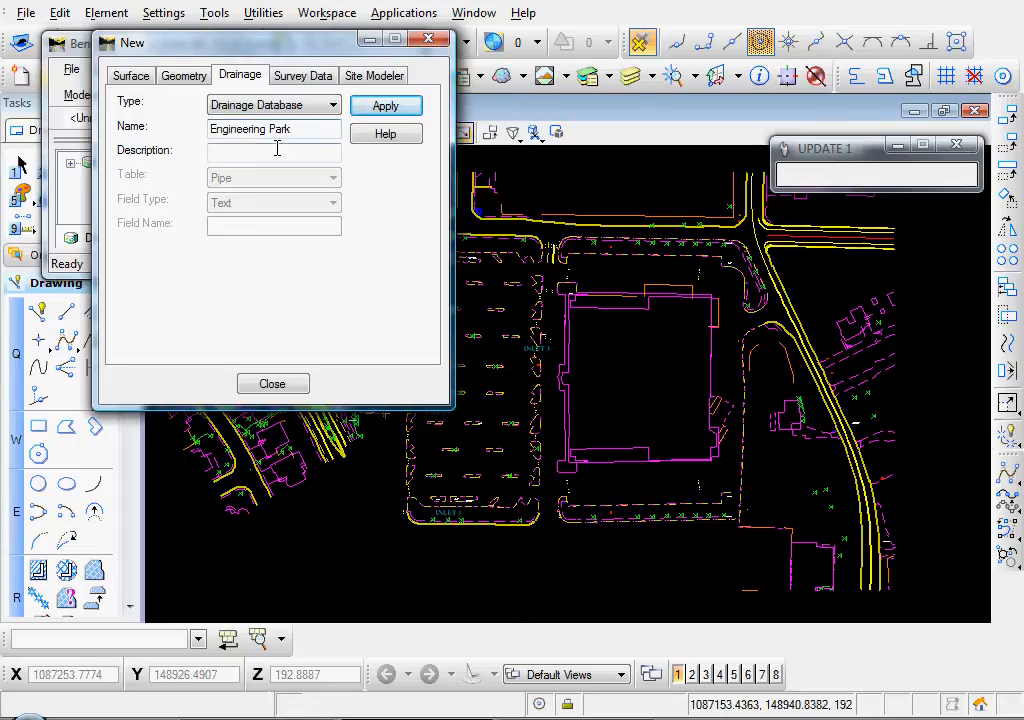
pyautogui.click(384, 104)
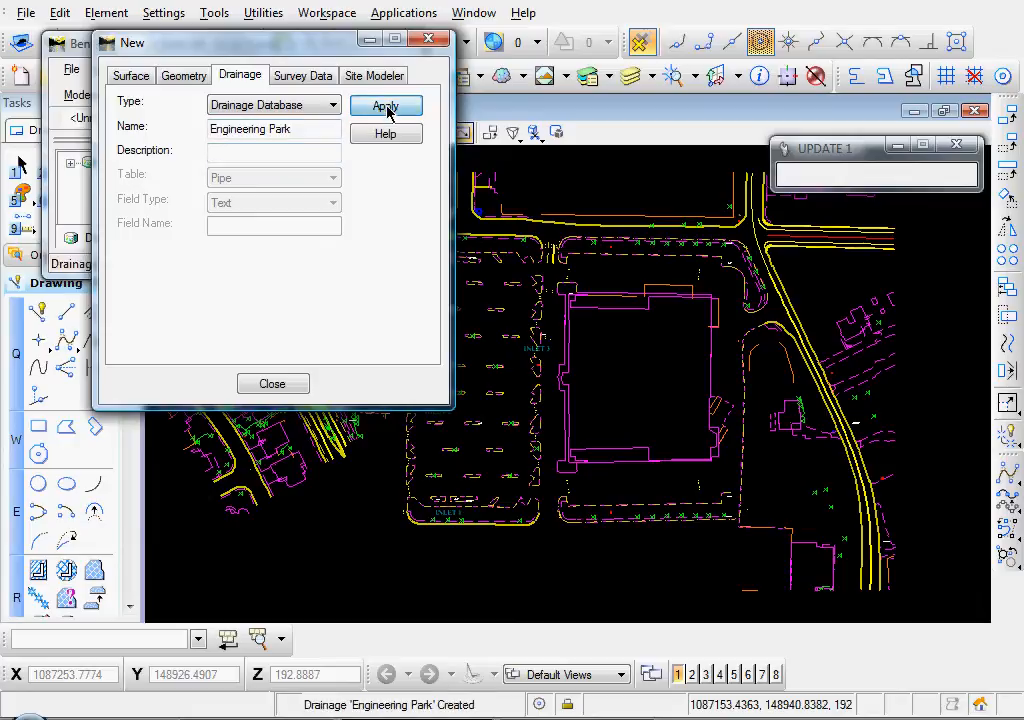
pyautogui.click(272, 384)
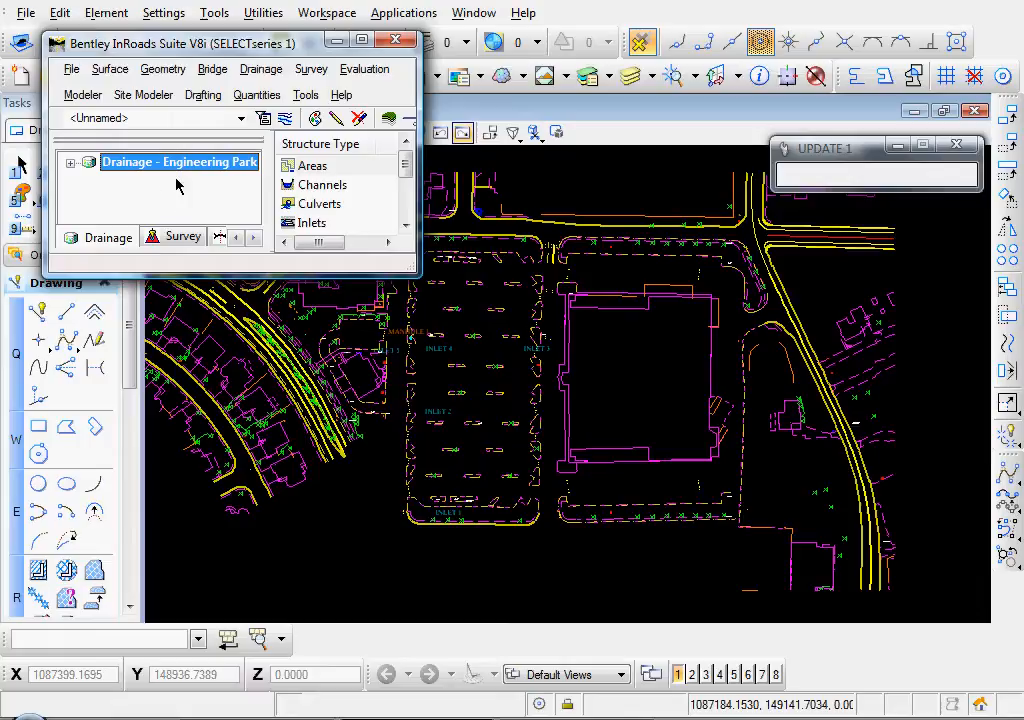
# In Drainage Options set the general structure Status to Fixed and view the Structure IDs prefixes
pyautogui.click(306, 94)
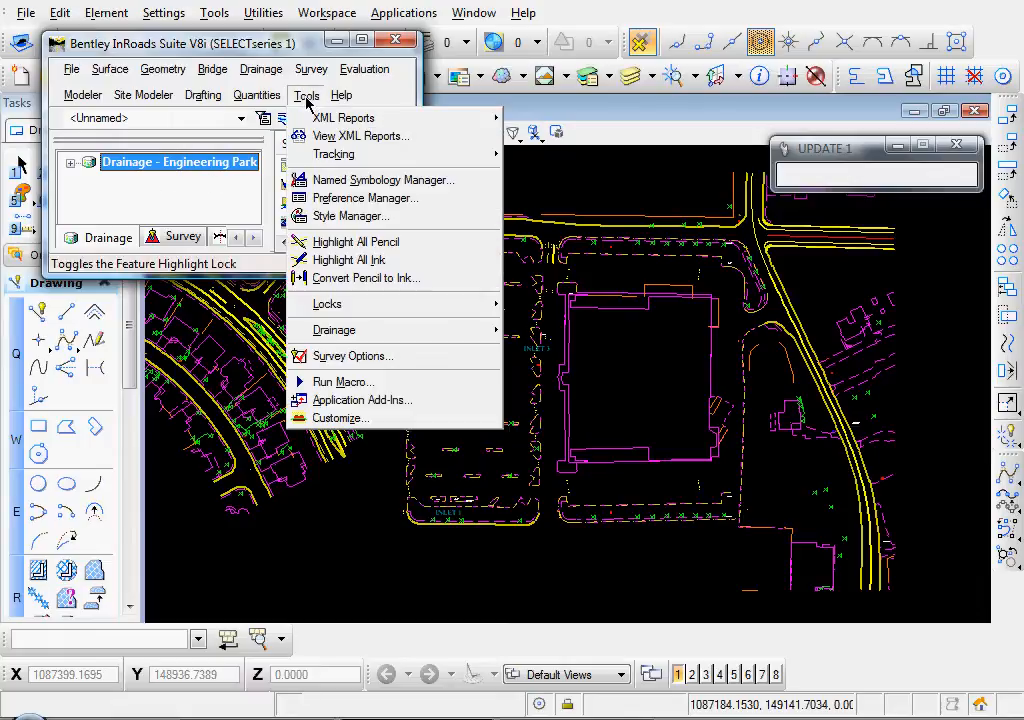
pyautogui.moveTo(334, 330)
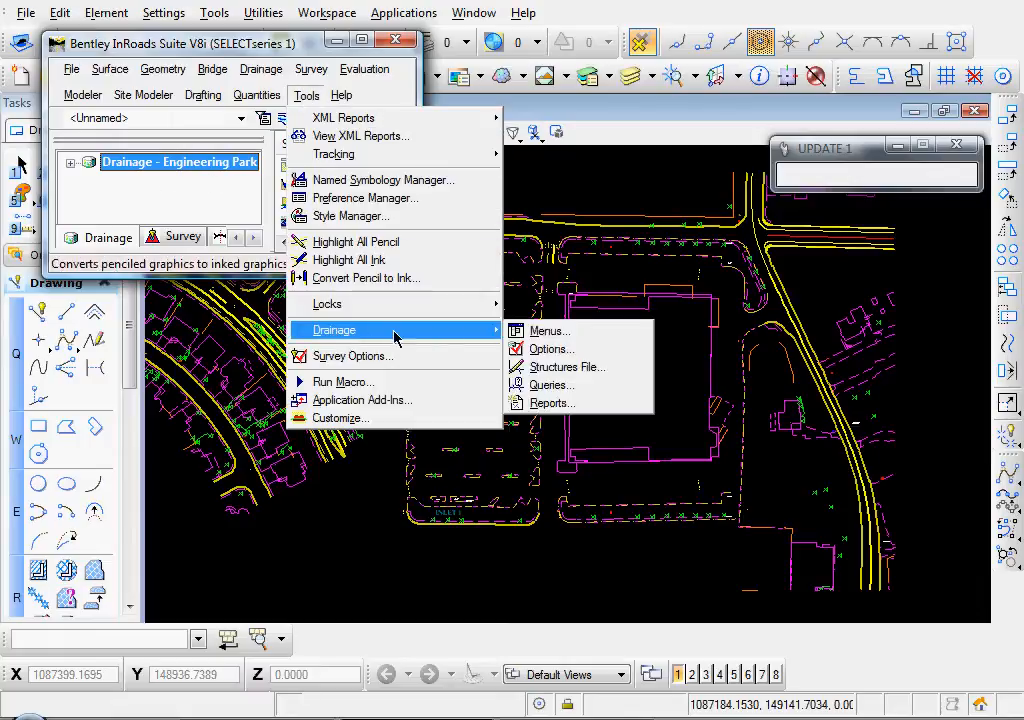
pyautogui.click(550, 348)
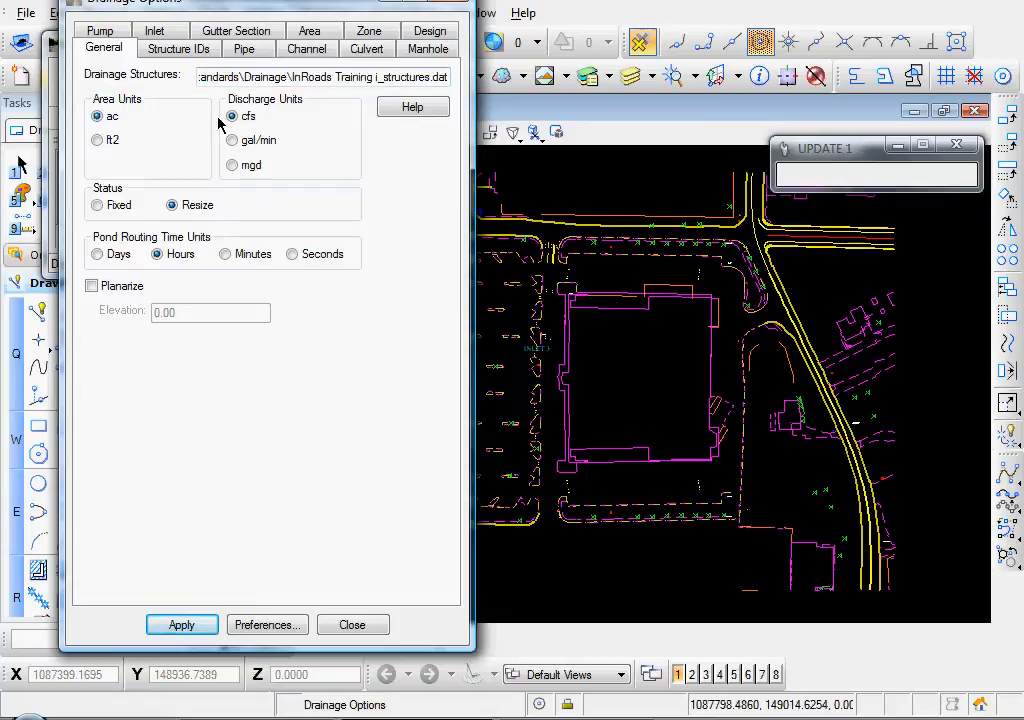
pyautogui.click(96, 204)
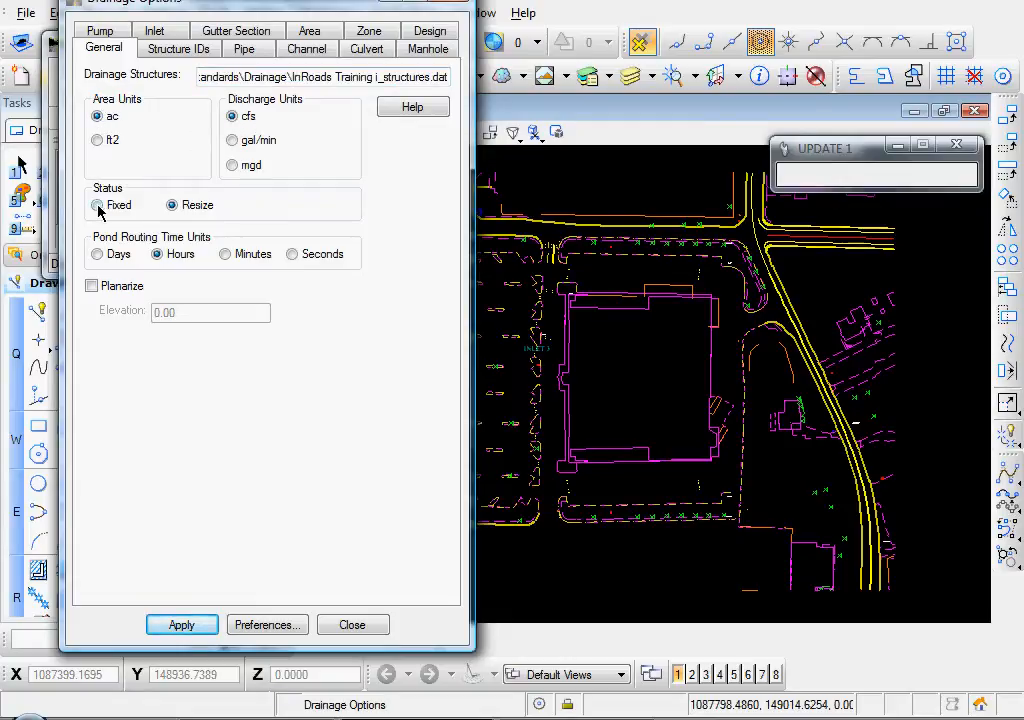
pyautogui.click(98, 204)
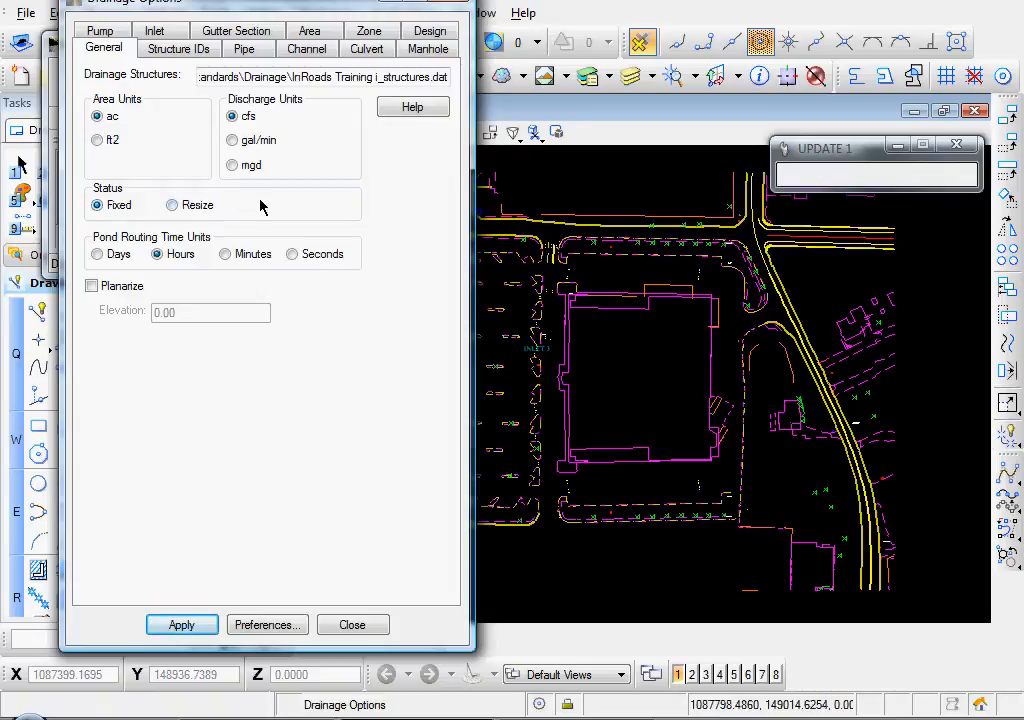
pyautogui.moveTo(222, 224)
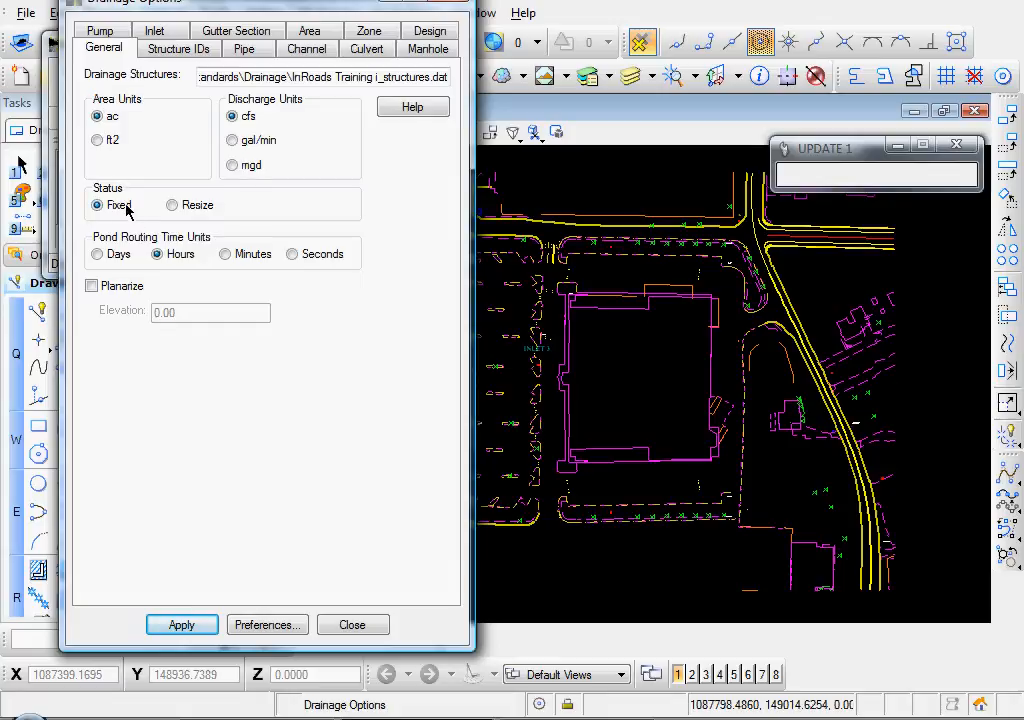
pyautogui.moveTo(144, 216)
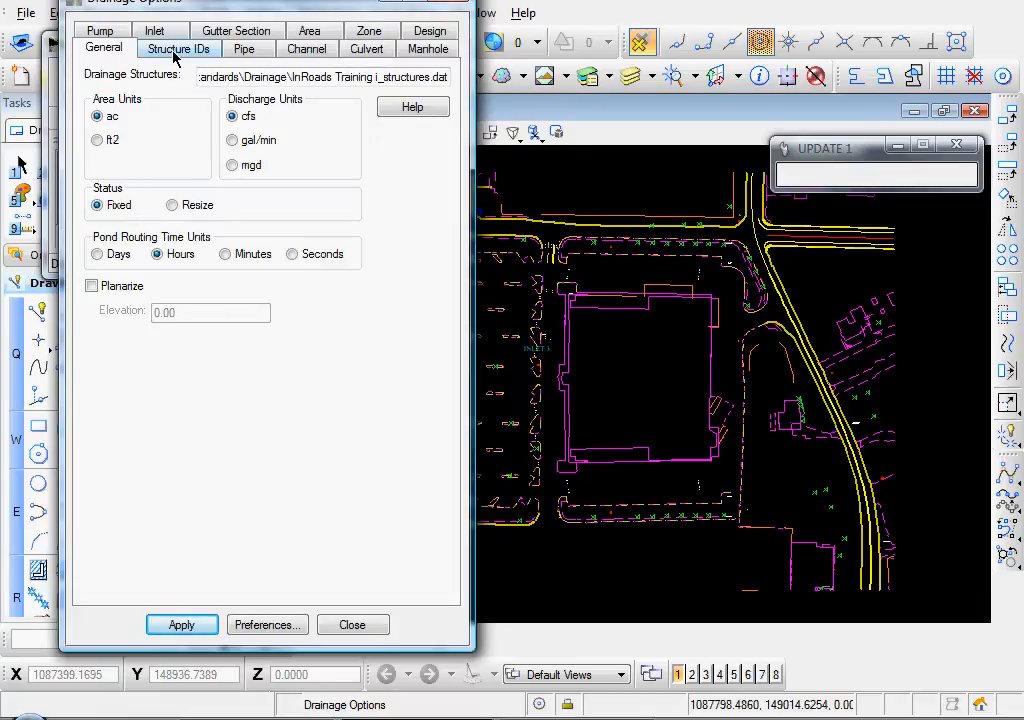
pyautogui.click(178, 48)
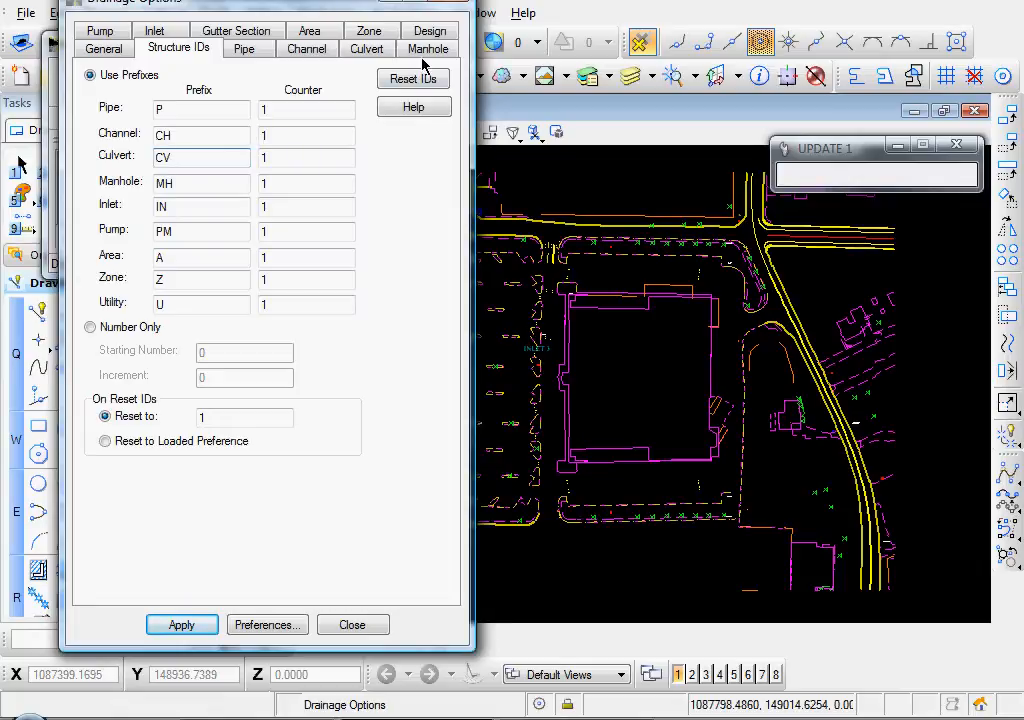
# Set manhole defaults to Exist_Concrete material with a 0° orientation angle and apply them
pyautogui.click(428, 48)
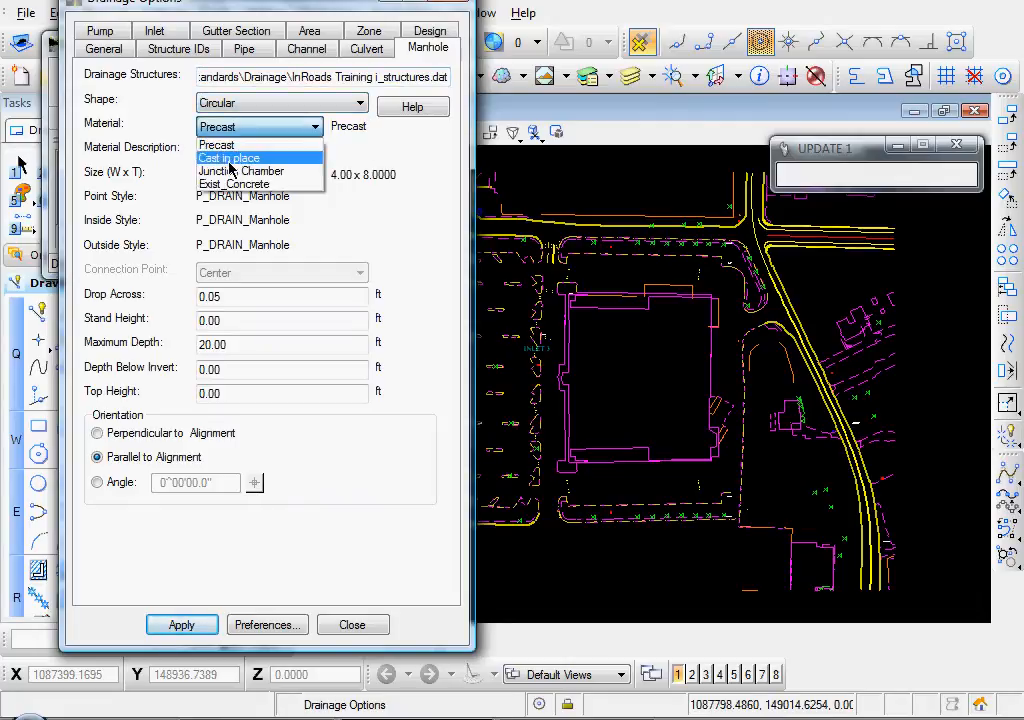
pyautogui.click(236, 184)
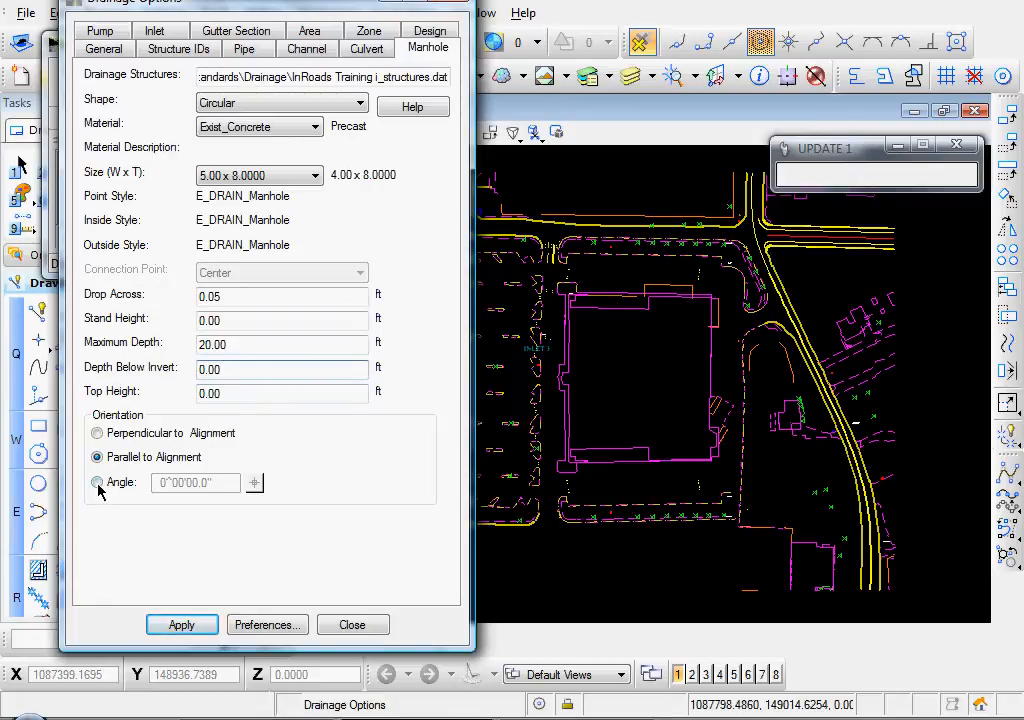
pyautogui.click(96, 482)
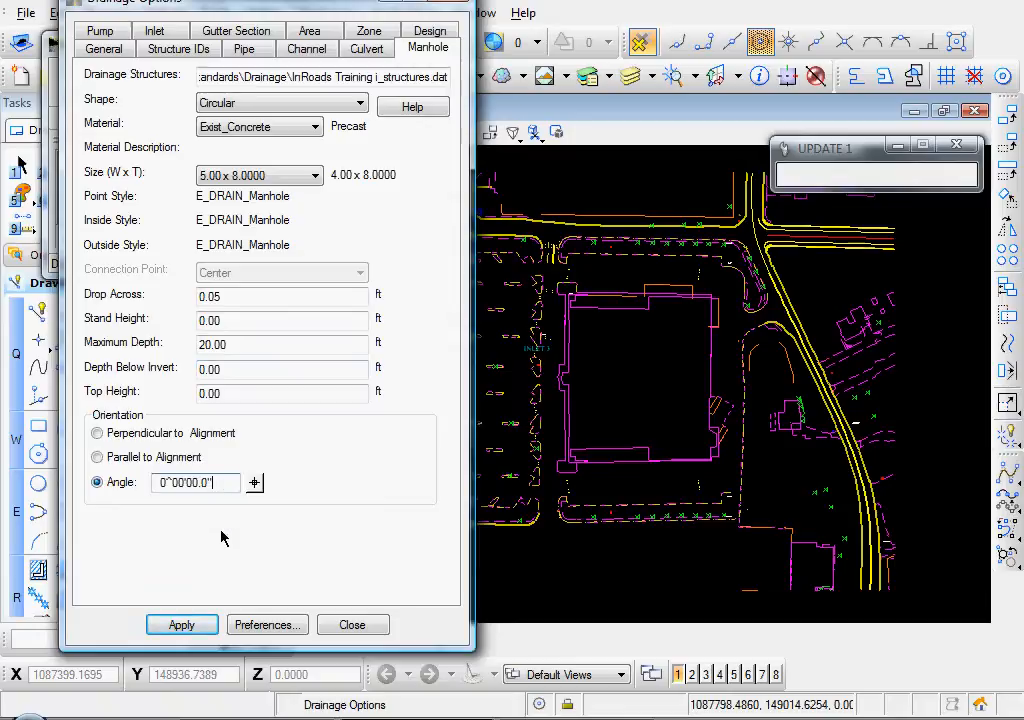
pyautogui.moveTo(196, 528)
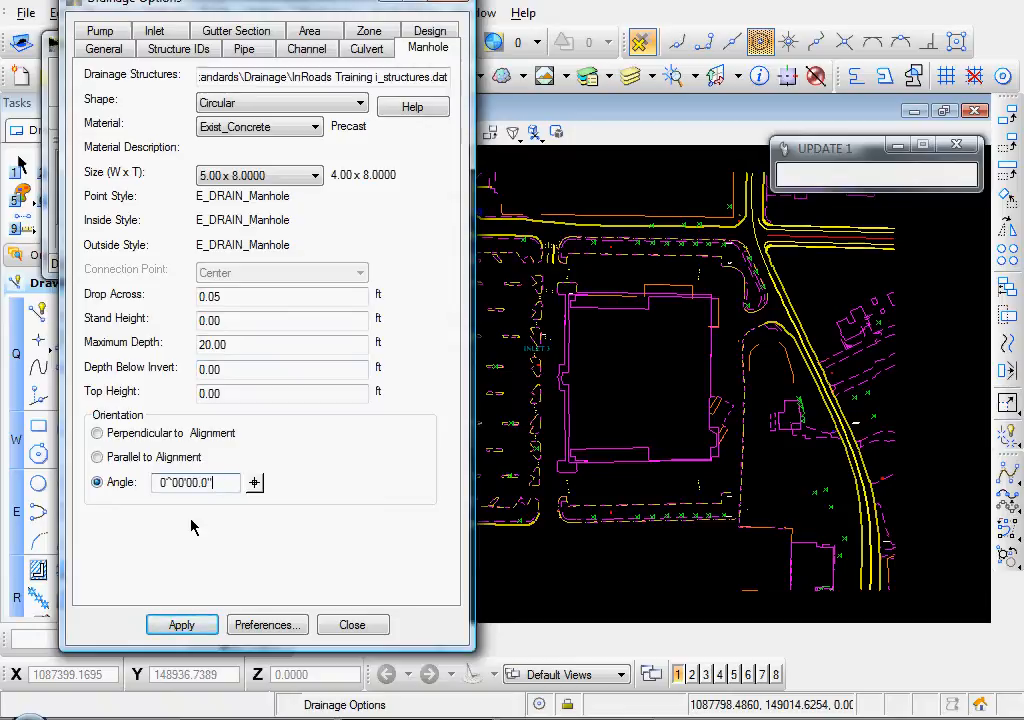
pyautogui.click(182, 624)
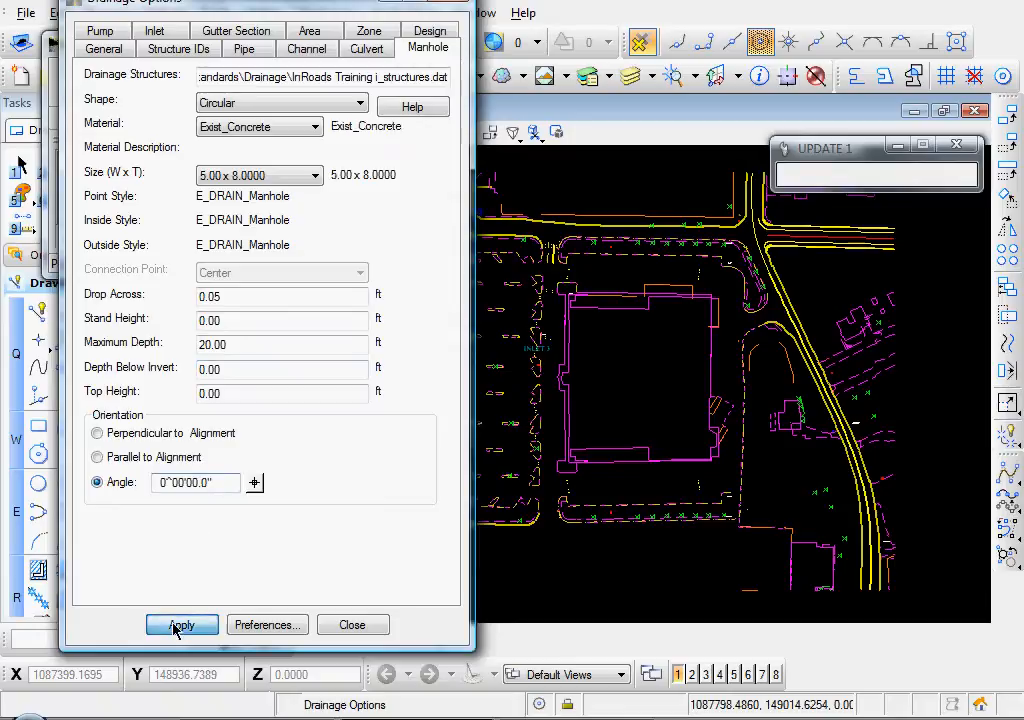
pyautogui.click(180, 624)
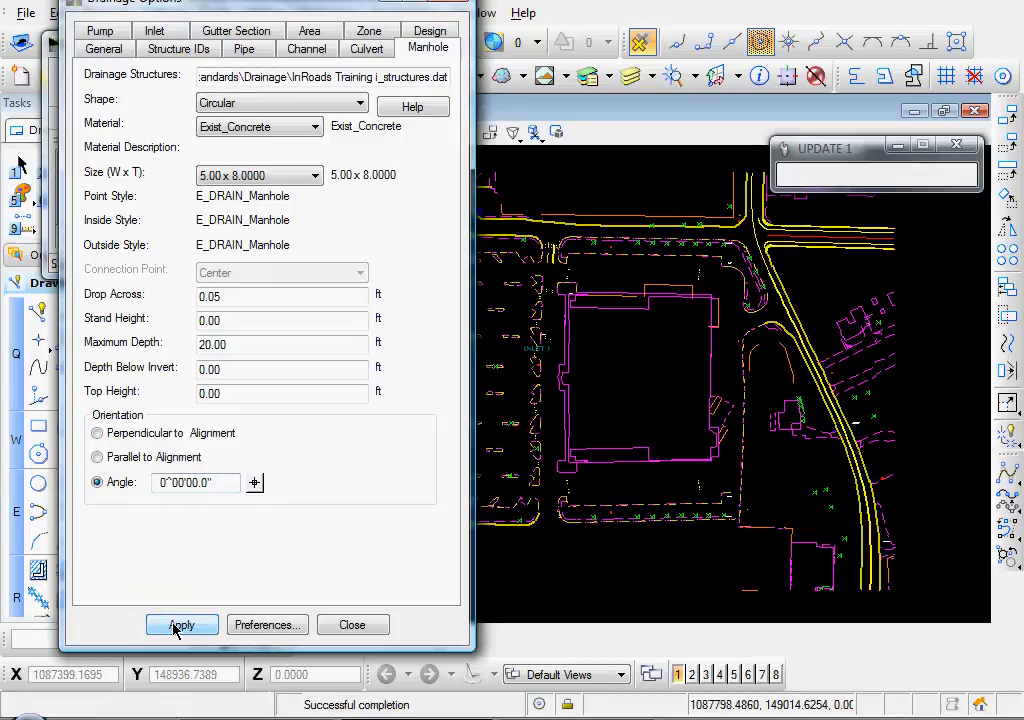
pyautogui.click(268, 624)
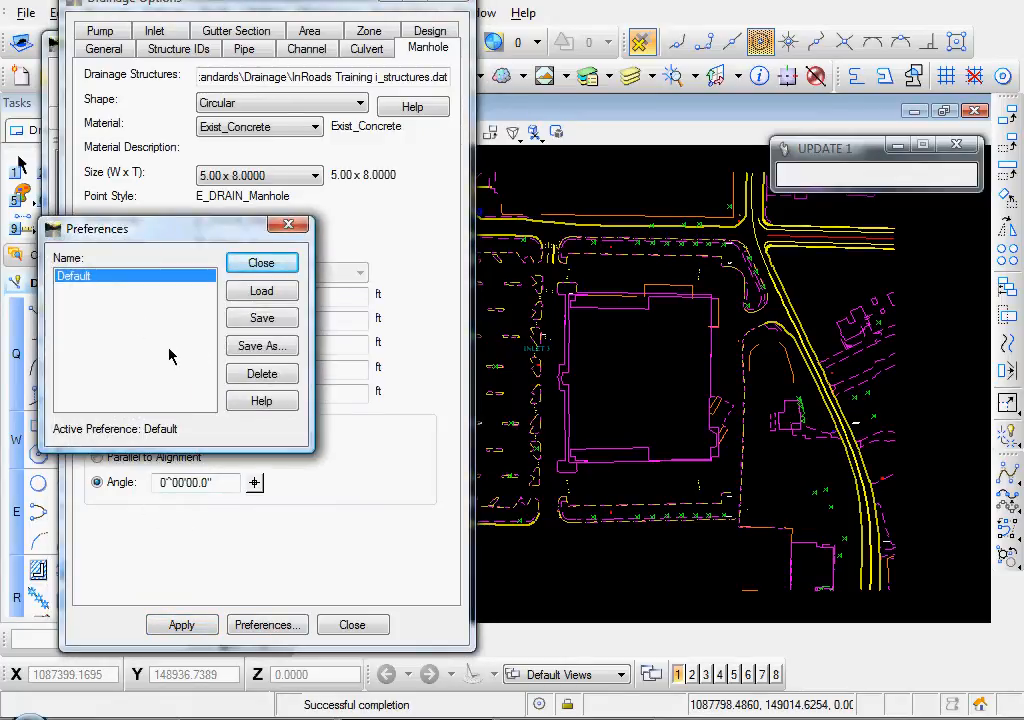
# Save the settings as preference 'Manhole 5ft x 8ft' and close the Drainage Options
pyautogui.click(260, 344)
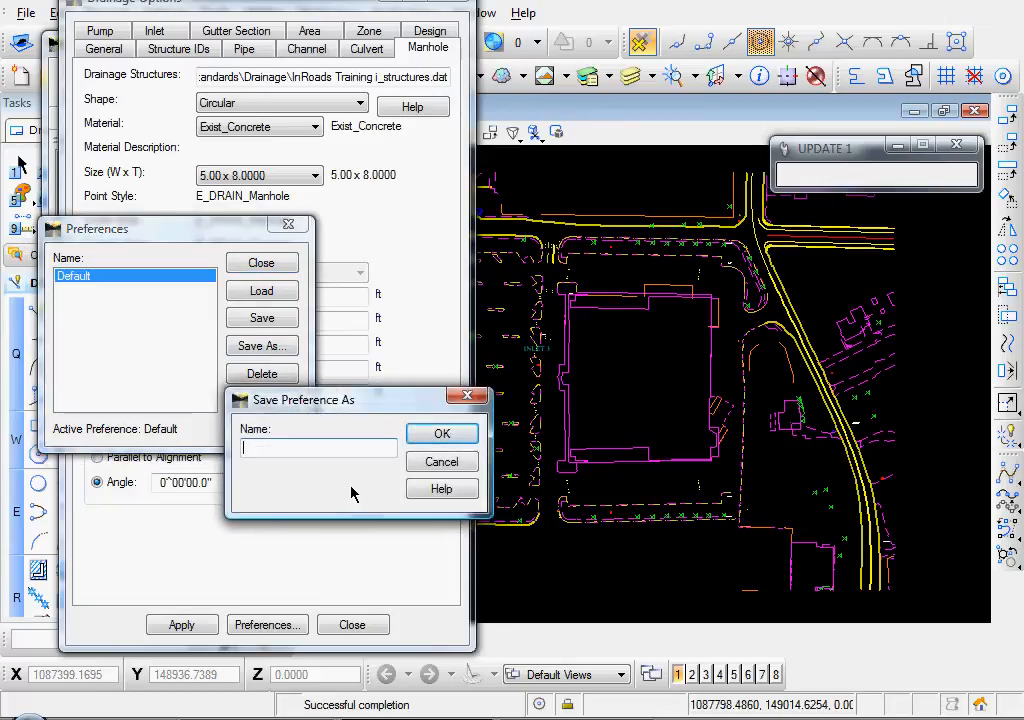
pyautogui.write('Manhole 5ft x 8in')
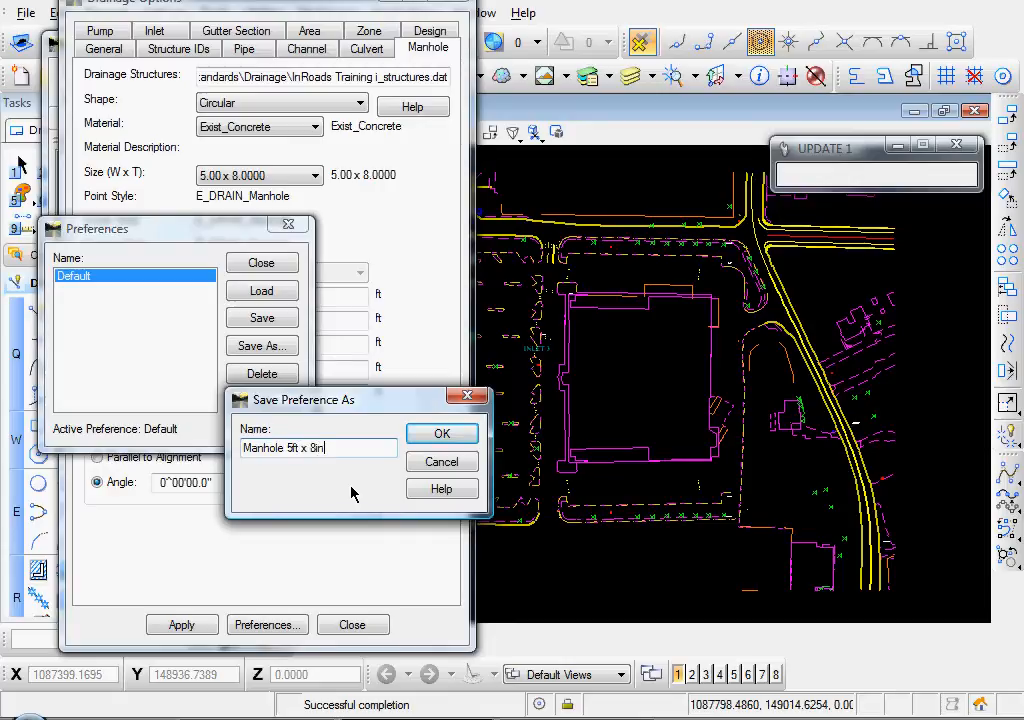
pyautogui.click(442, 432)
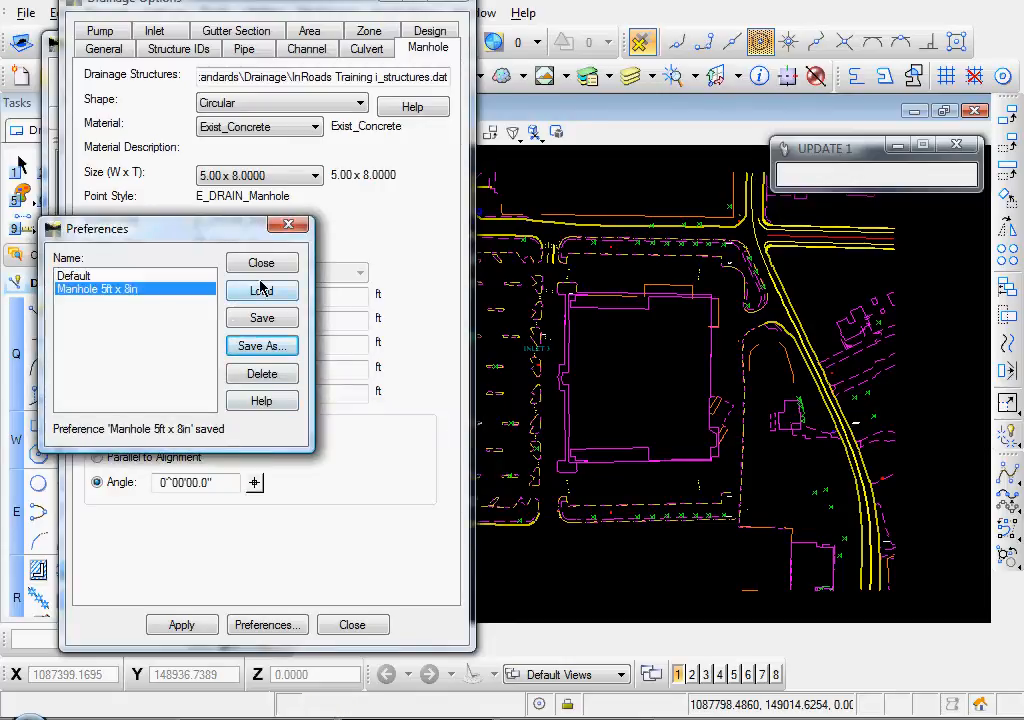
pyautogui.click(260, 262)
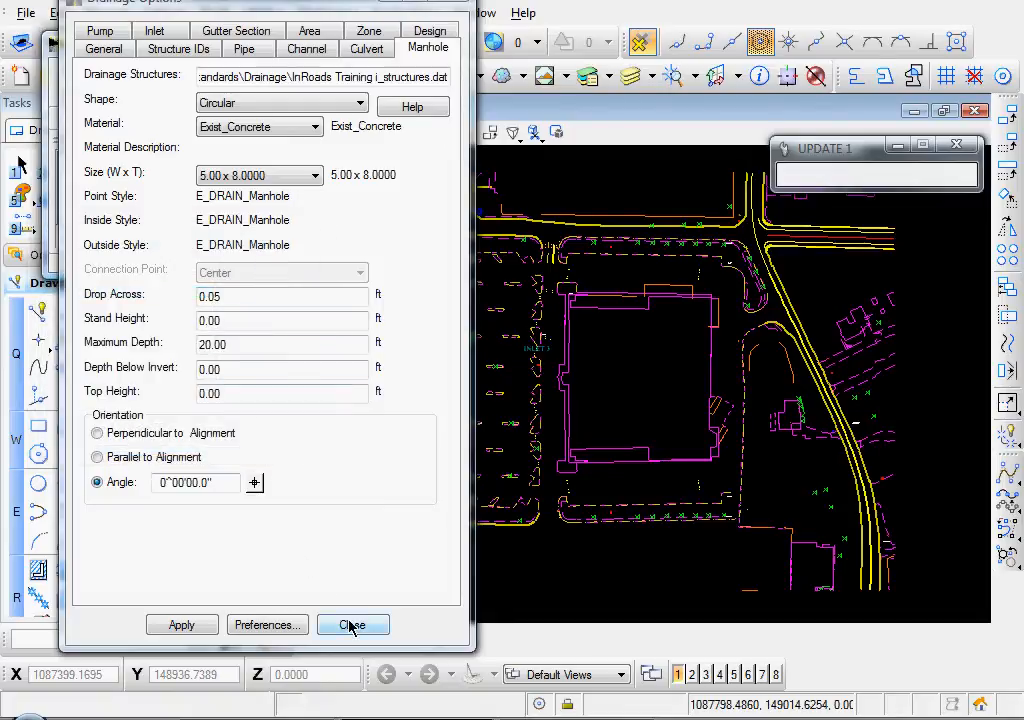
pyautogui.click(352, 624)
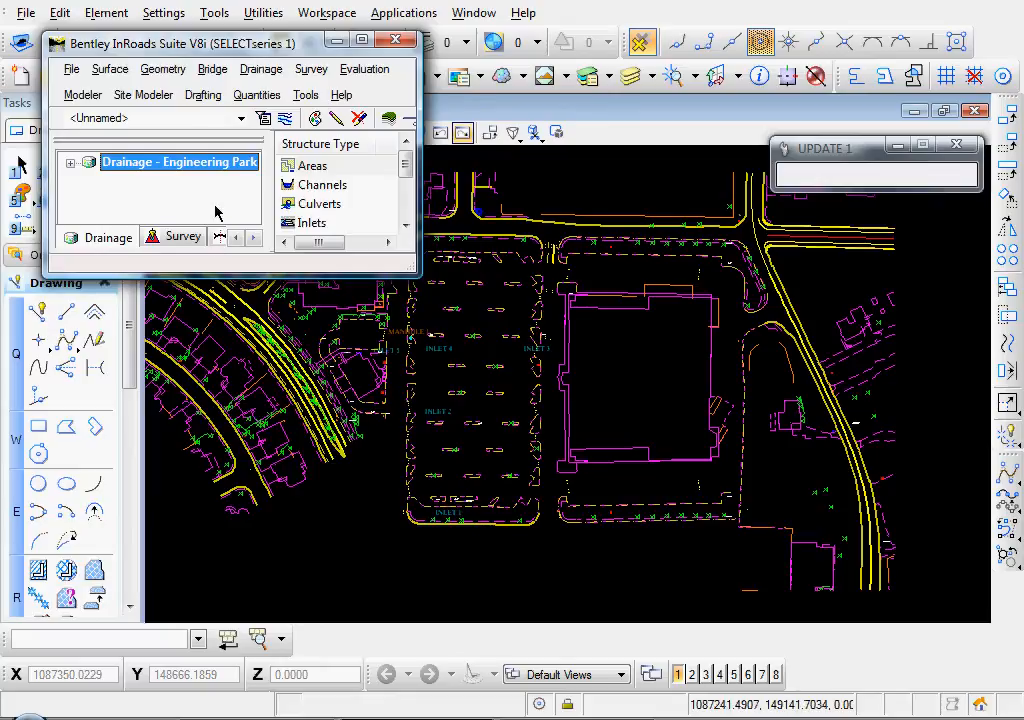
# Start Drainage Lay Out on the Manhole tab and review the manhole options
pyautogui.click(260, 68)
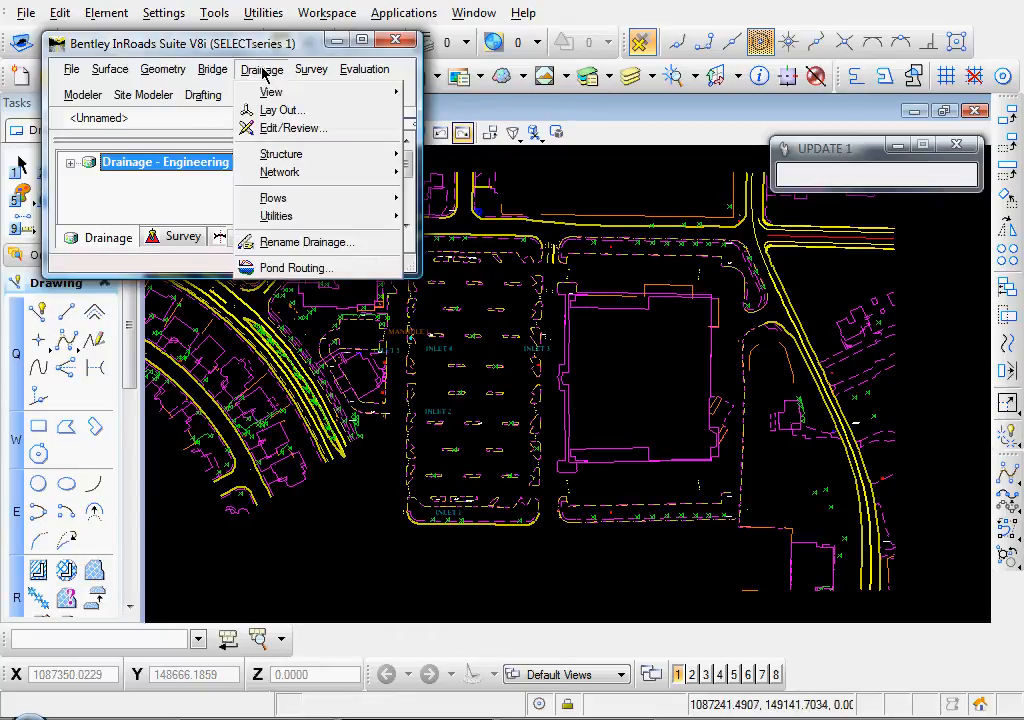
pyautogui.click(282, 110)
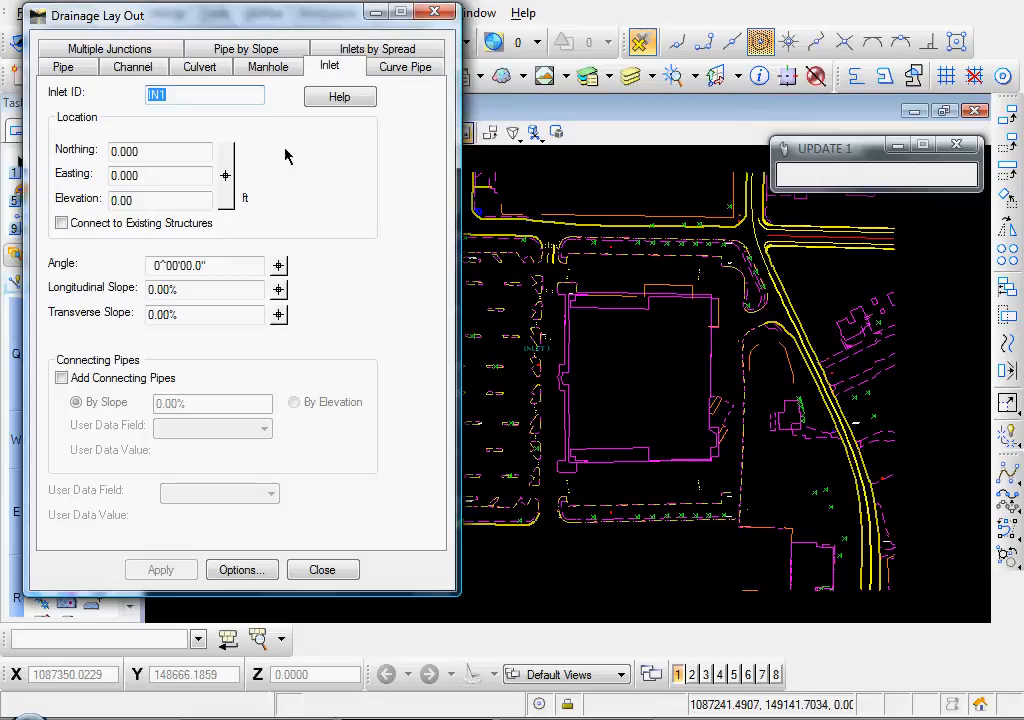
pyautogui.moveTo(272, 132)
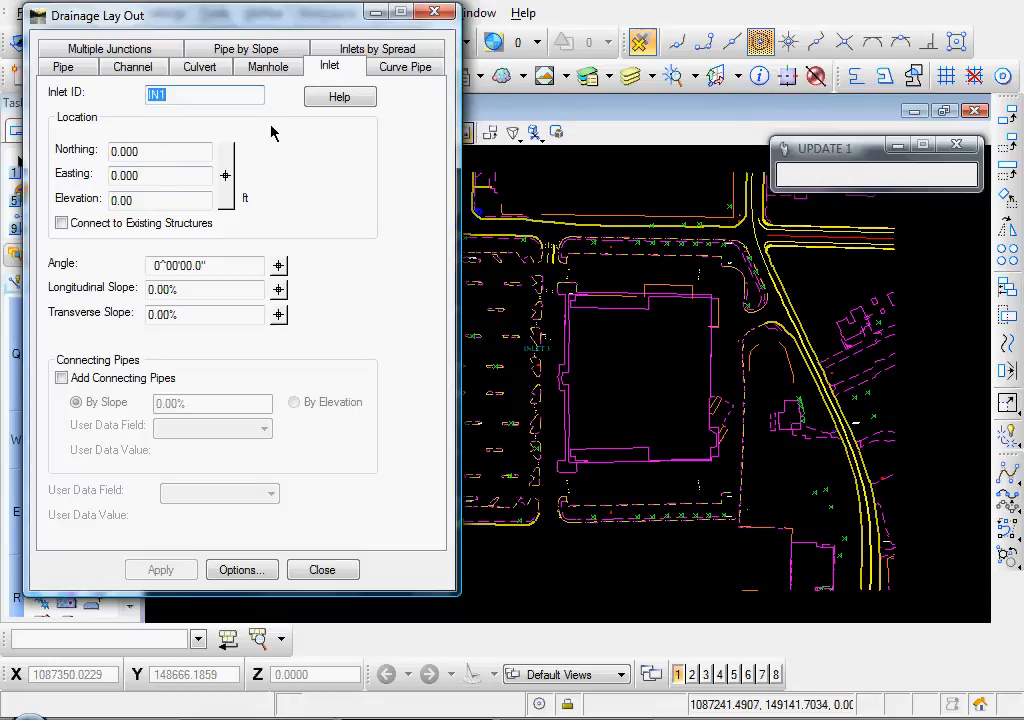
pyautogui.click(268, 66)
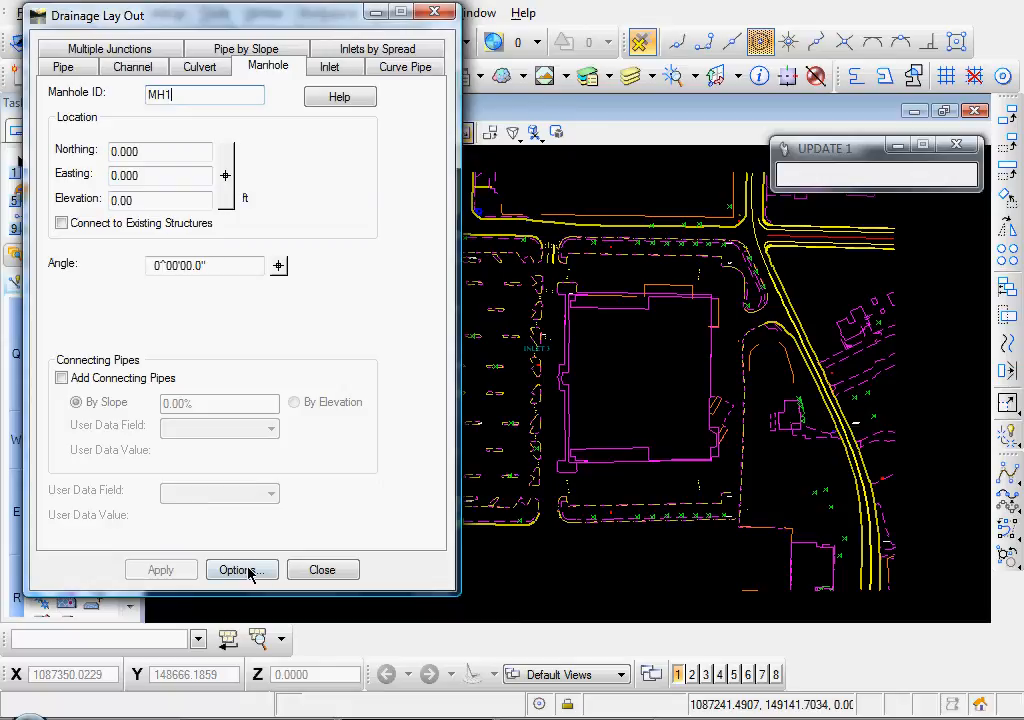
pyautogui.click(240, 568)
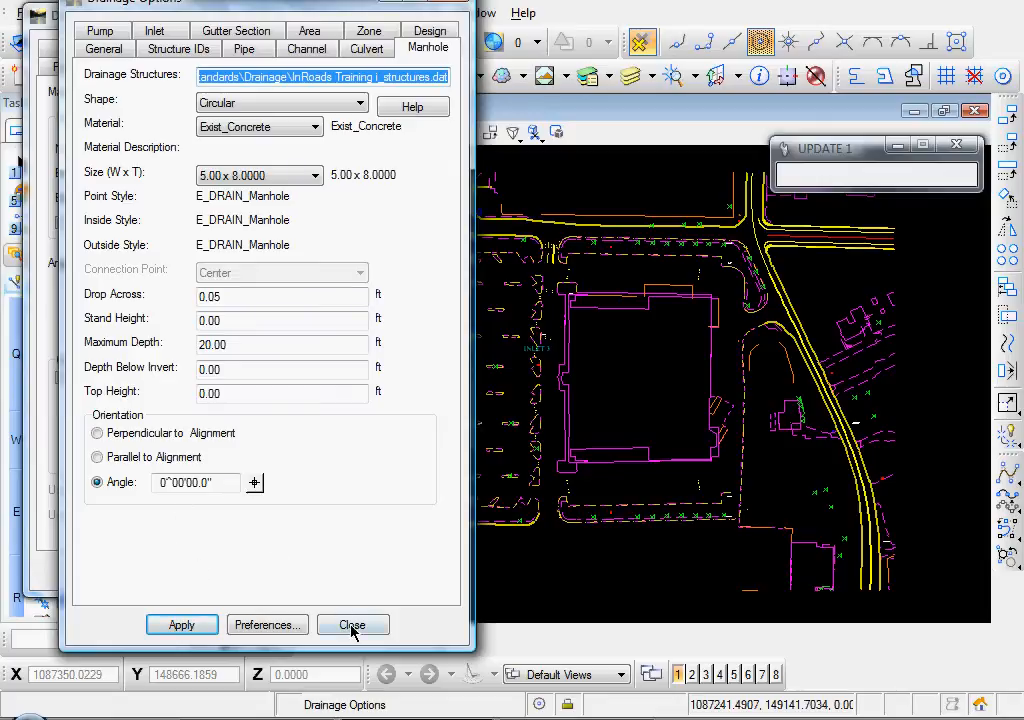
pyautogui.click(352, 624)
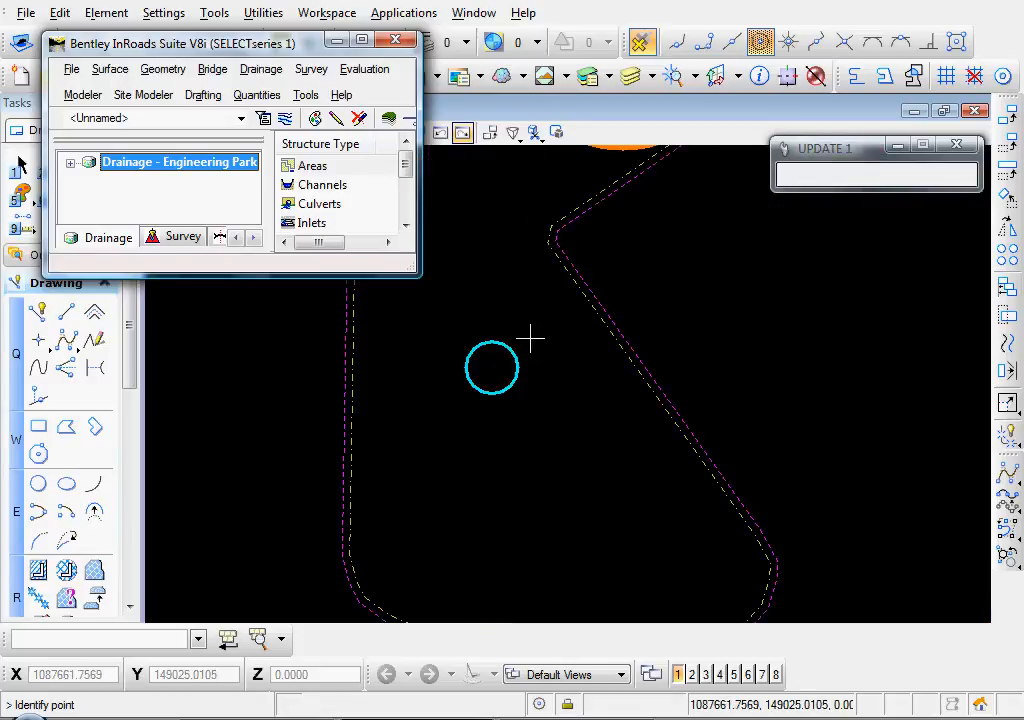
# Pick the MH1 location in the view (elevation 204.04 ft) and apply it
pyautogui.click(492, 368)
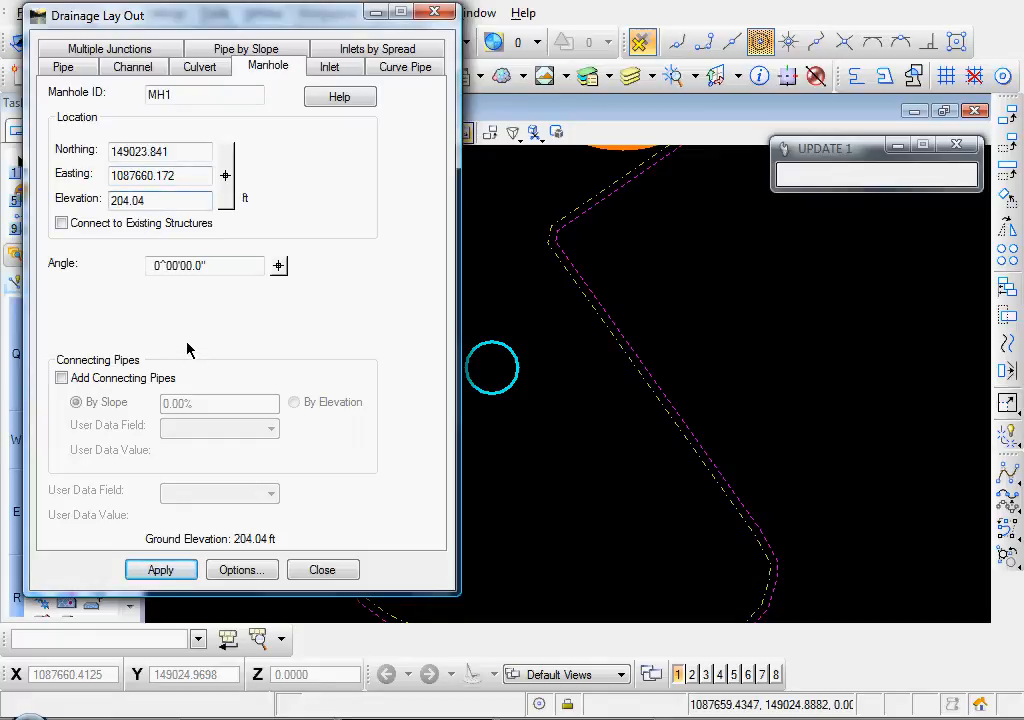
pyautogui.click(160, 568)
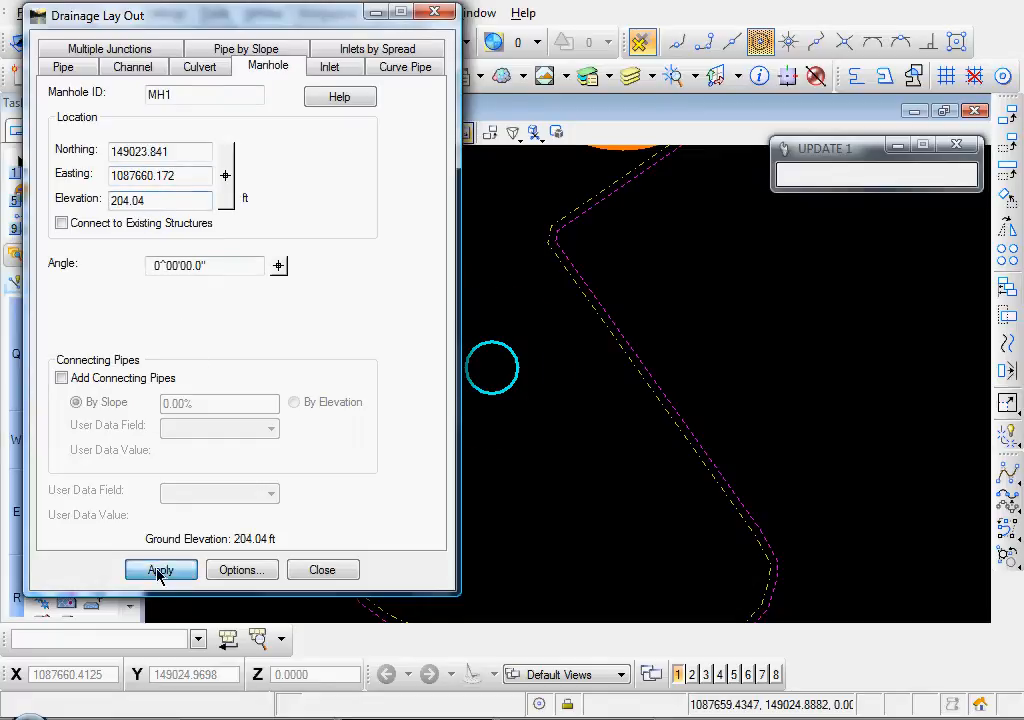
pyautogui.click(160, 568)
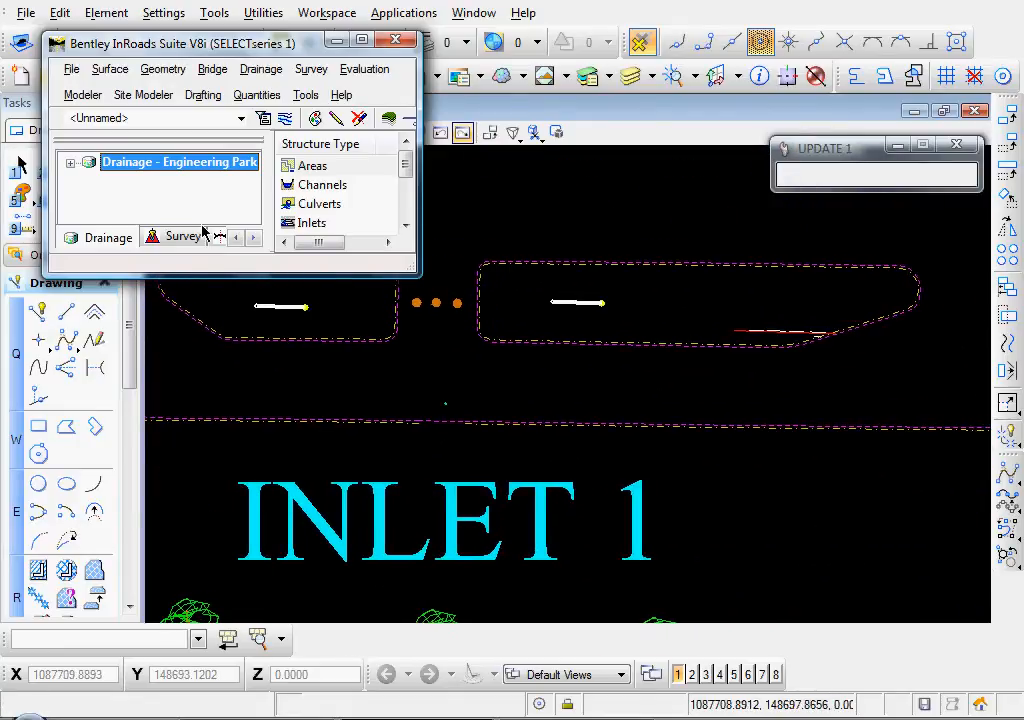
# Start Drainage Lay Out on the Inlet tab and bring up the inlet options
pyautogui.click(260, 68)
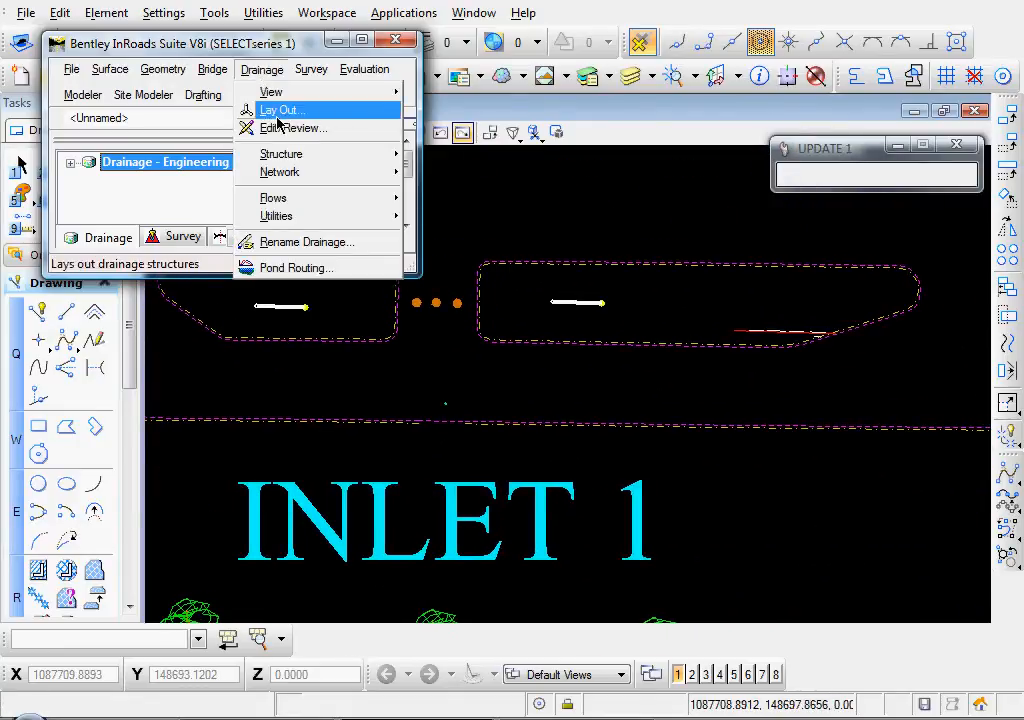
pyautogui.click(280, 108)
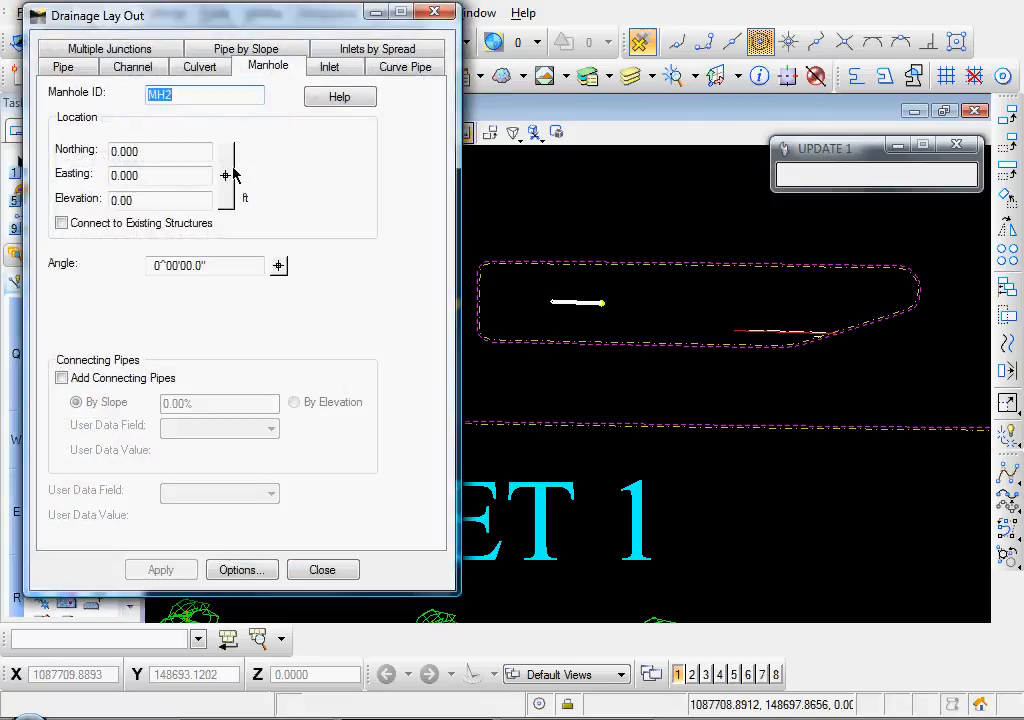
pyautogui.click(328, 66)
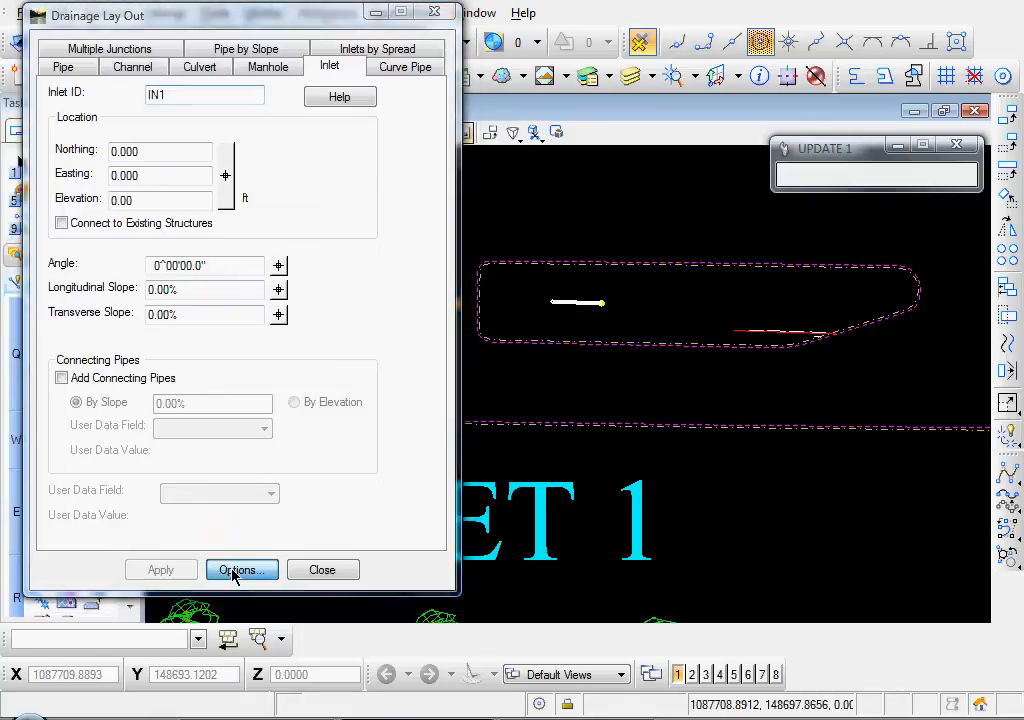
pyautogui.click(240, 568)
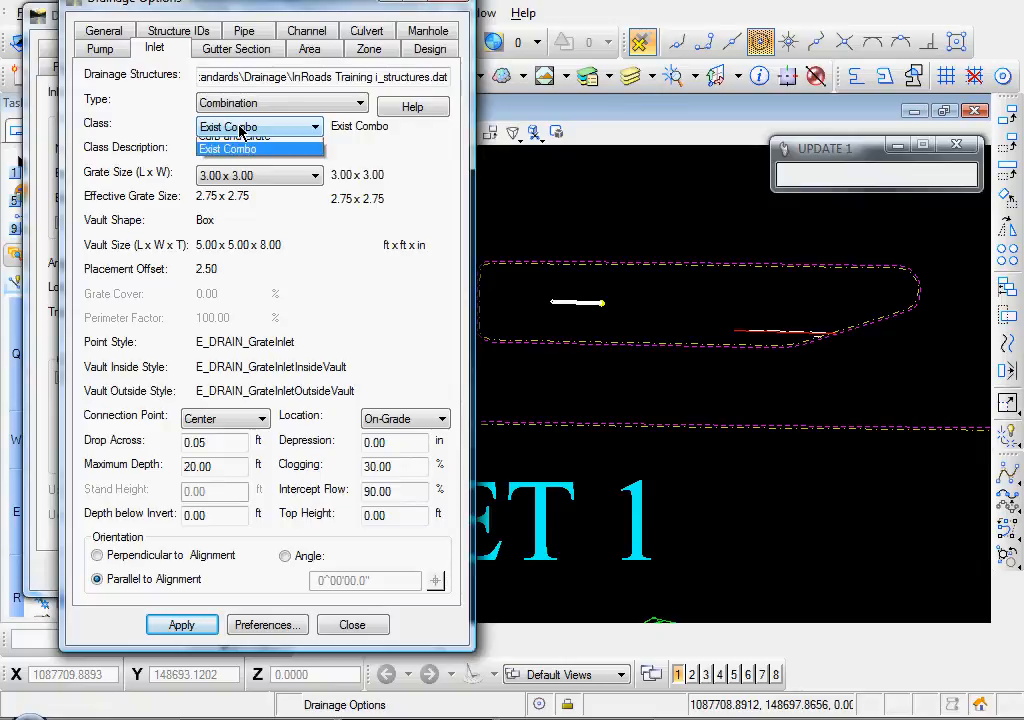
# Set inlets to Exist Combo class, 6.00 x 3.00 grate, Inside connection point, Angle orientation, and apply
pyautogui.click(230, 148)
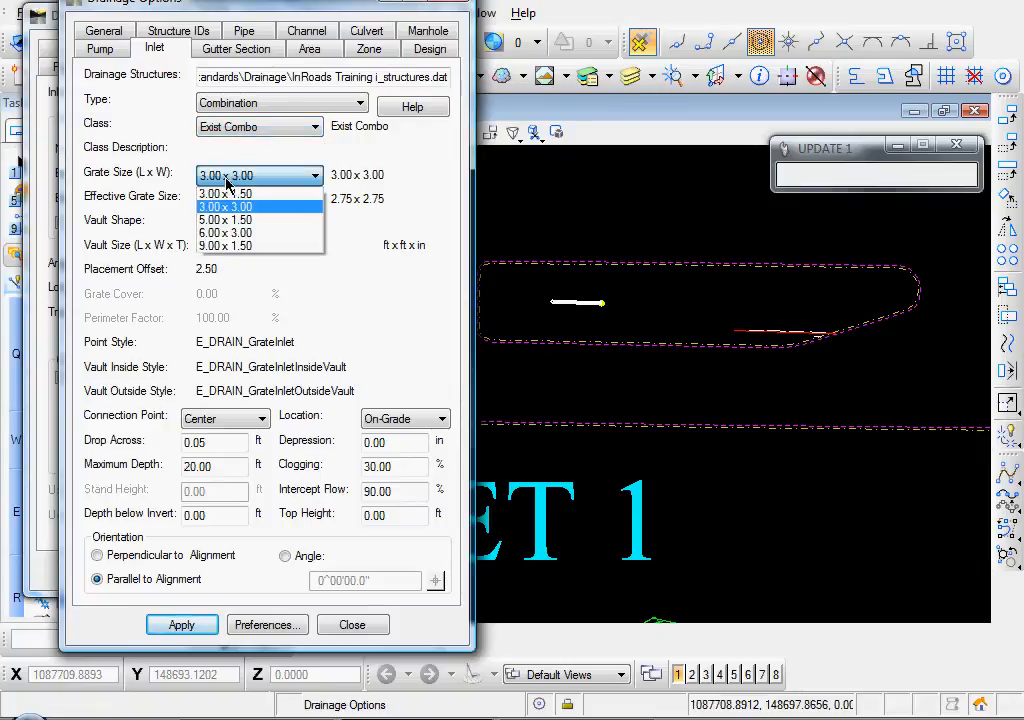
pyautogui.click(224, 232)
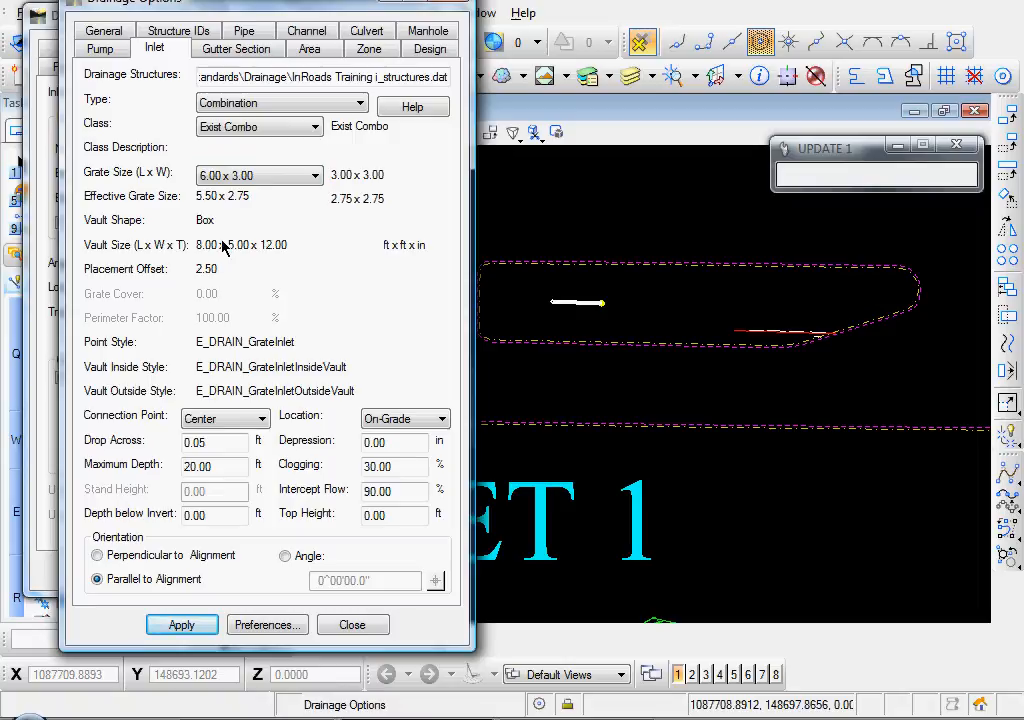
pyautogui.moveTo(228, 268)
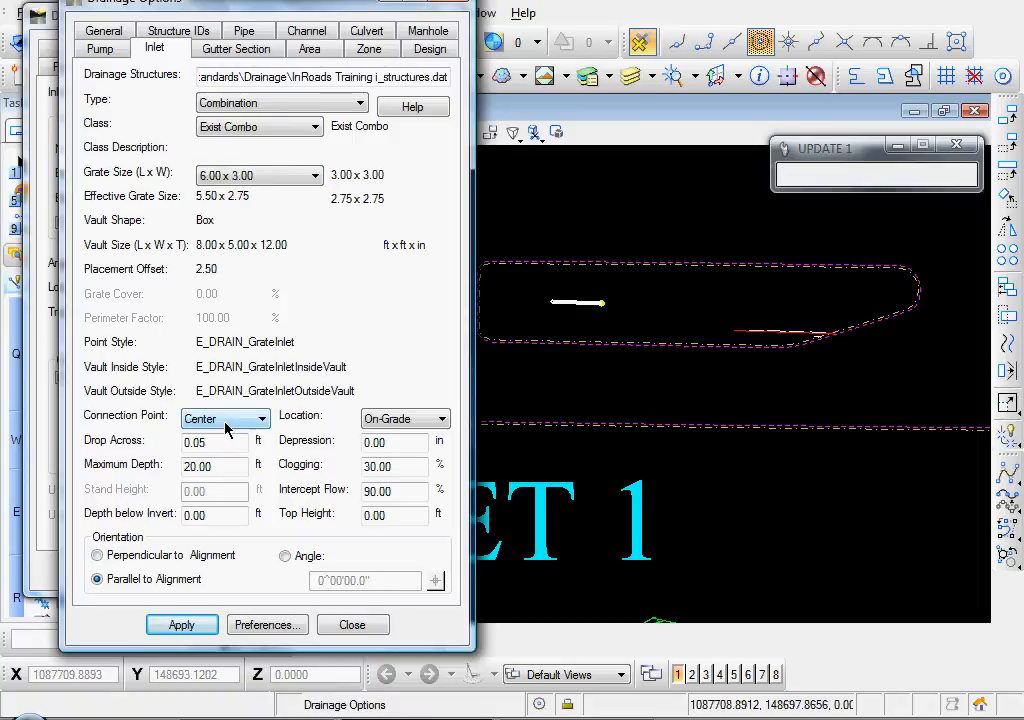
pyautogui.click(248, 418)
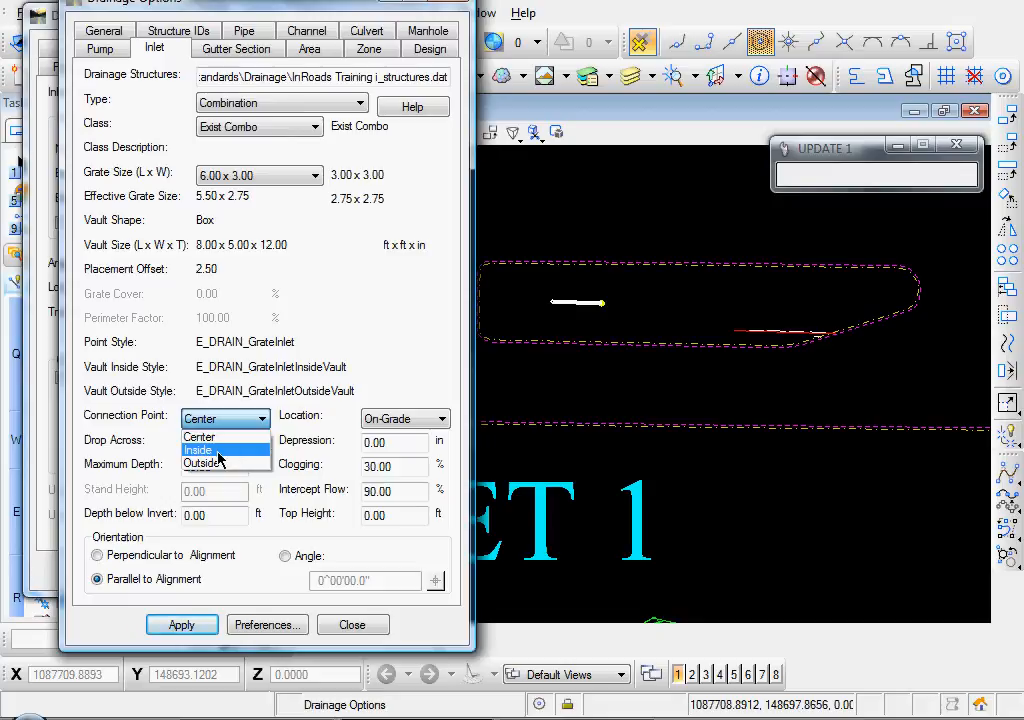
pyautogui.click(200, 452)
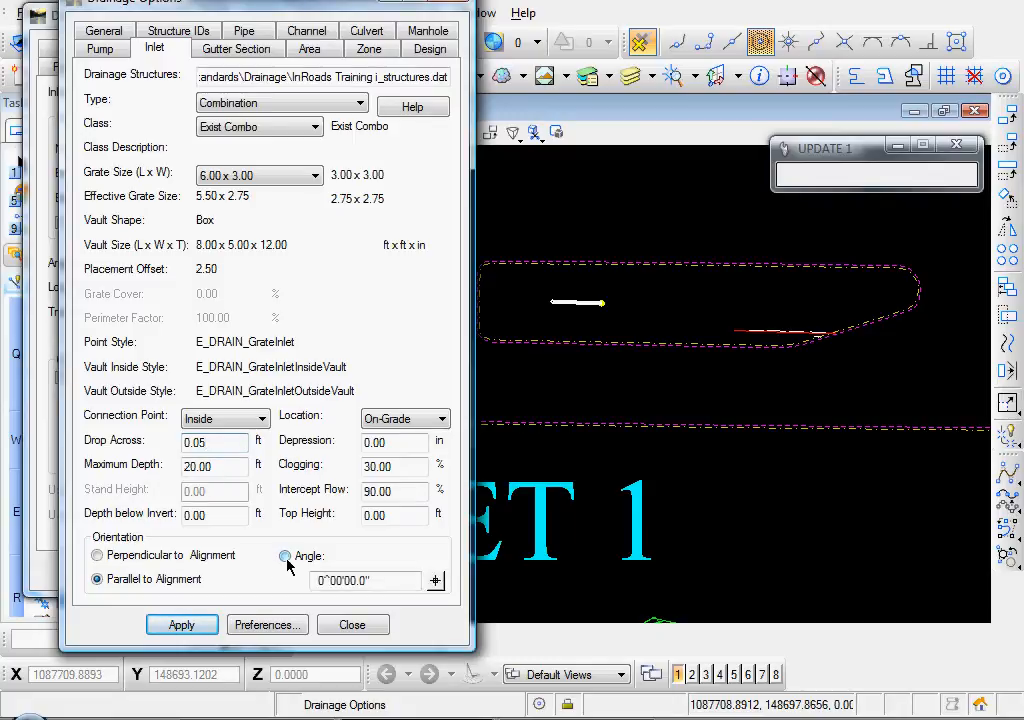
pyautogui.click(286, 556)
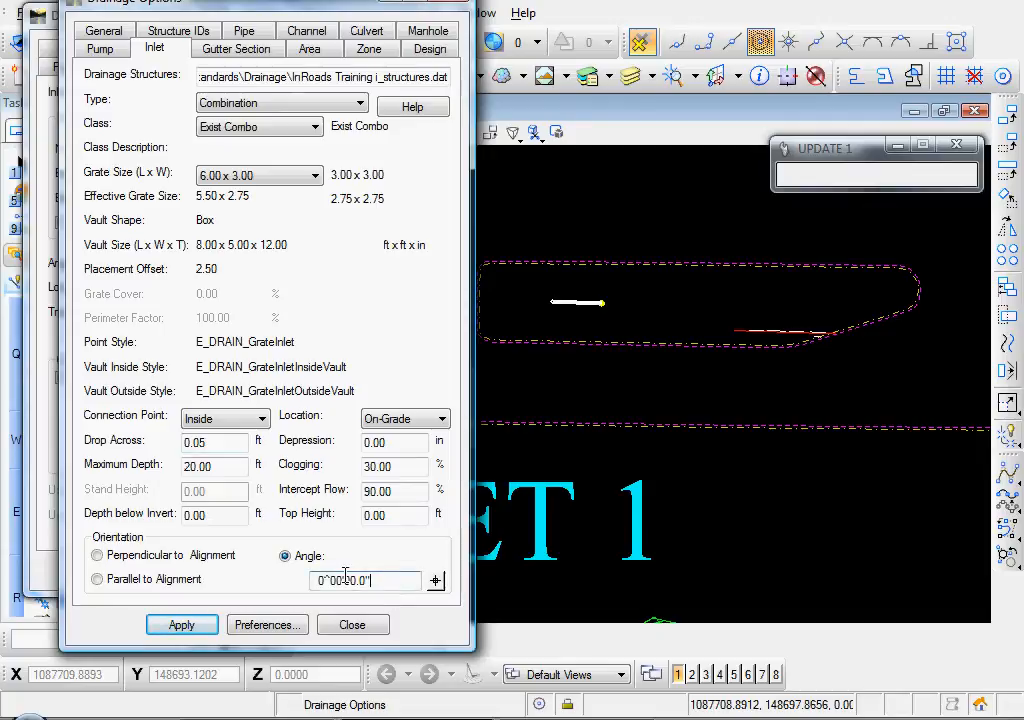
pyautogui.click(180, 624)
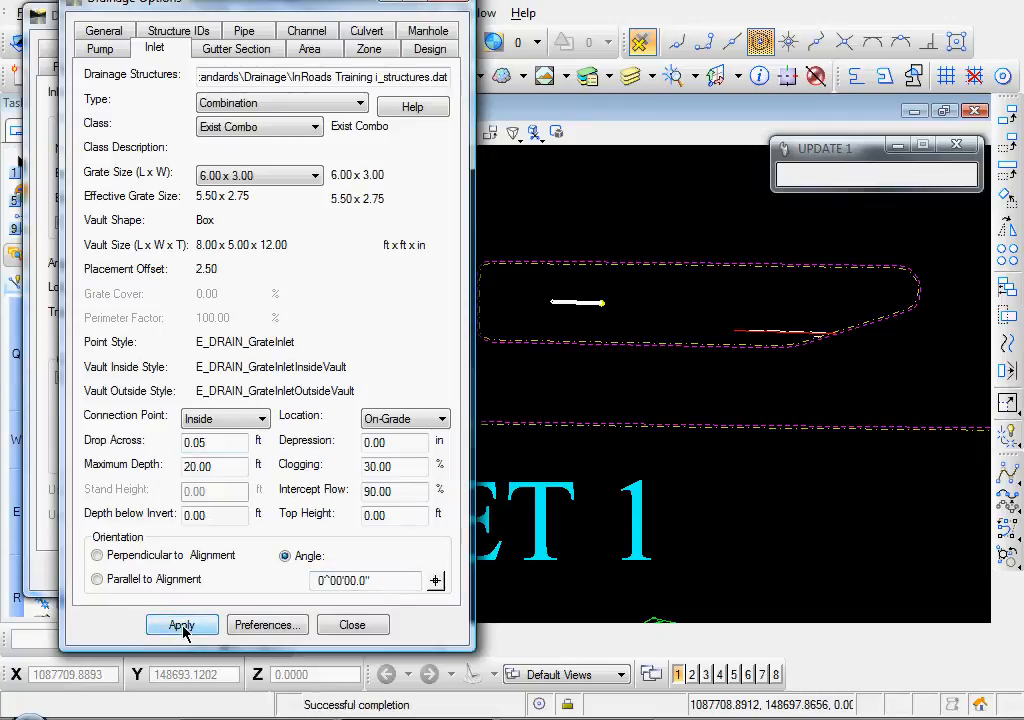
# Save the inlet settings as preference 'Inlet Combo 6x3' and close the Preferences list
pyautogui.click(268, 624)
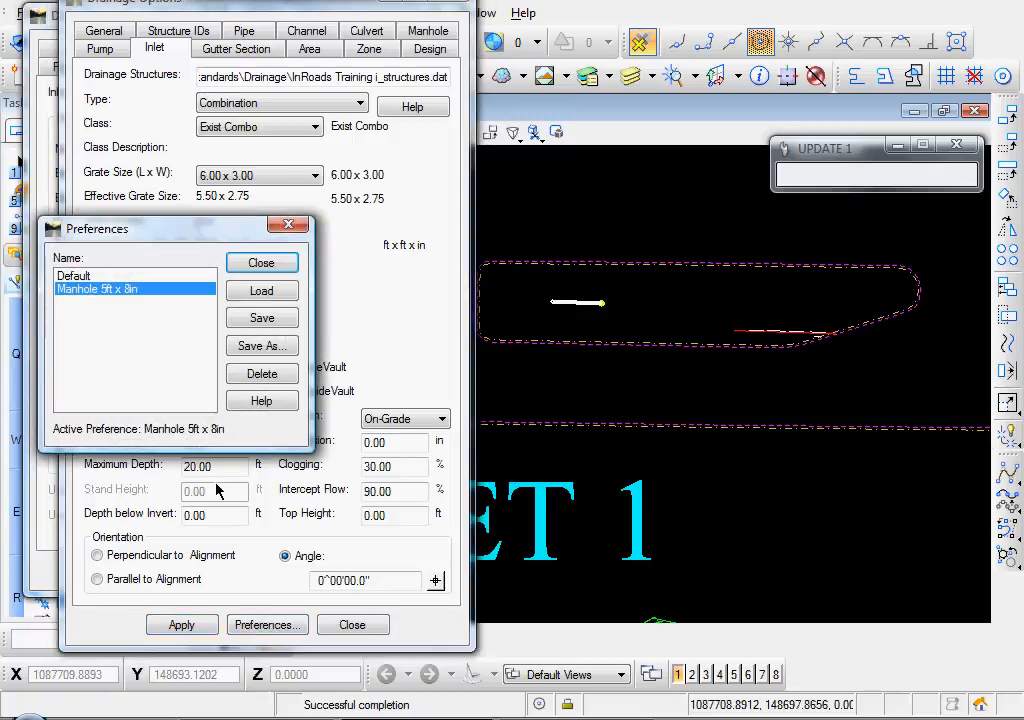
pyautogui.click(262, 344)
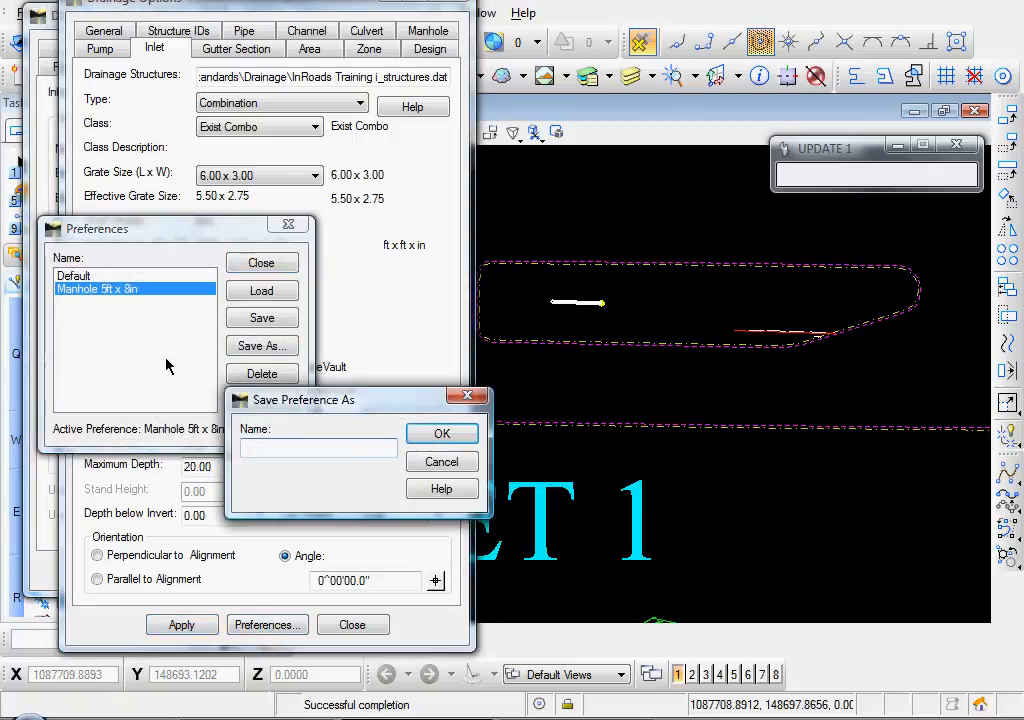
pyautogui.write('Inlet Combo 6x3')
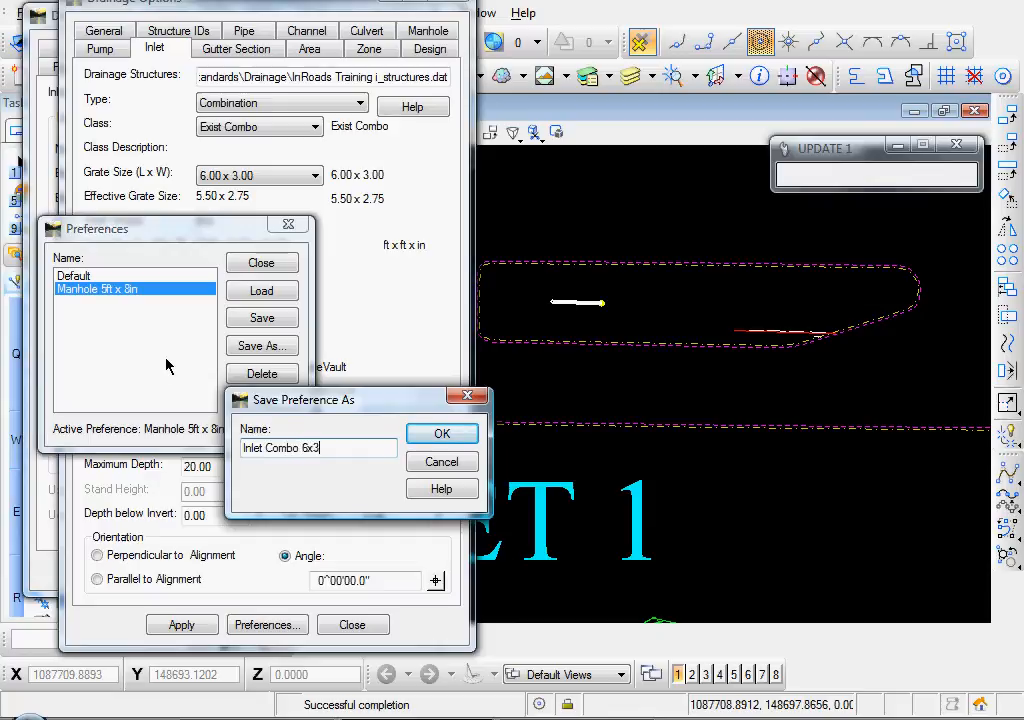
pyautogui.click(440, 432)
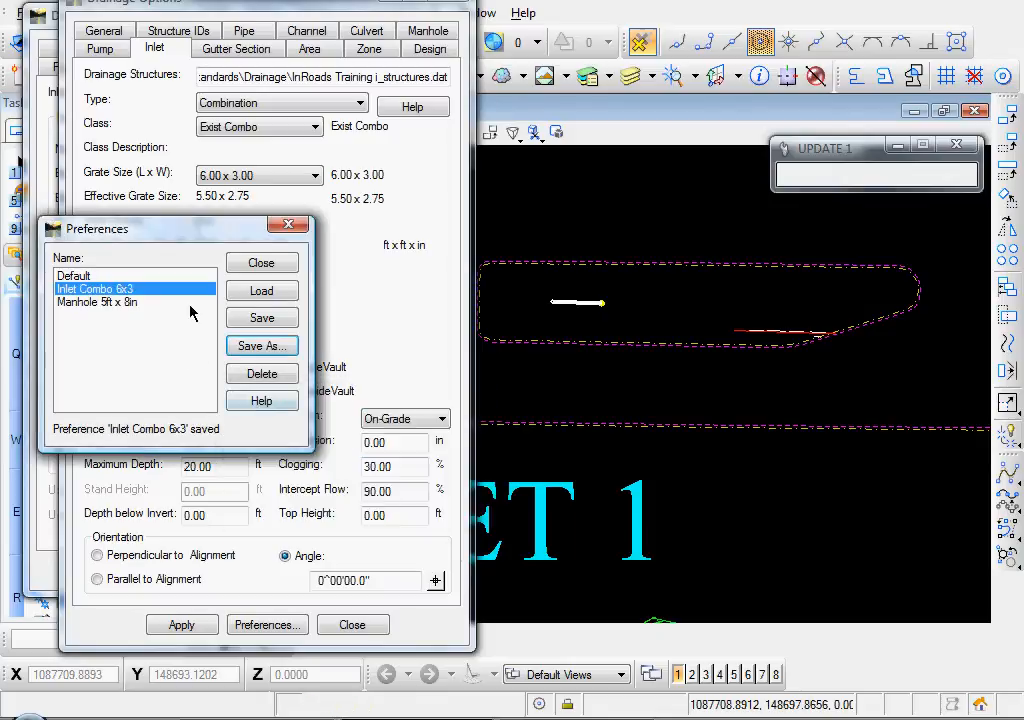
pyautogui.click(260, 262)
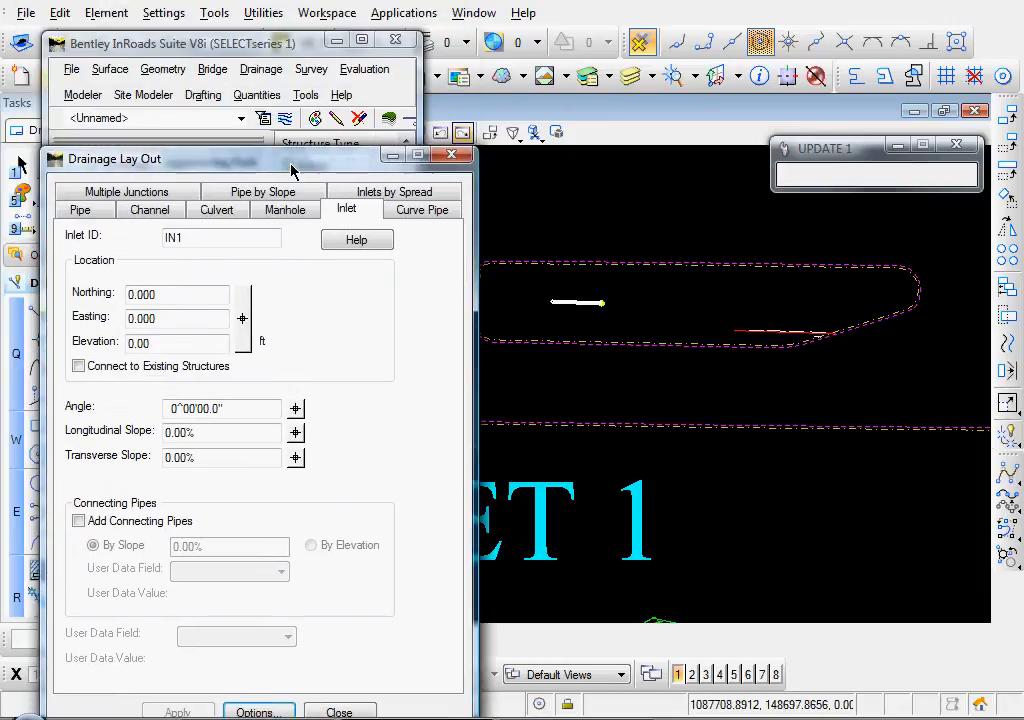
# Move the layout dialog aside and place inlet IN1 at the picked point (elevation 200.67 ft)
pyautogui.click(316, 118)
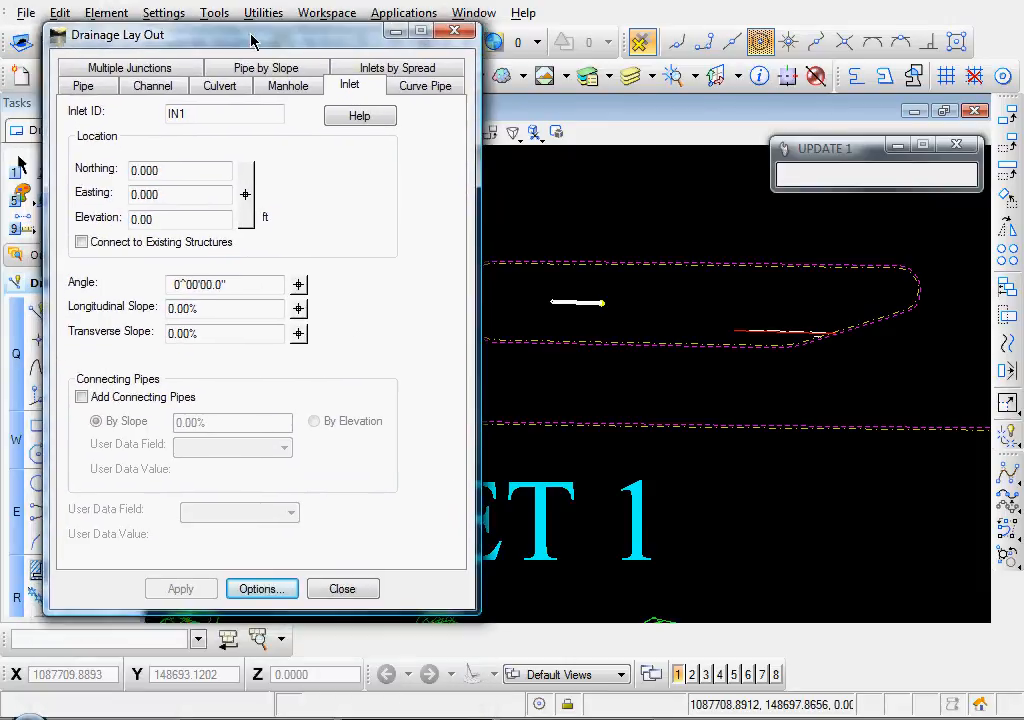
pyautogui.moveTo(252, 40); pyautogui.dragTo(266, 24)
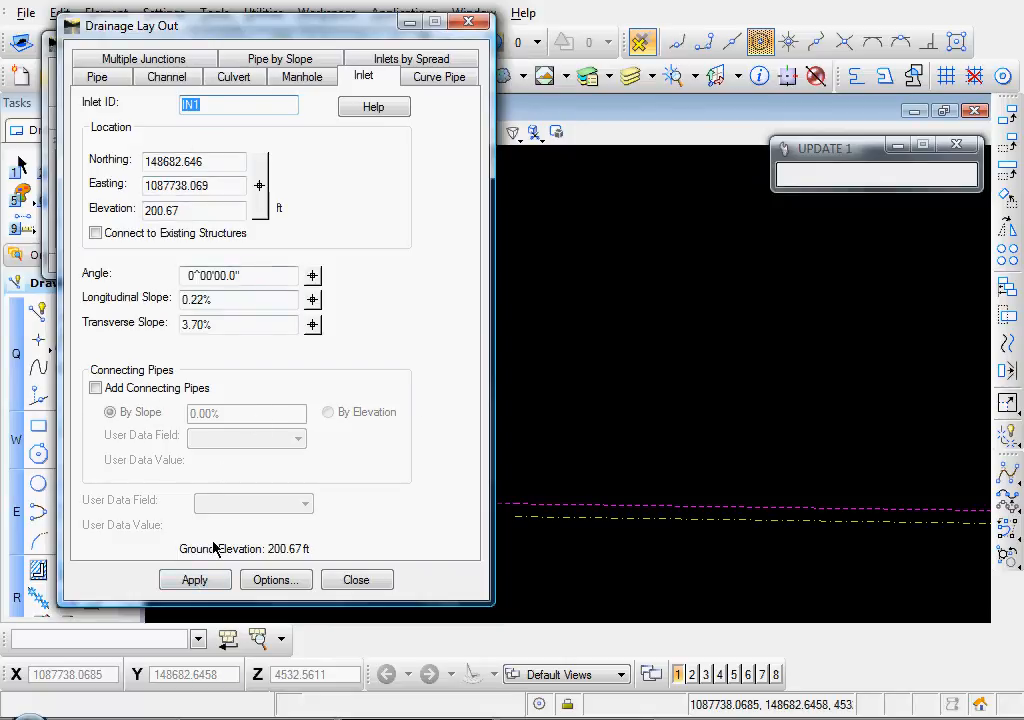
pyautogui.click(194, 580)
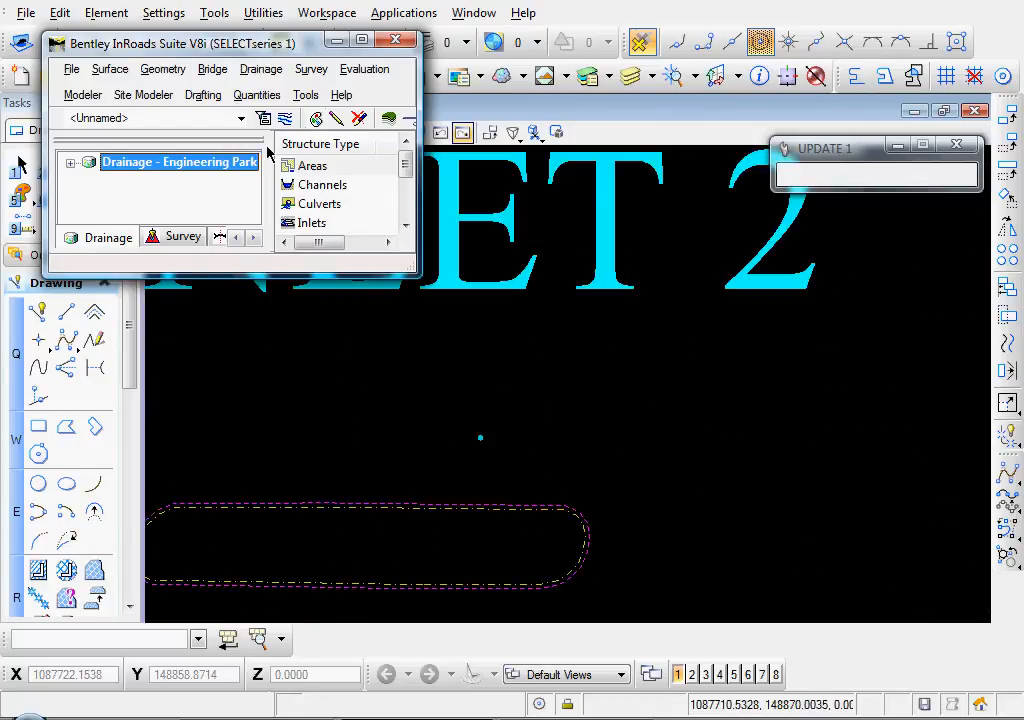
# Place inlet IN2 at its picked location (elevation 202.33 ft) and close the drainage layout
pyautogui.click(260, 68)
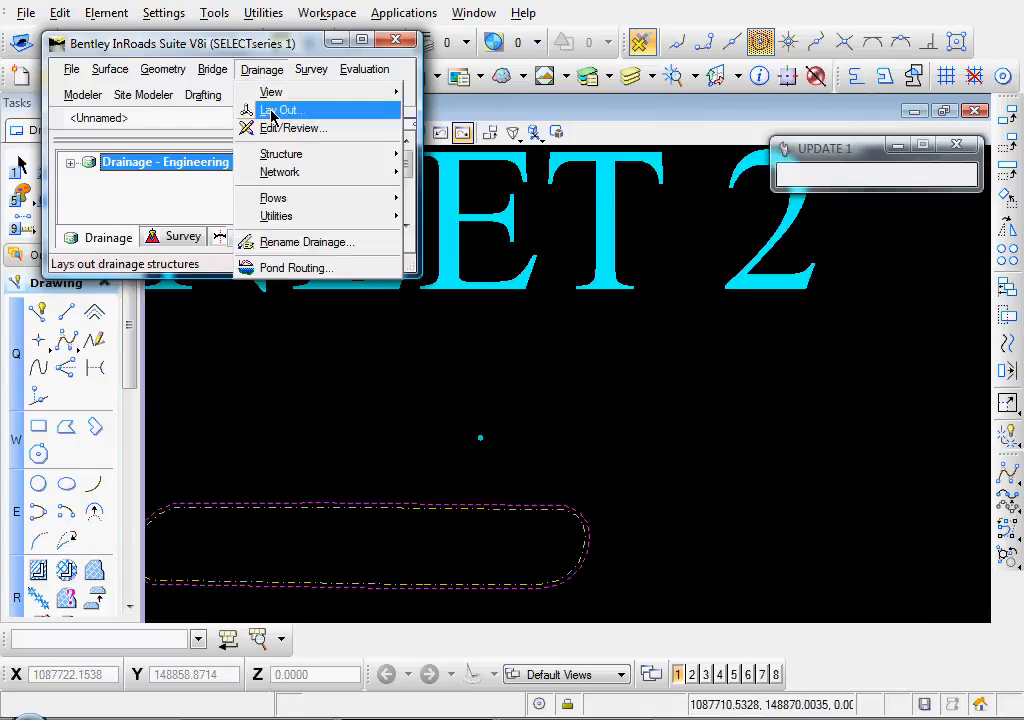
pyautogui.click(280, 110)
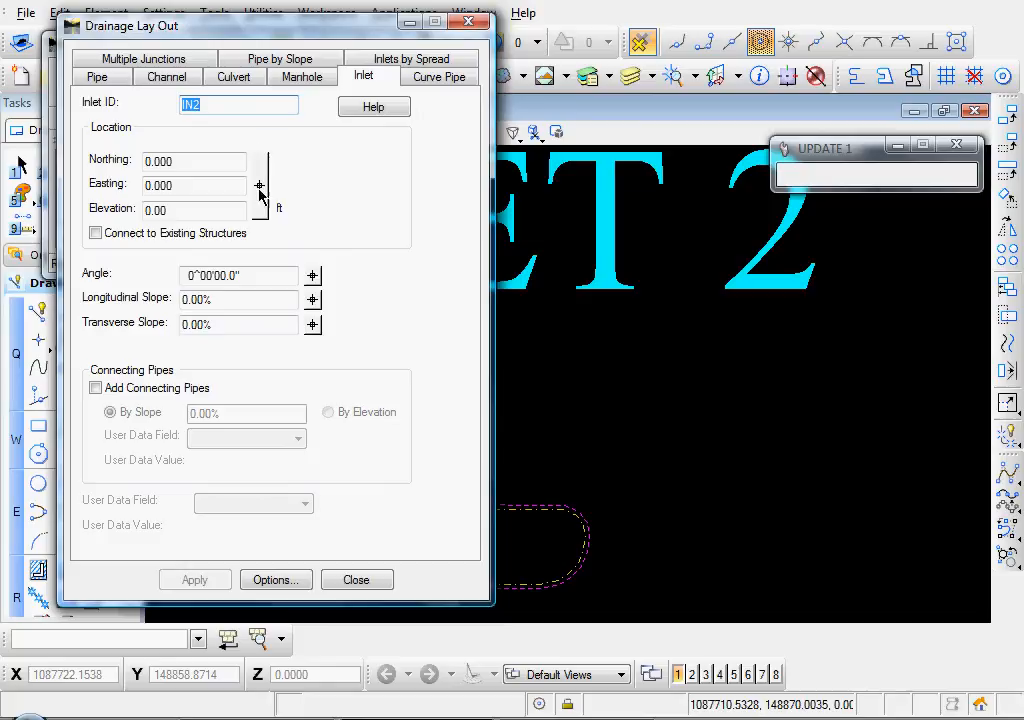
pyautogui.click(356, 580)
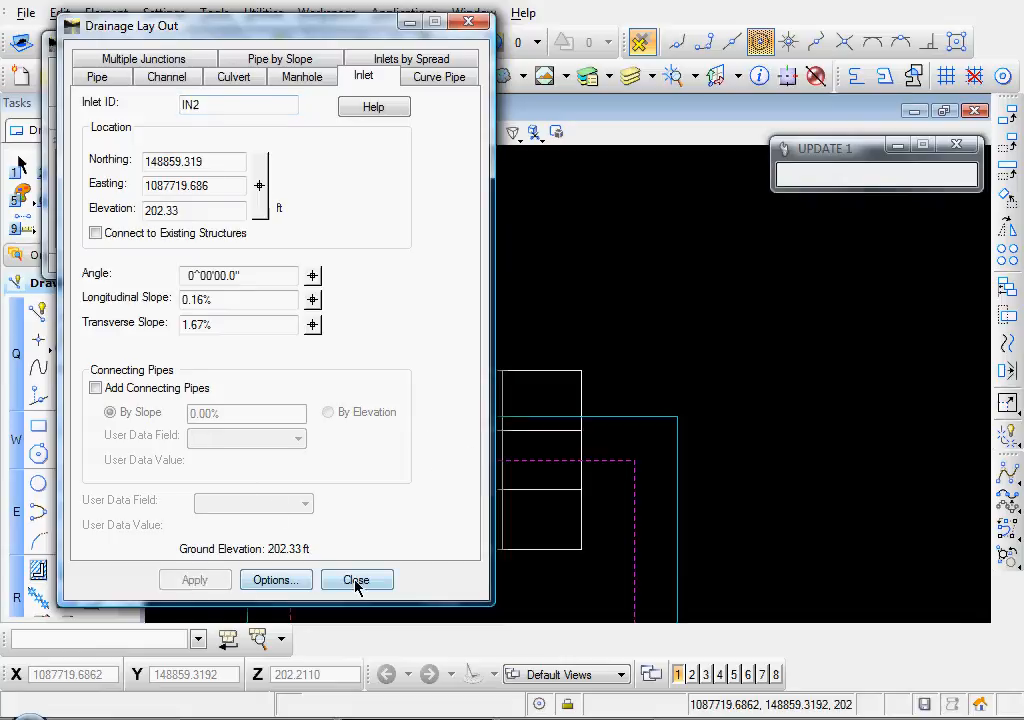
pyautogui.click(356, 580)
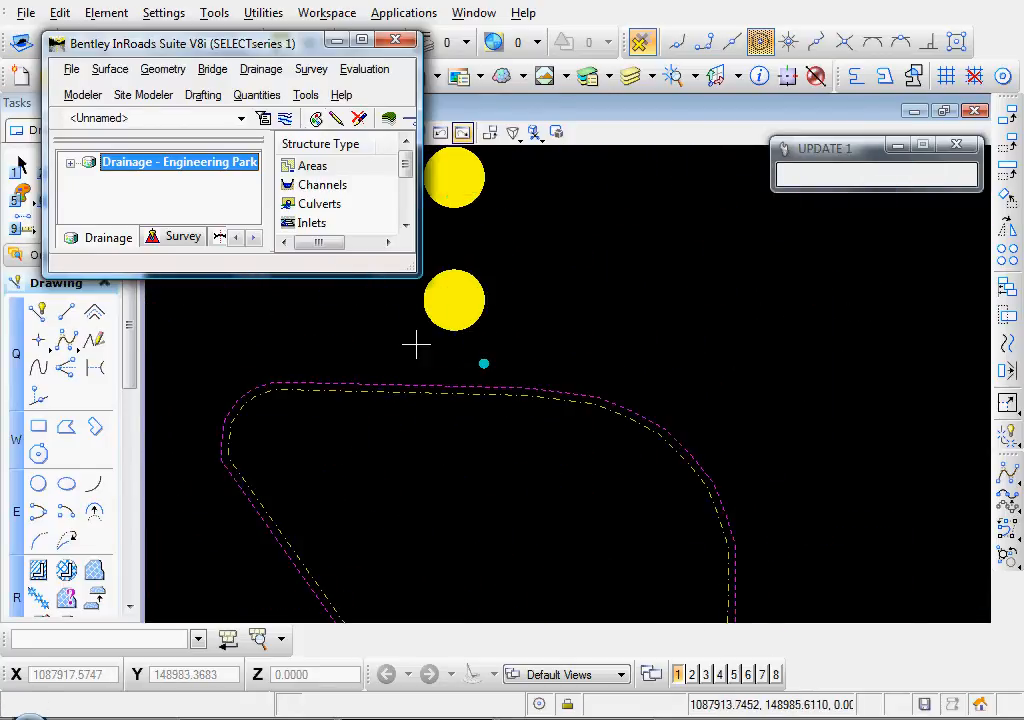
# Place inlet IN3 at its picked point, ground elevation 203.36 ft
pyautogui.click(260, 68)
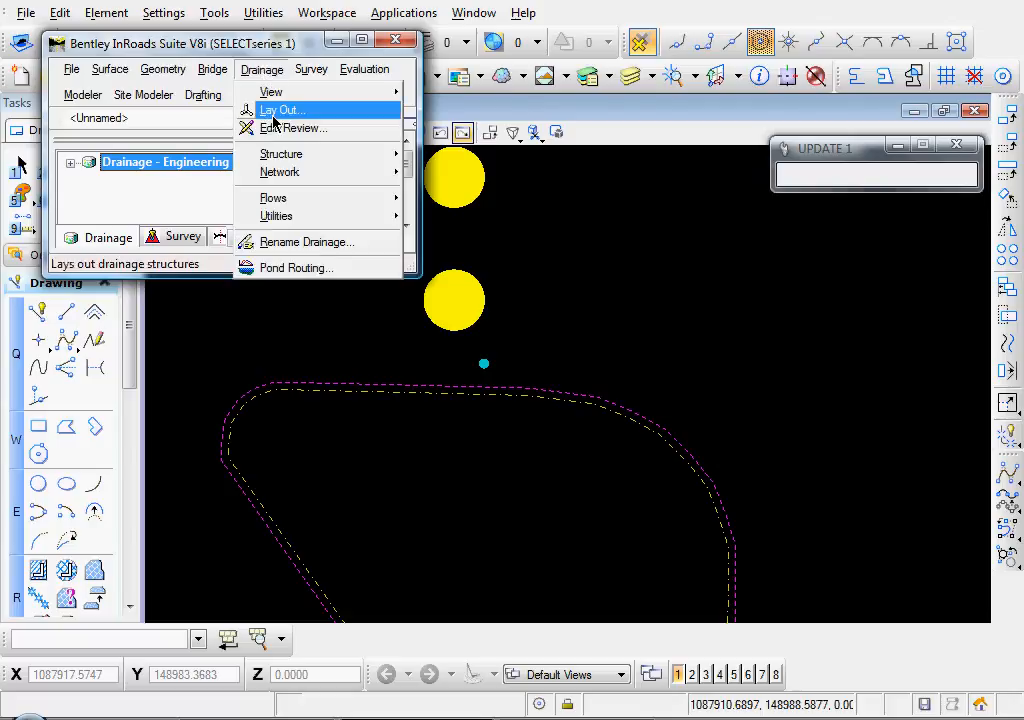
pyautogui.click(284, 108)
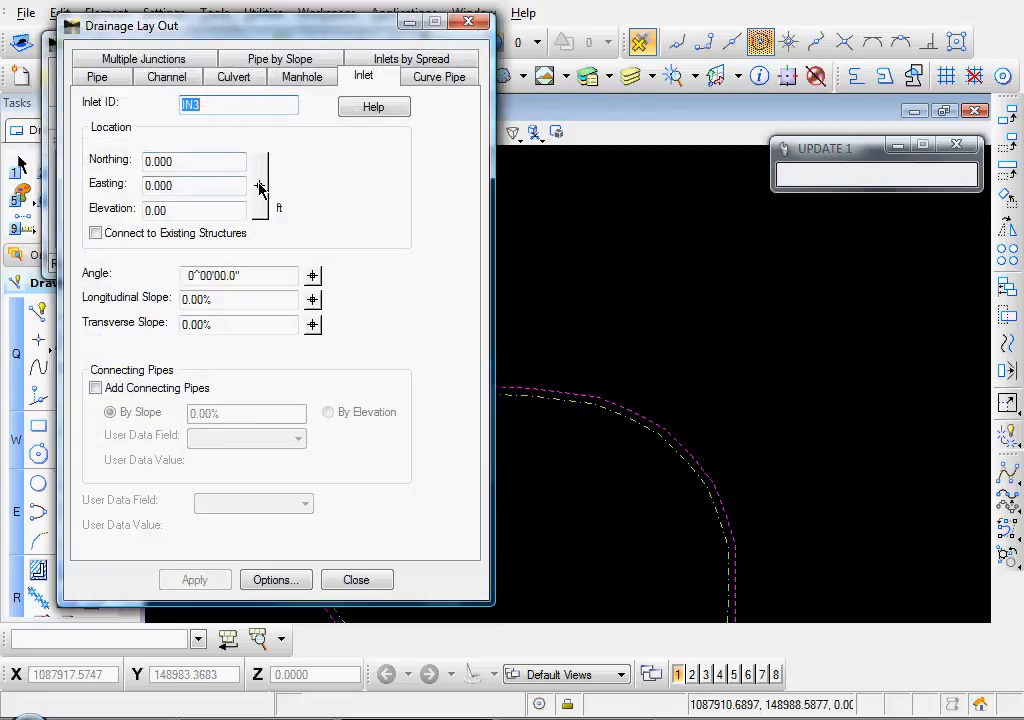
pyautogui.click(356, 580)
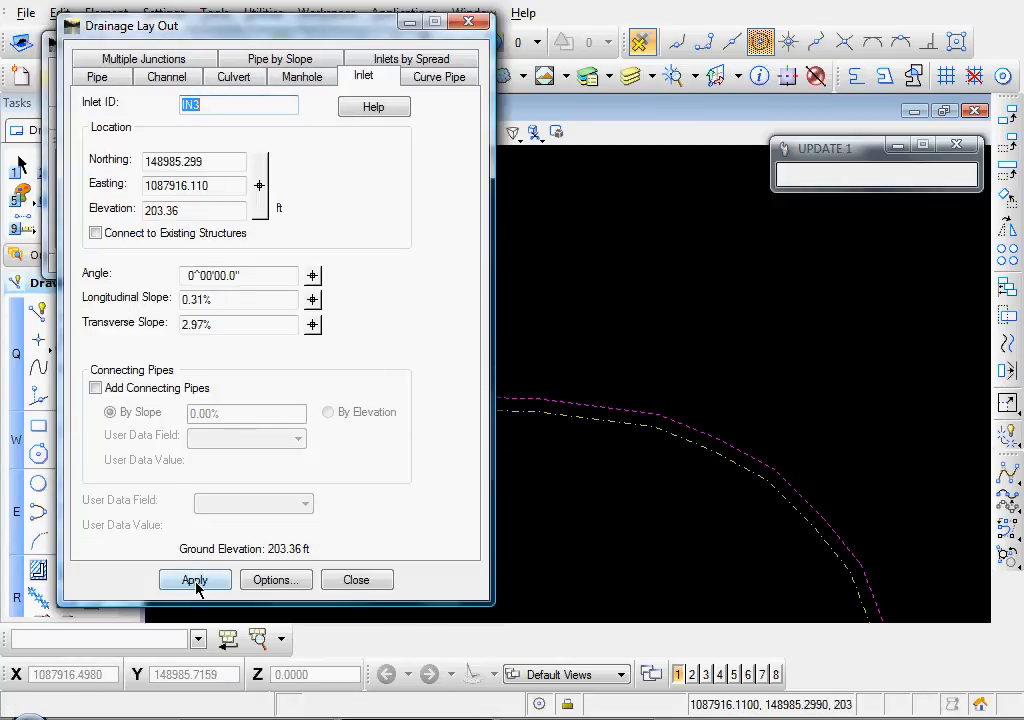
pyautogui.click(194, 580)
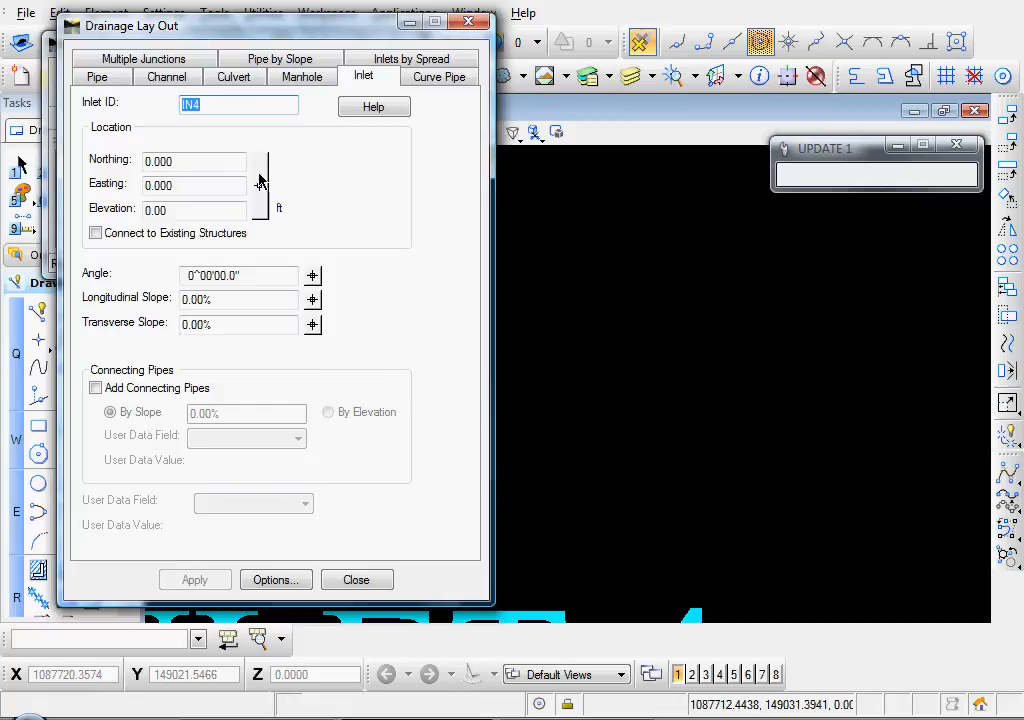
# Locate inlet IN4 in the view and apply it with the angle changed to 180°00'00"
pyautogui.click(356, 580)
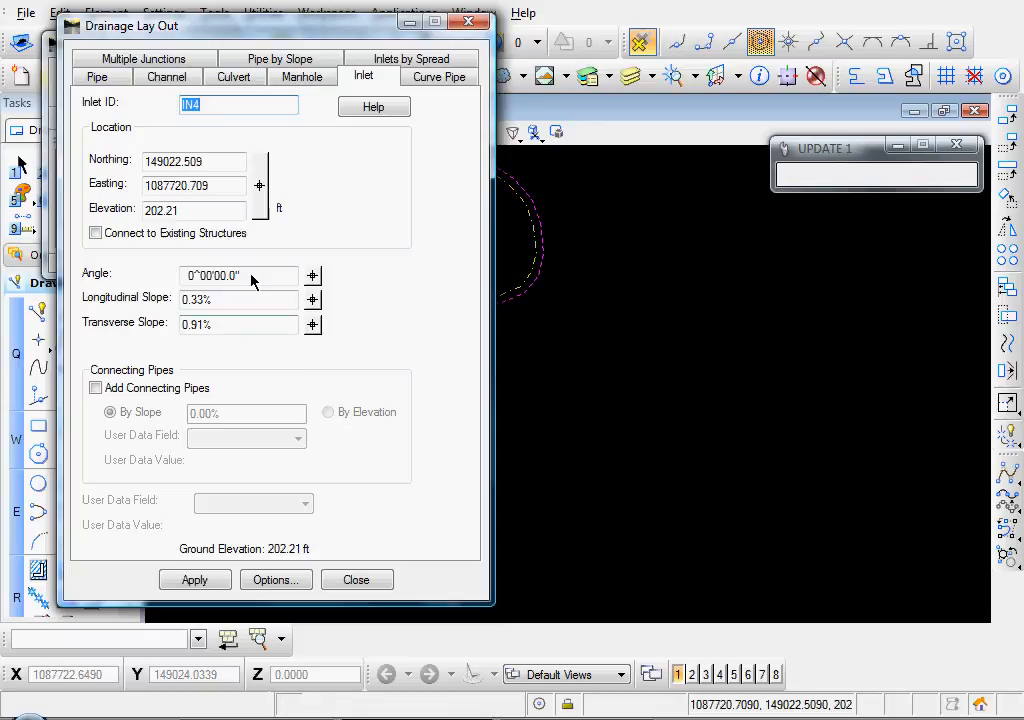
pyautogui.moveTo(250, 26); pyautogui.dragTo(264, 22)
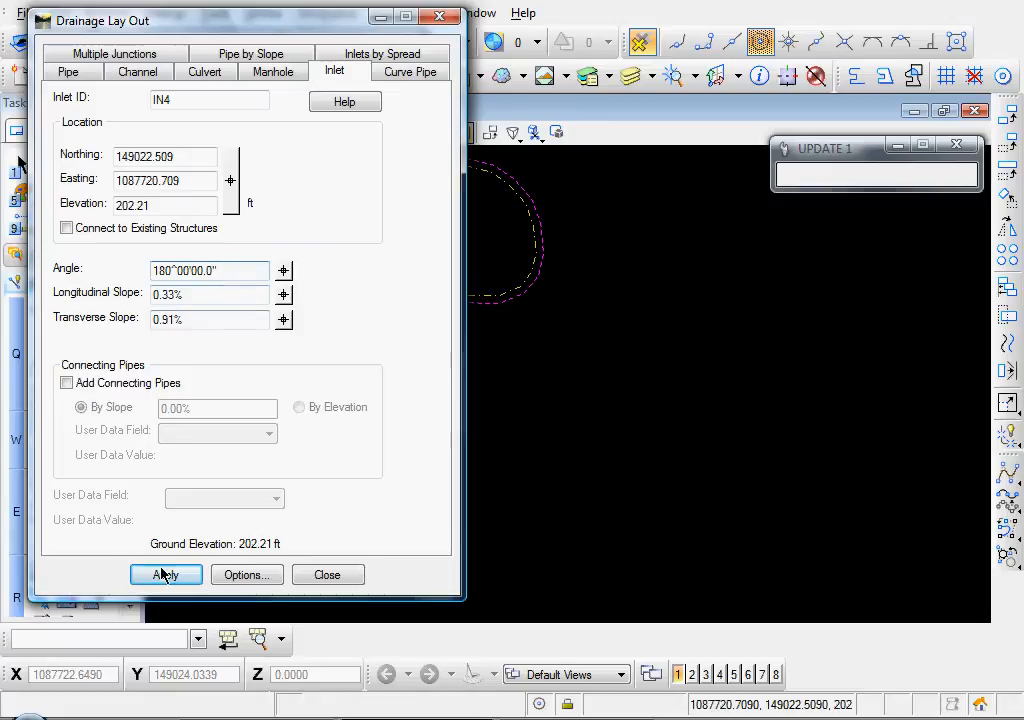
pyautogui.click(166, 574)
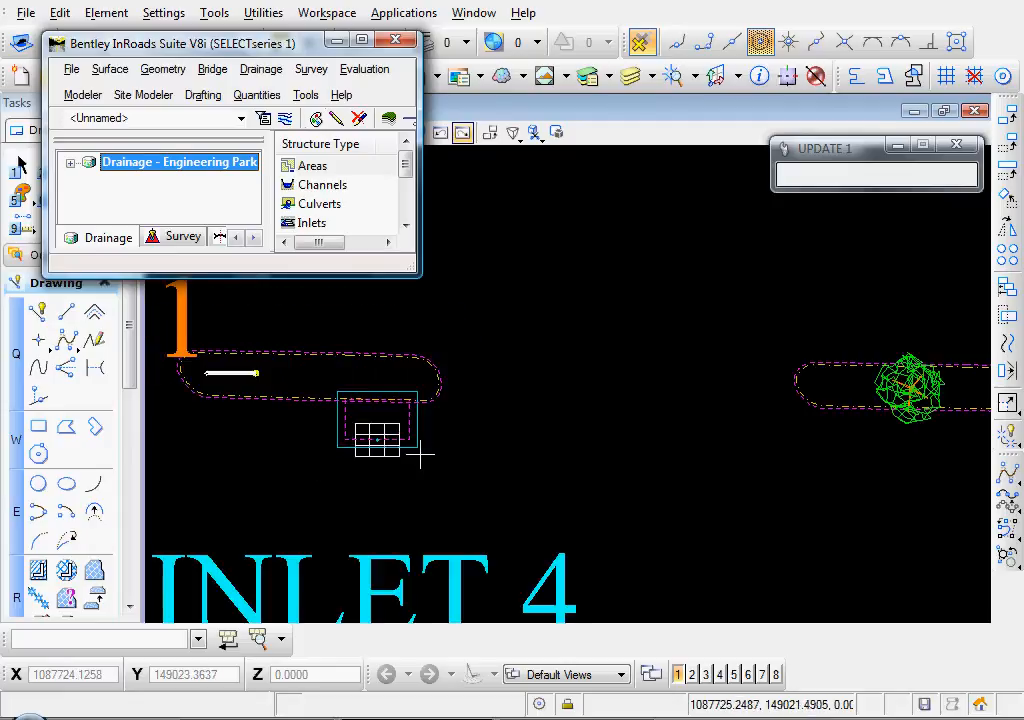
pyautogui.moveTo(378, 412)
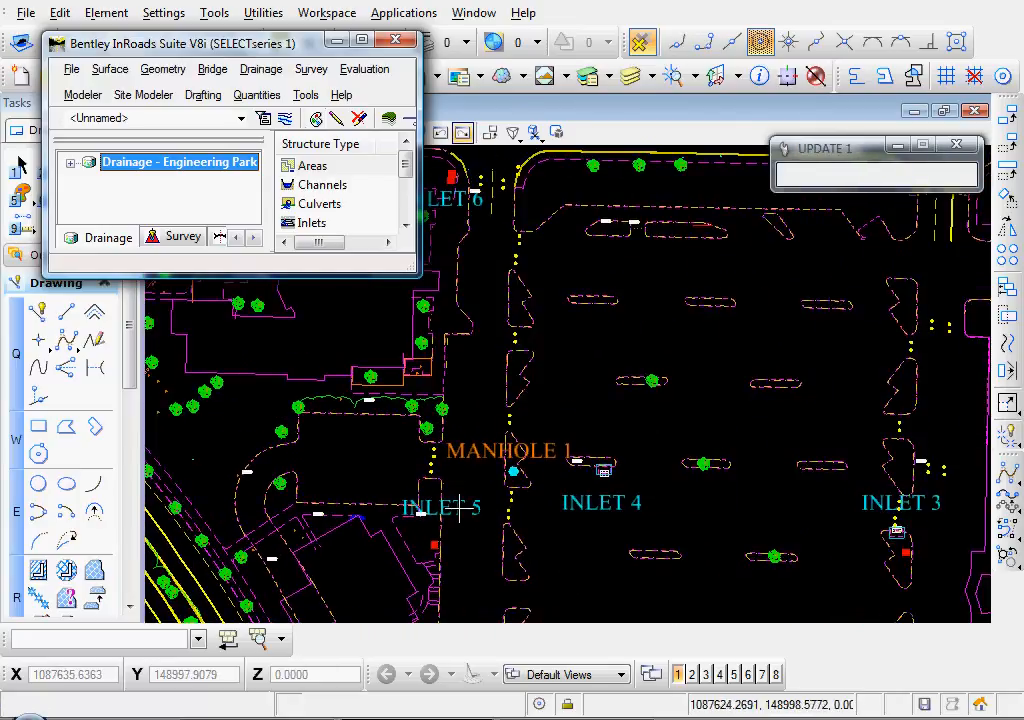
pyautogui.moveTo(464, 414)
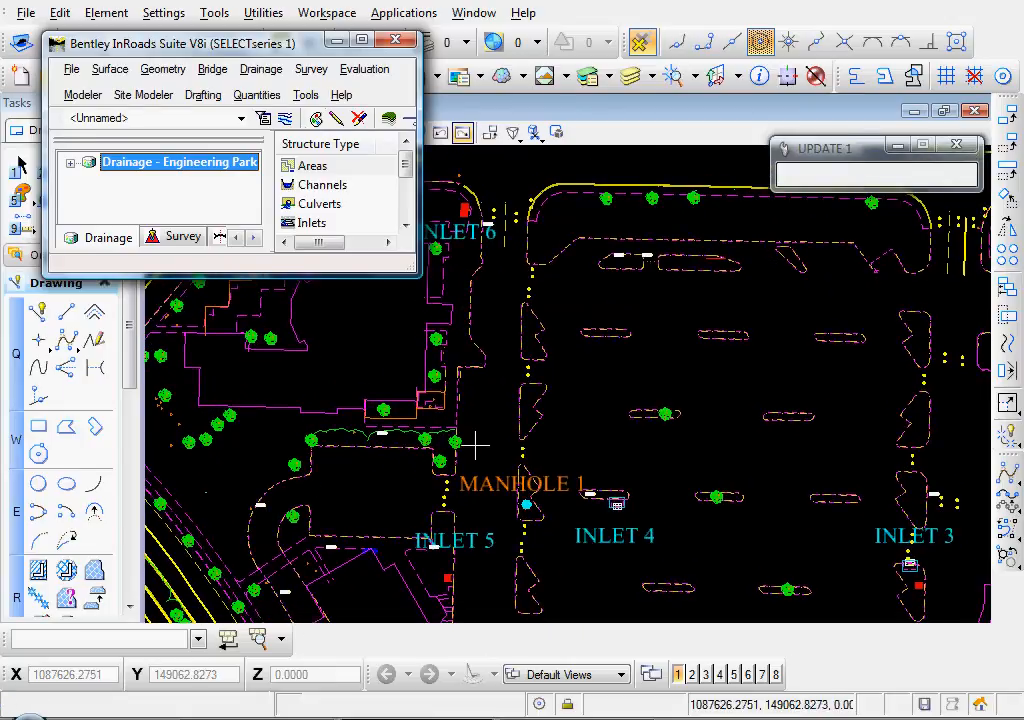
pyautogui.moveTo(212, 360)
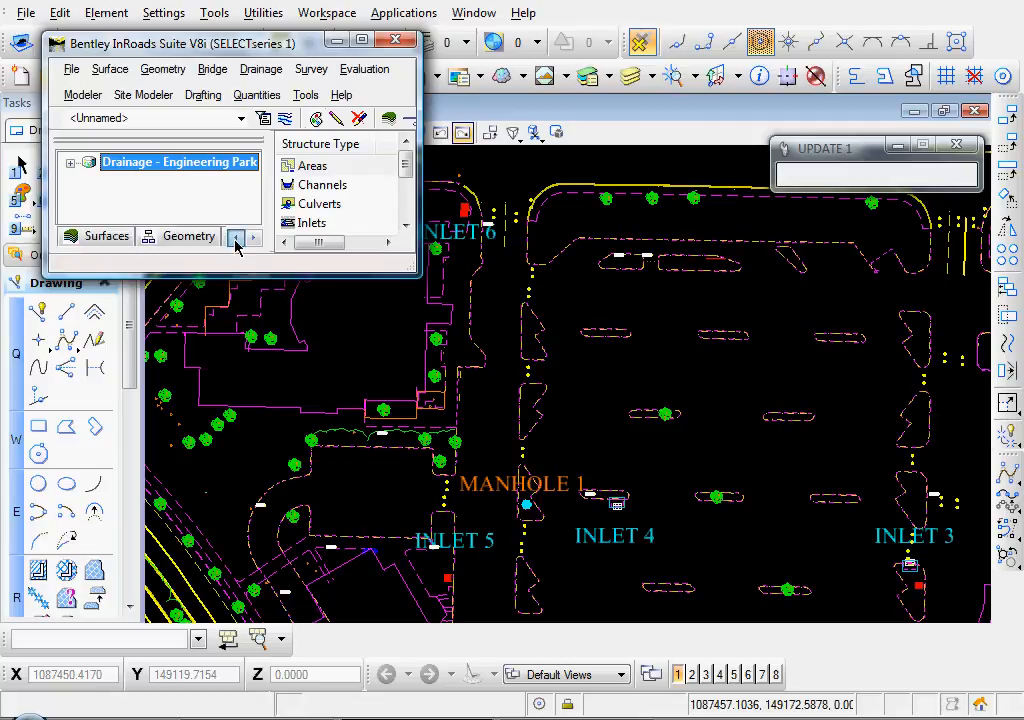
# Set Engineering Park Road active from the Geometry tab and view it in the plan
pyautogui.click(106, 236)
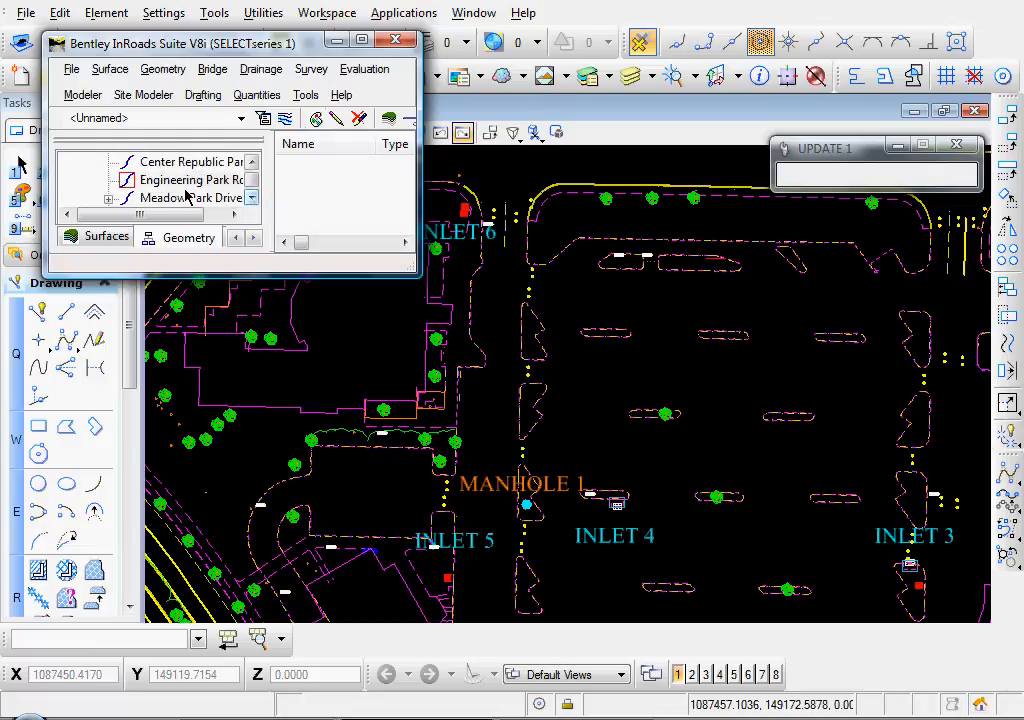
pyautogui.rightClick(184, 180)
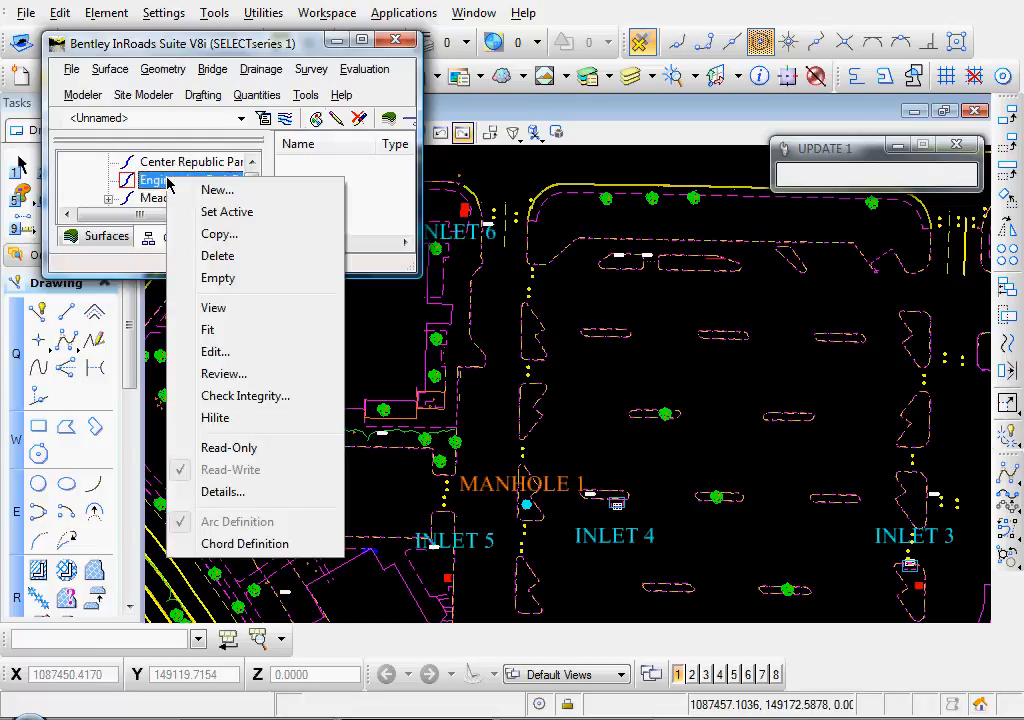
pyautogui.click(228, 212)
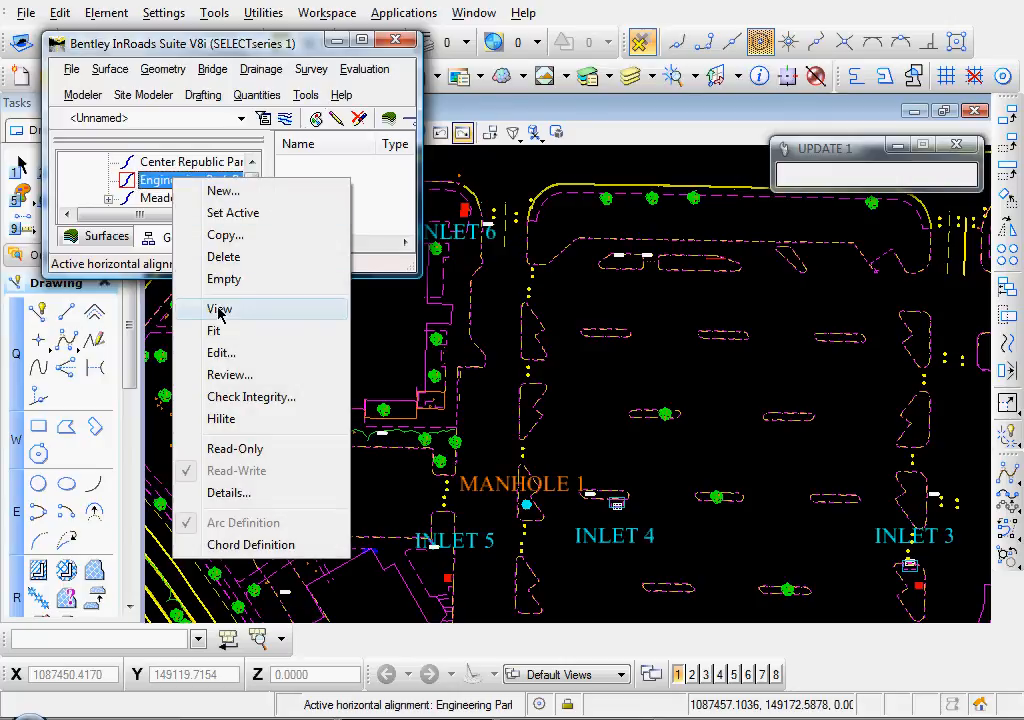
pyautogui.click(218, 308)
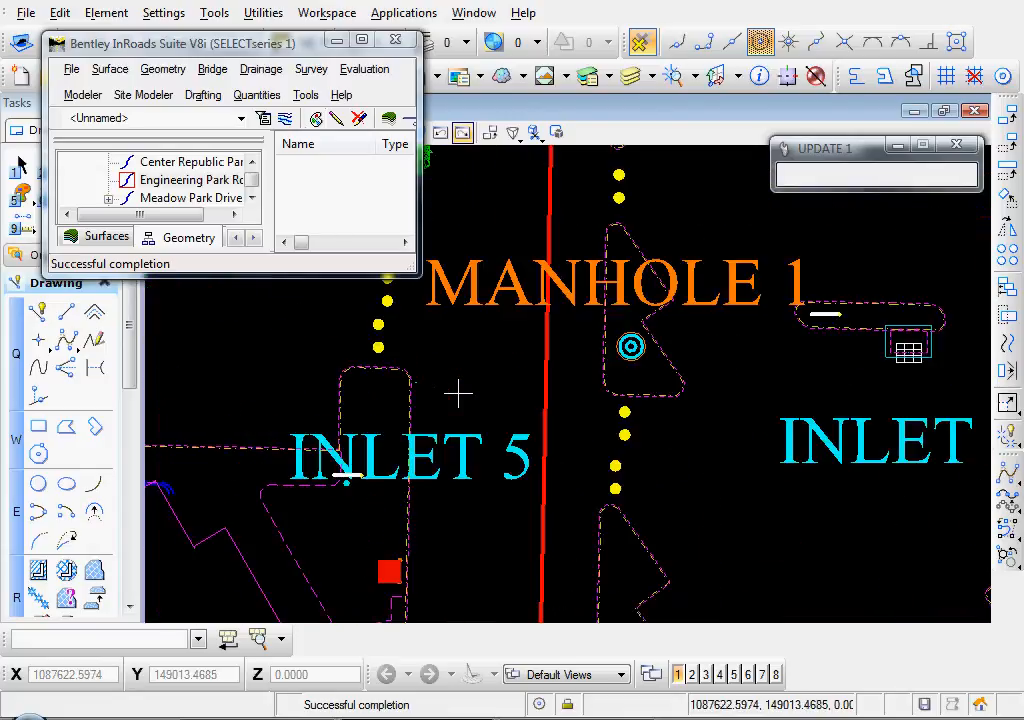
pyautogui.moveTo(308, 374)
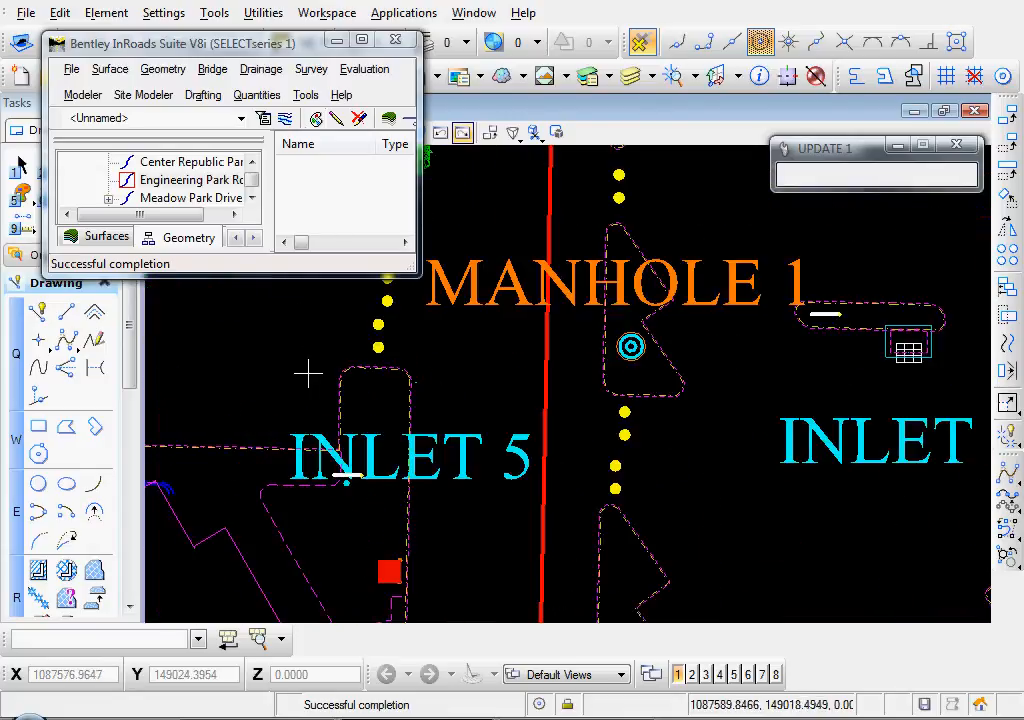
pyautogui.click(164, 68)
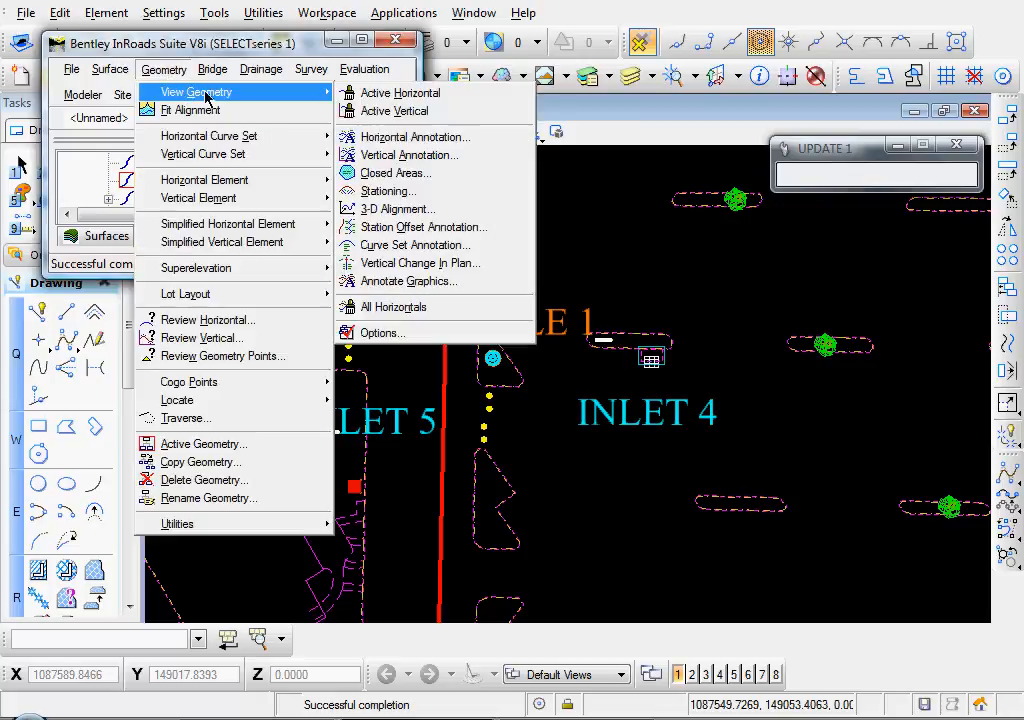
pyautogui.moveTo(388, 192)
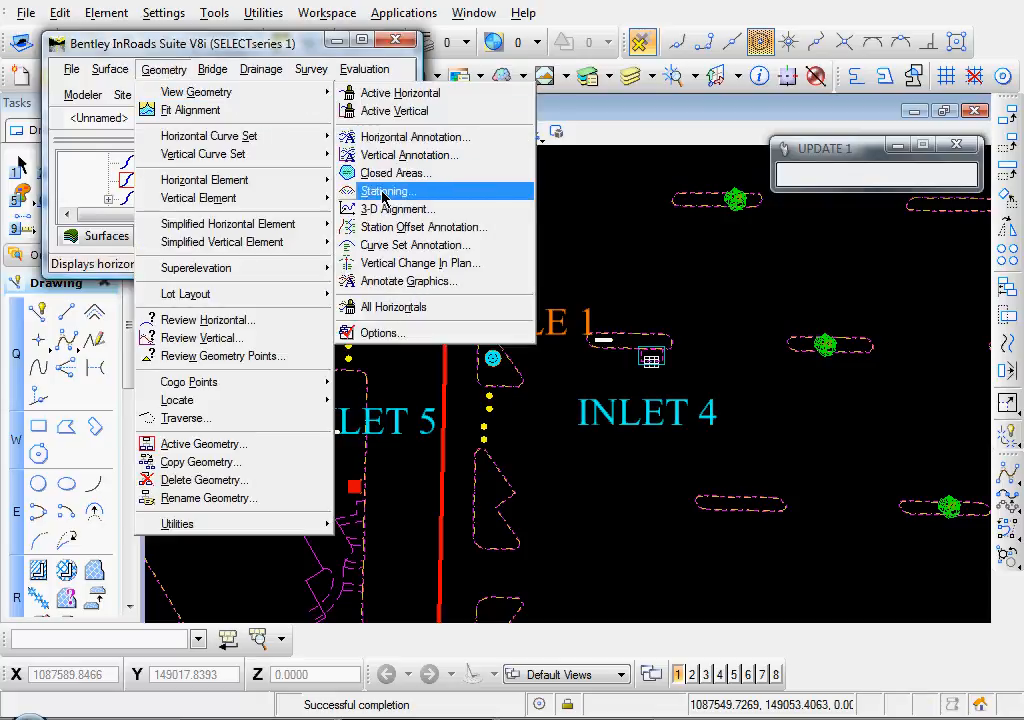
# Apply stationing to Engineering Park Road using the loaded V8 preference, giving labels like 12+00
pyautogui.click(384, 192)
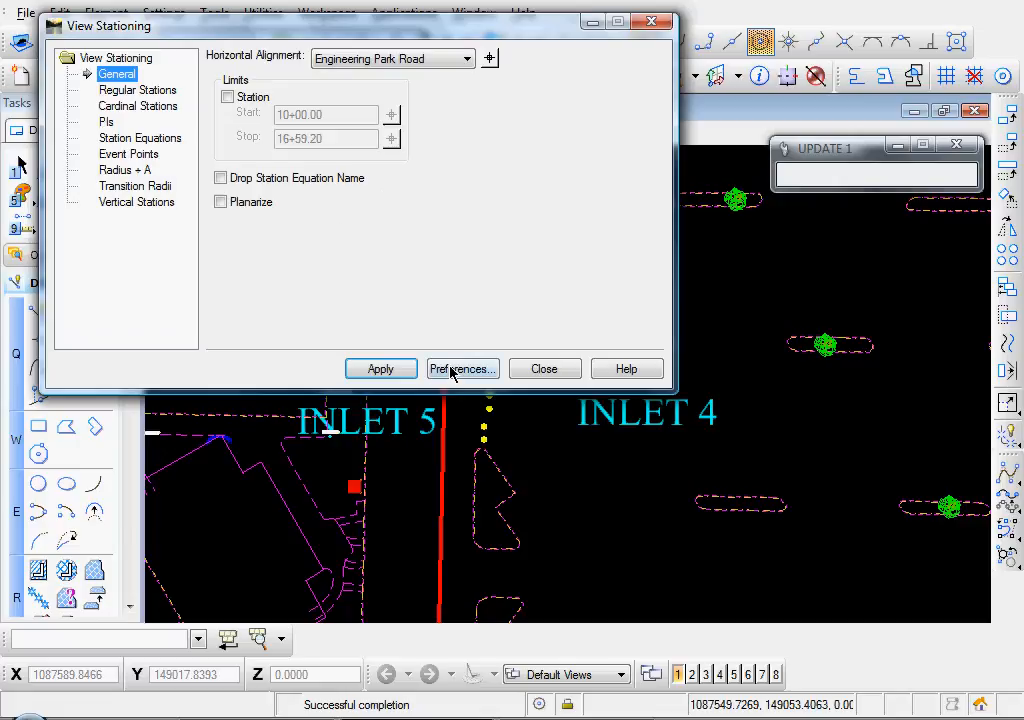
pyautogui.click(462, 368)
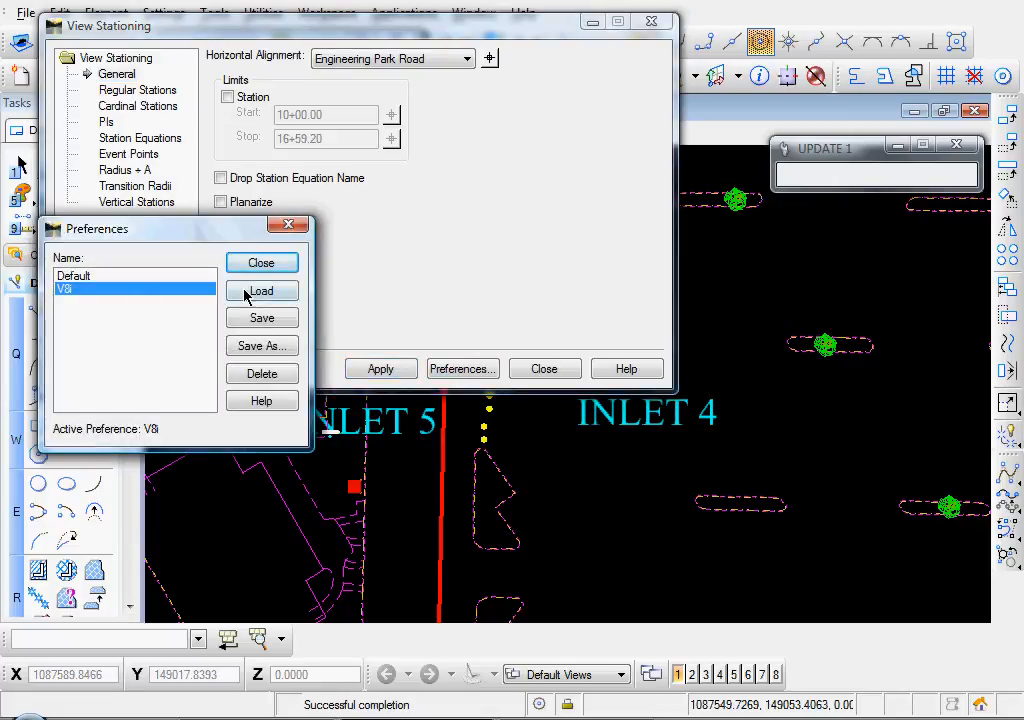
pyautogui.click(260, 262)
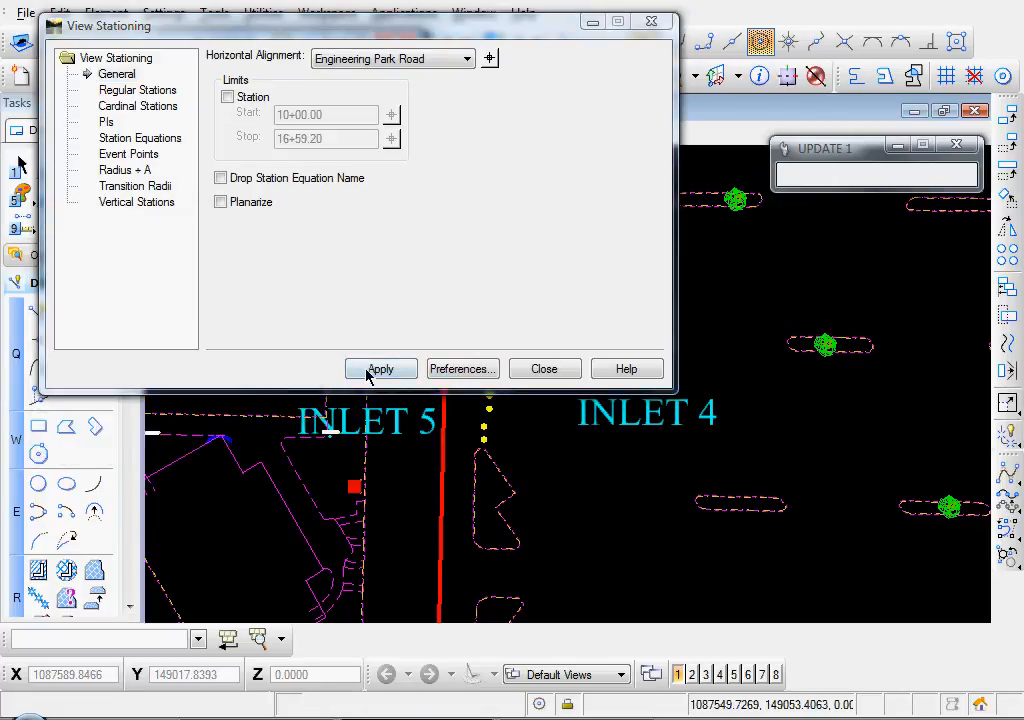
pyautogui.click(380, 368)
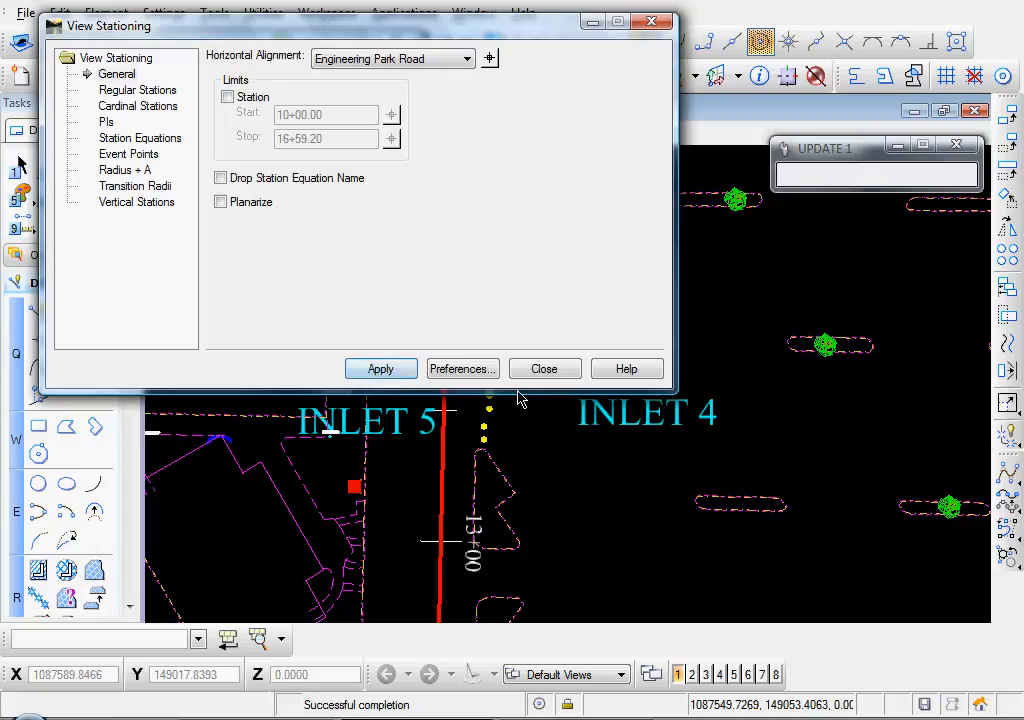
pyautogui.click(544, 368)
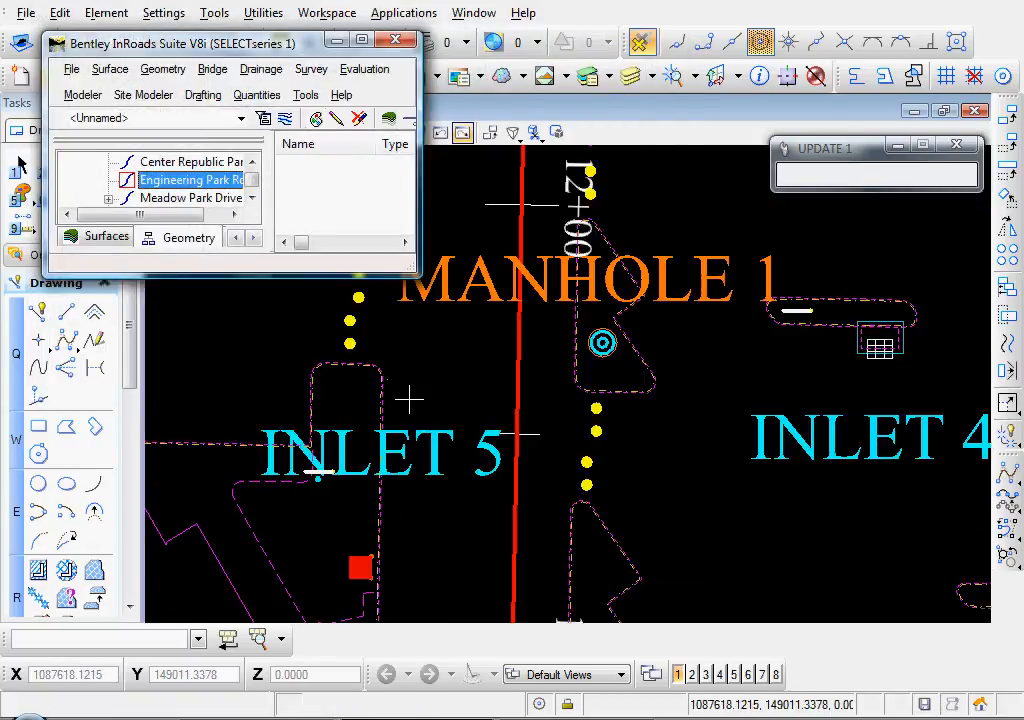
pyautogui.moveTo(476, 380)
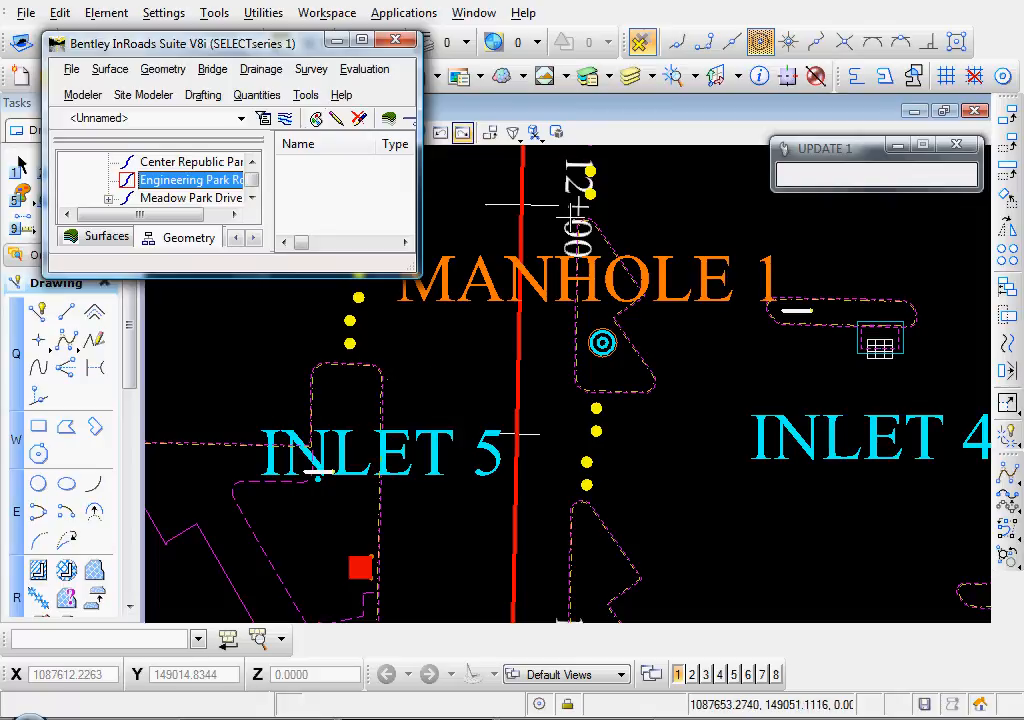
pyautogui.moveTo(516, 378)
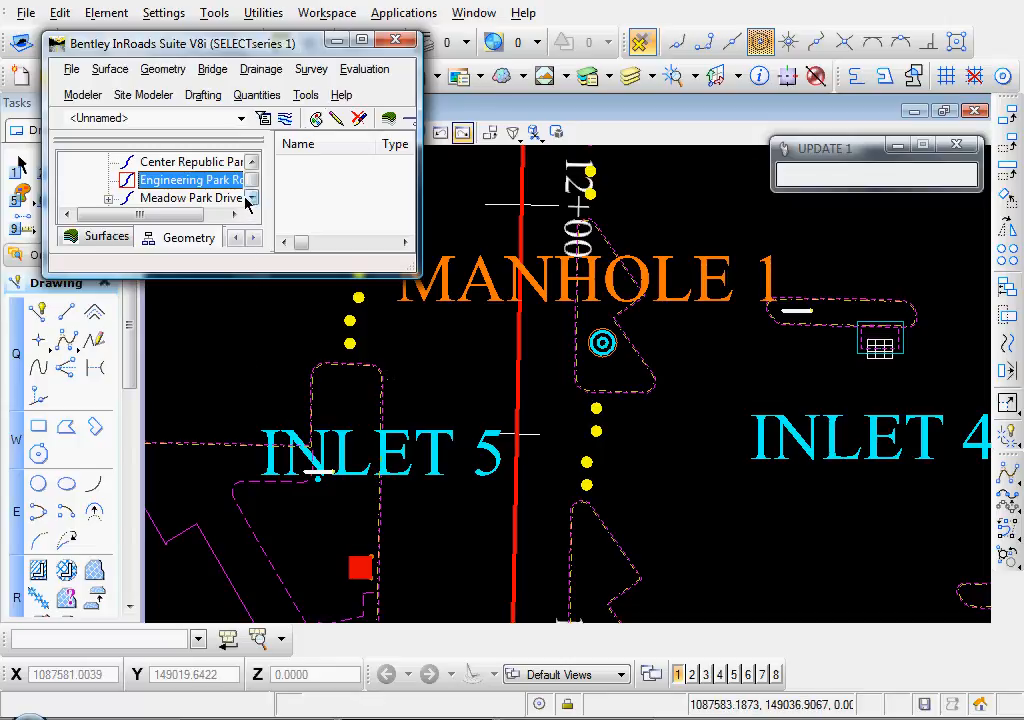
# In Drainage Options Inlet settings, choose Parallel to Alignment and apply it
pyautogui.click(260, 68)
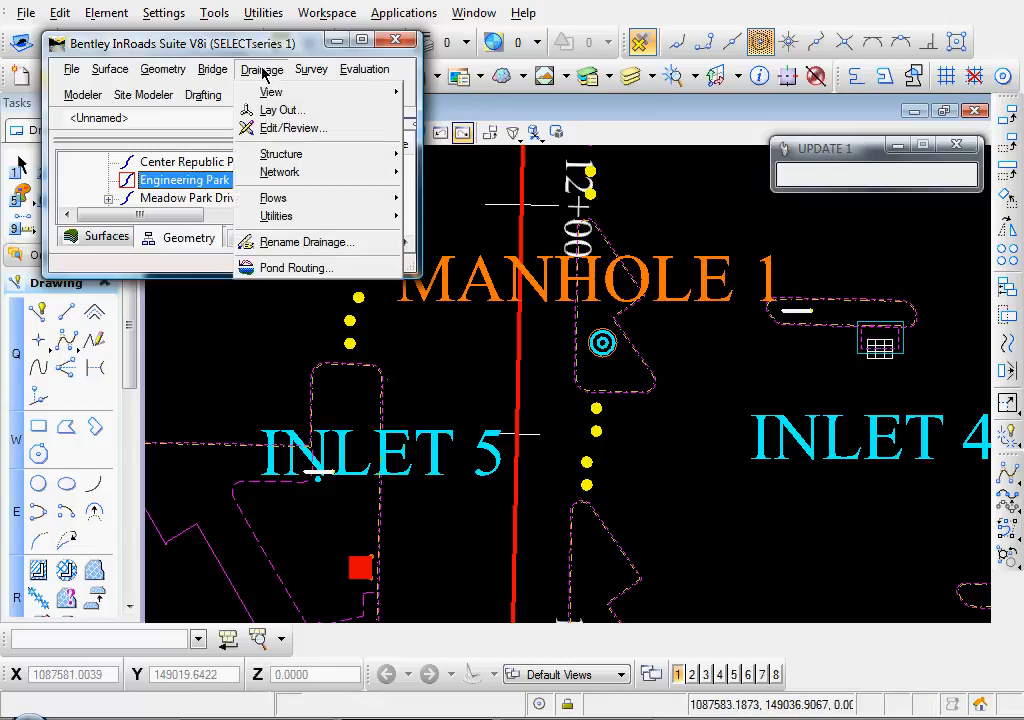
pyautogui.click(284, 108)
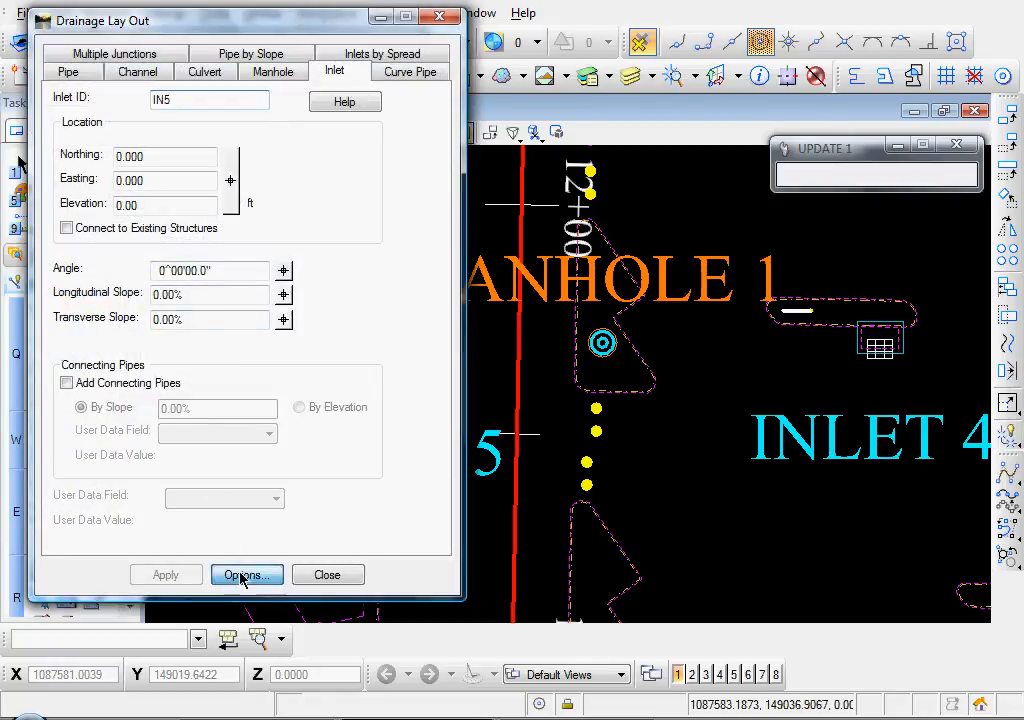
pyautogui.click(246, 574)
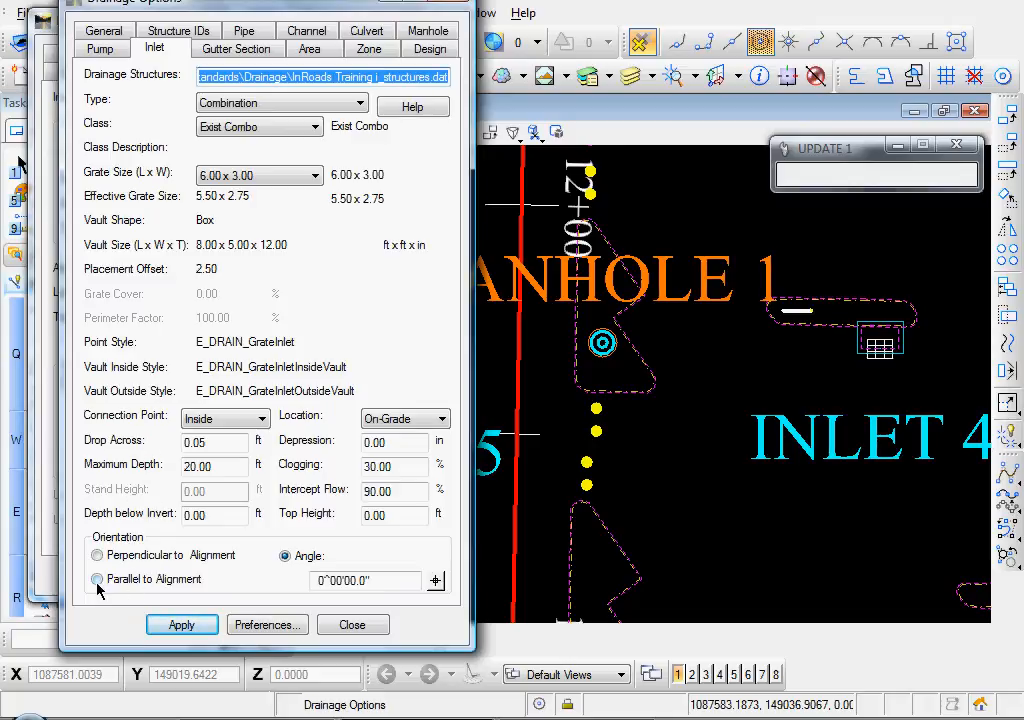
pyautogui.click(96, 580)
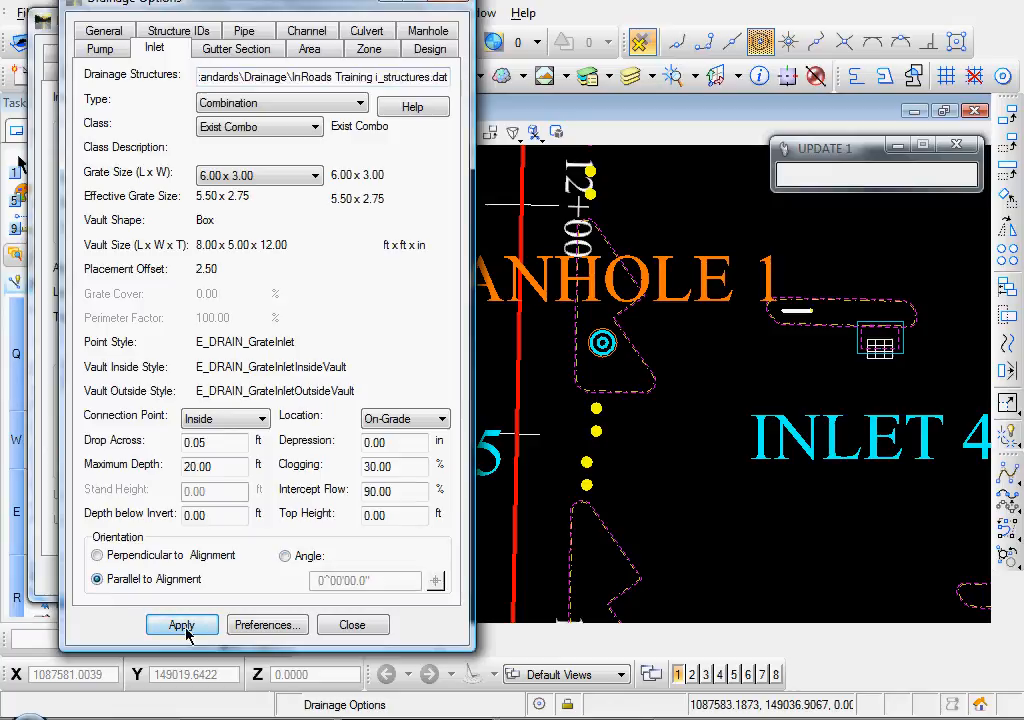
pyautogui.click(180, 624)
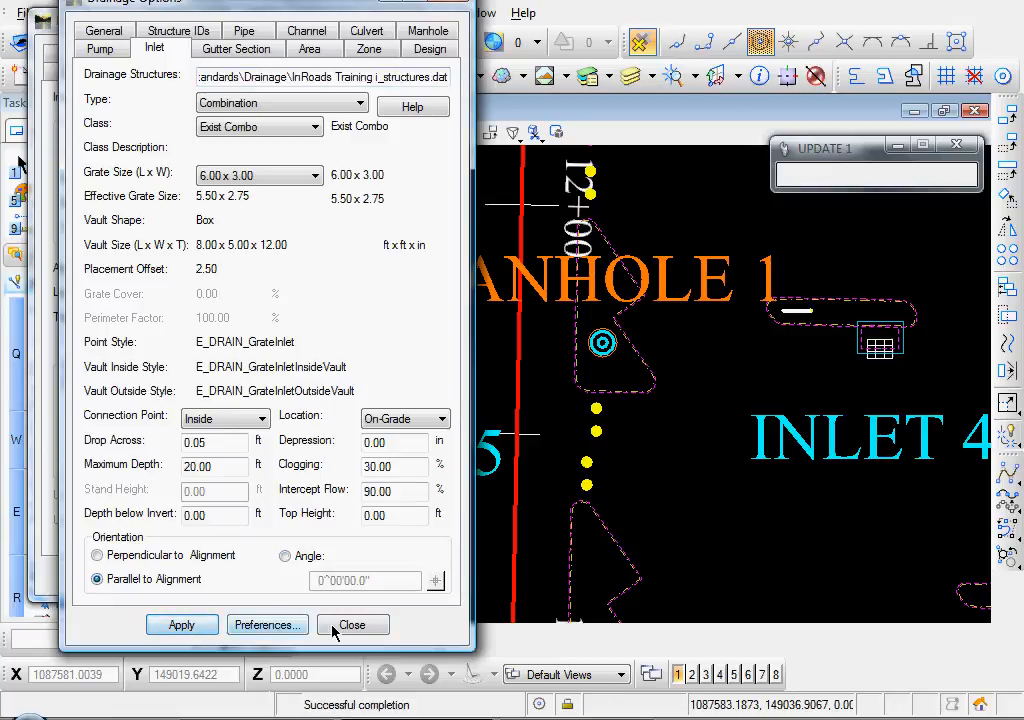
pyautogui.click(352, 624)
pyautogui.write('so=')
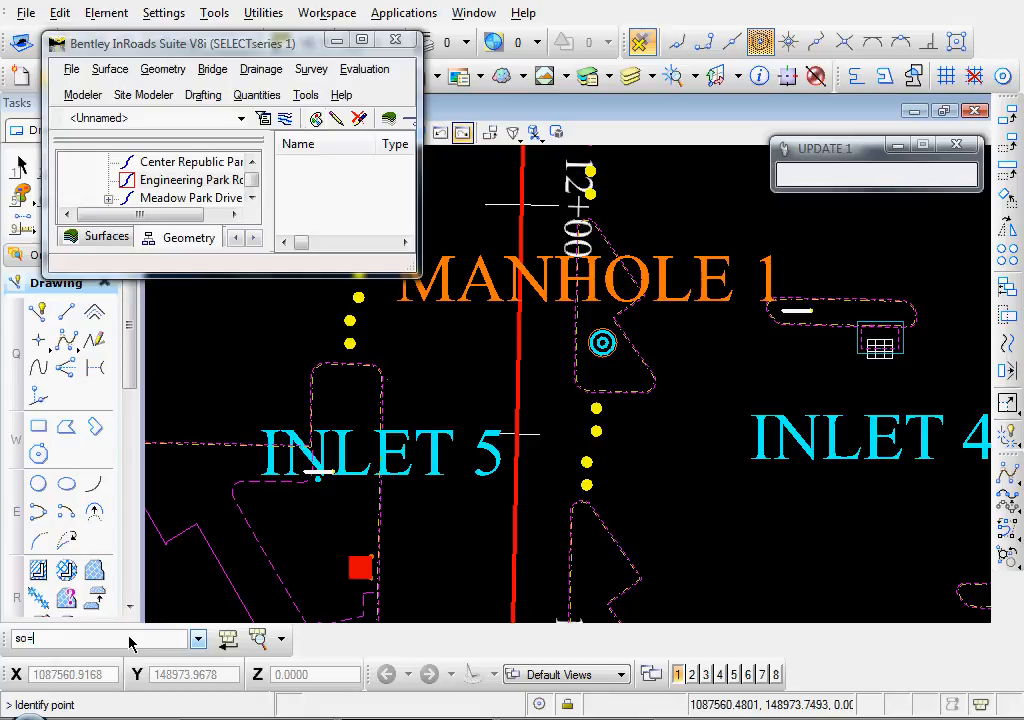
# Key in station/offset 1238,28 and apply inlet IN5 at elevation 201.67 ft
pyautogui.write('1238.22')
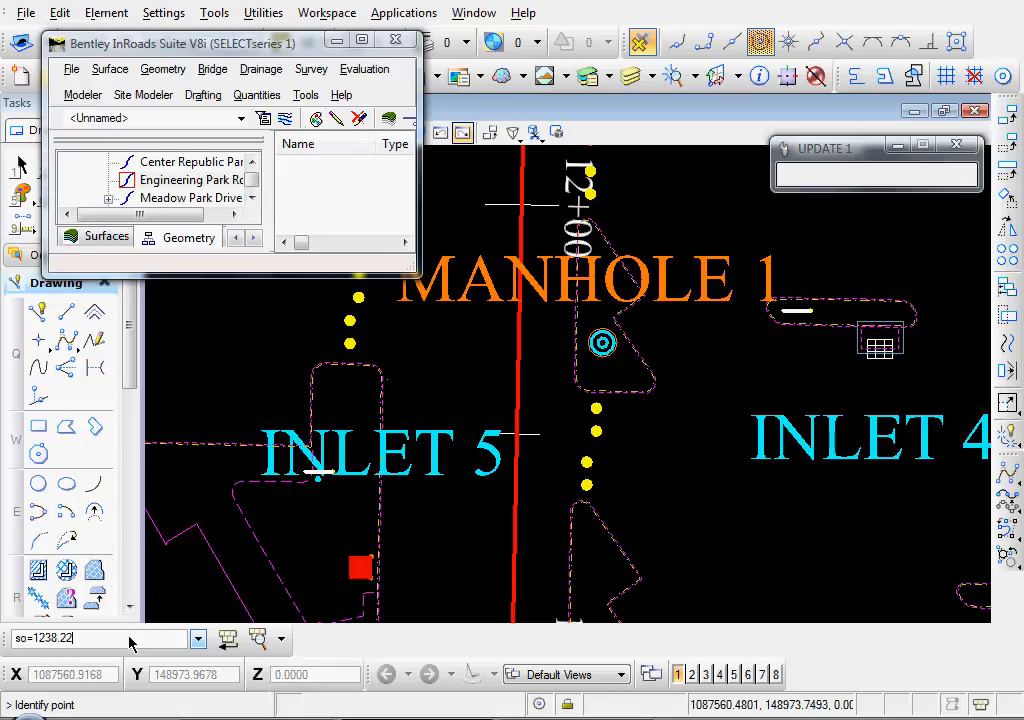
pyautogui.write(',')
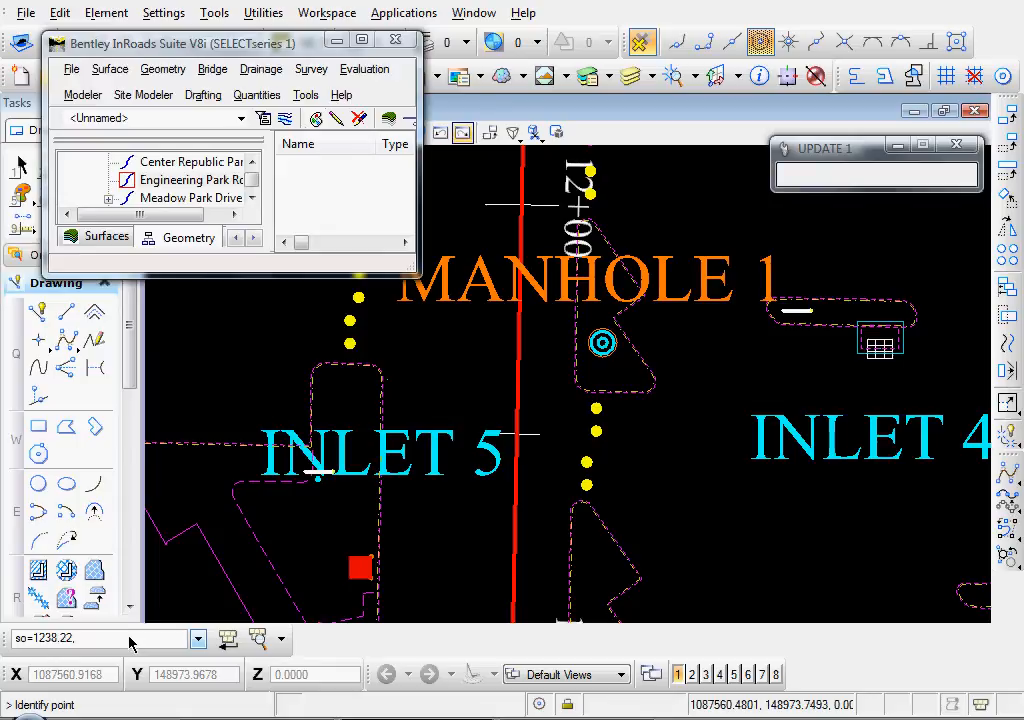
pyautogui.write('28')
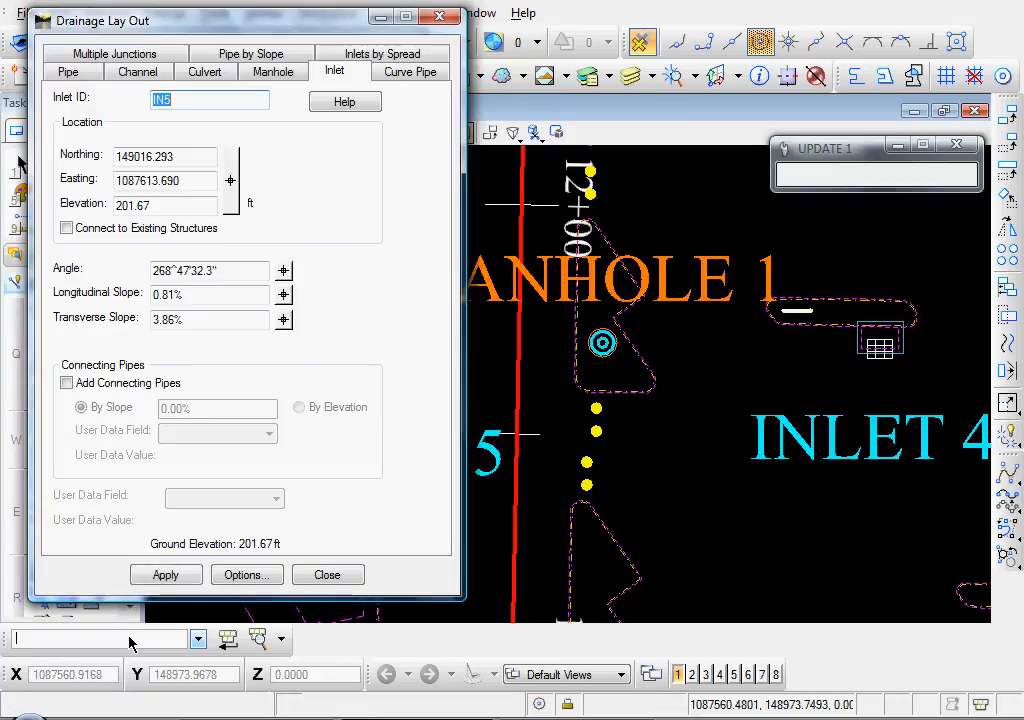
pyautogui.click(166, 574)
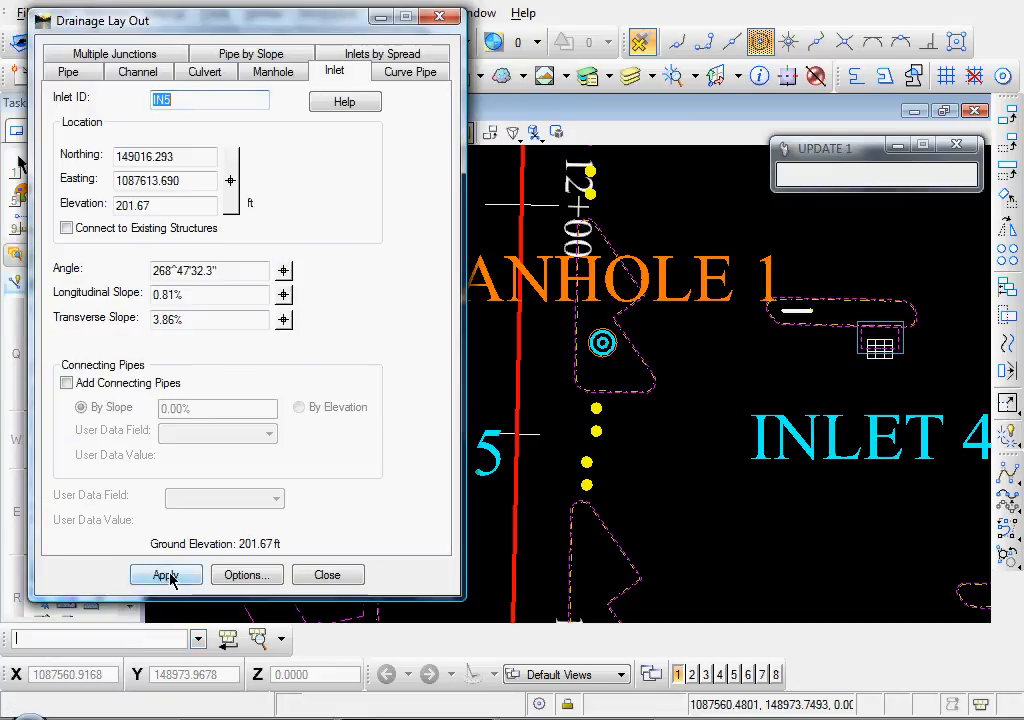
pyautogui.click(166, 574)
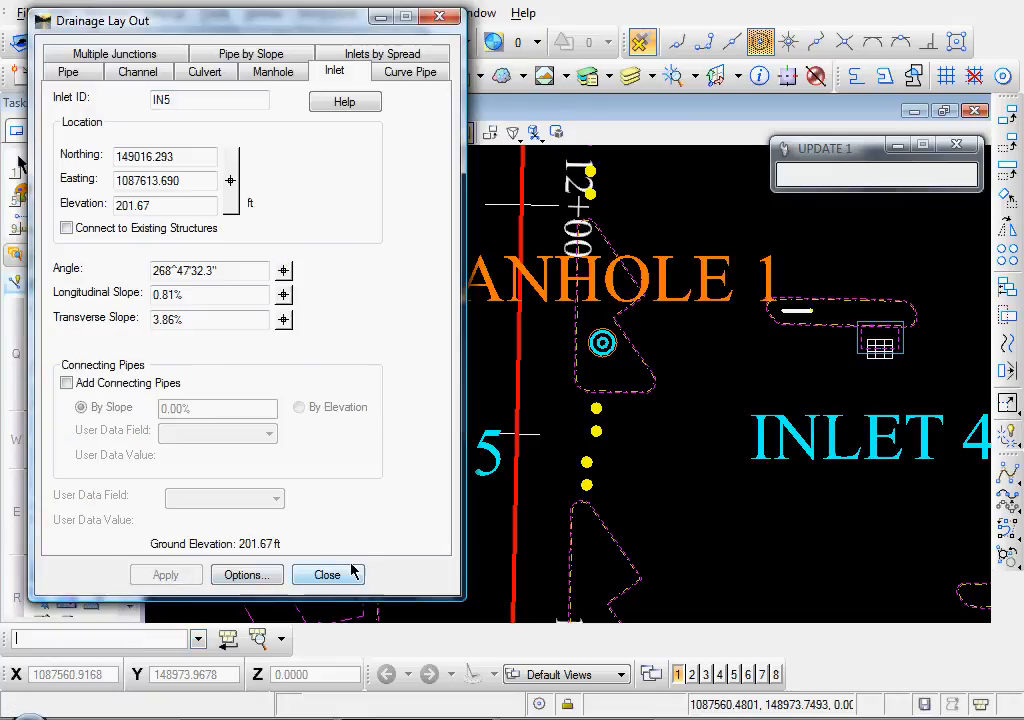
pyautogui.click(326, 574)
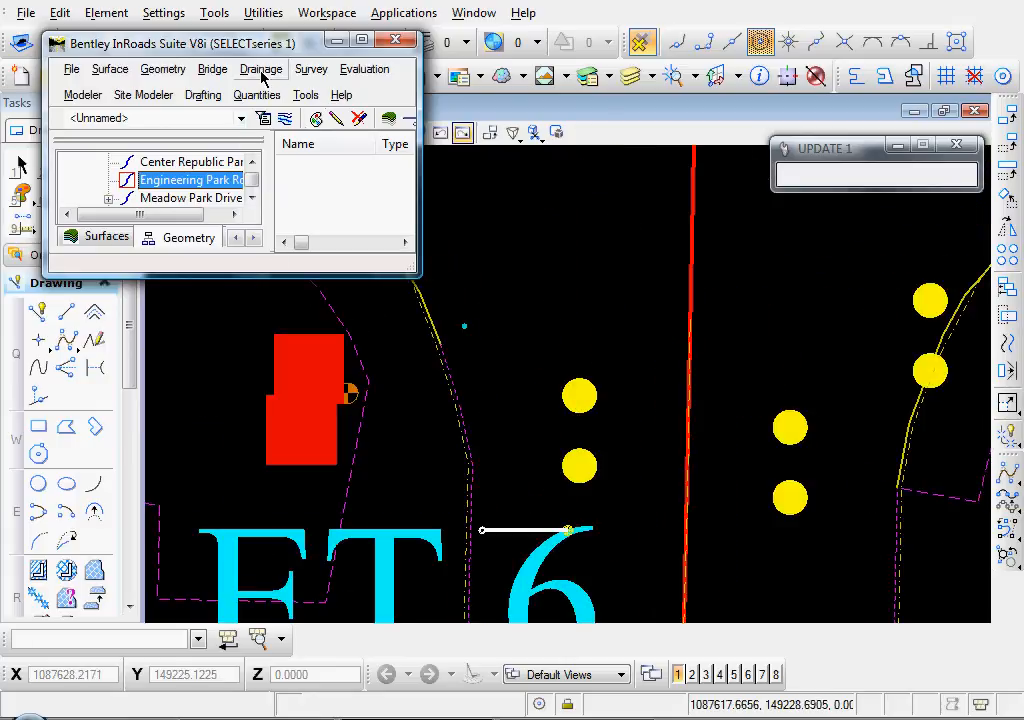
# Key in station/offset 1028,15.5 in Drainage Lay Out and apply inlet IN6 at elevation 200.66 ft
pyautogui.click(262, 68)
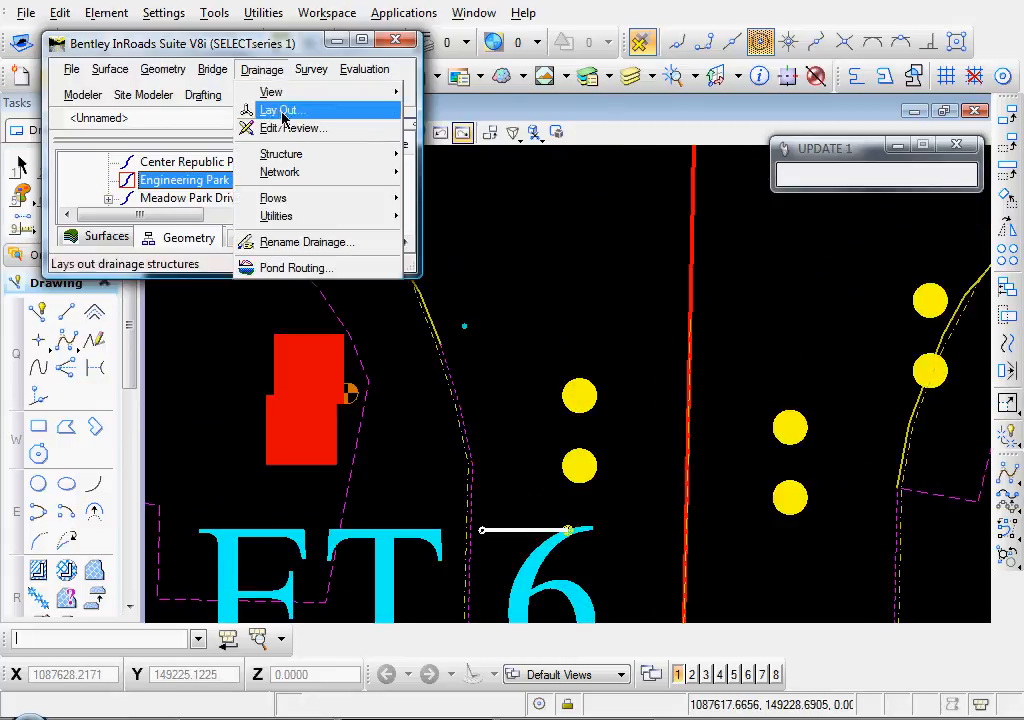
pyautogui.click(280, 108)
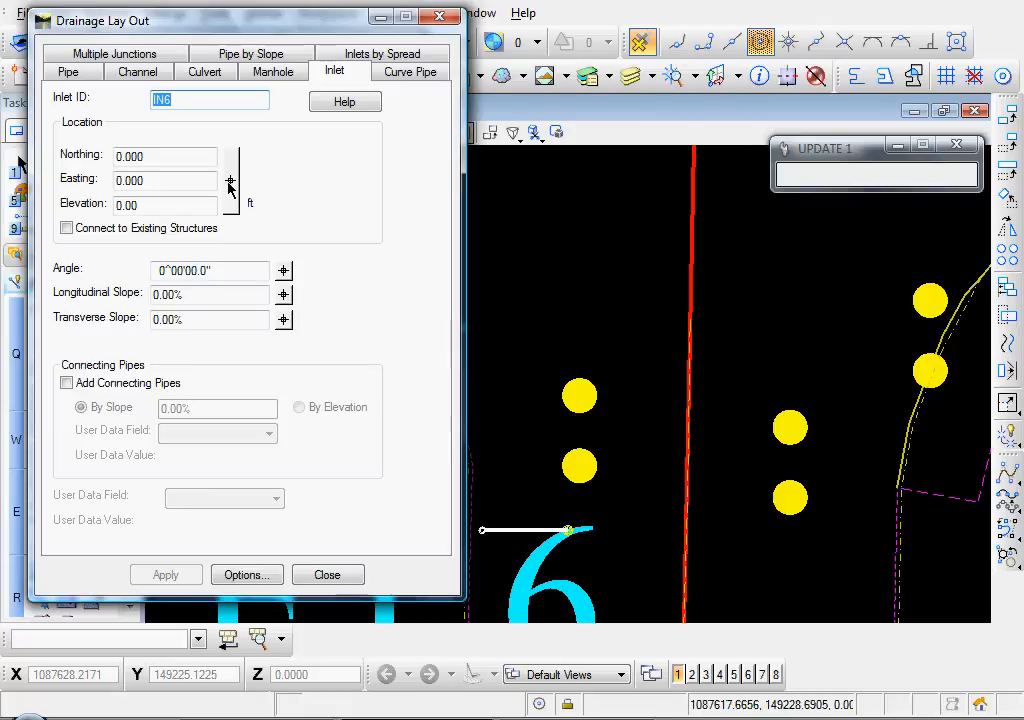
pyautogui.moveTo(228, 232)
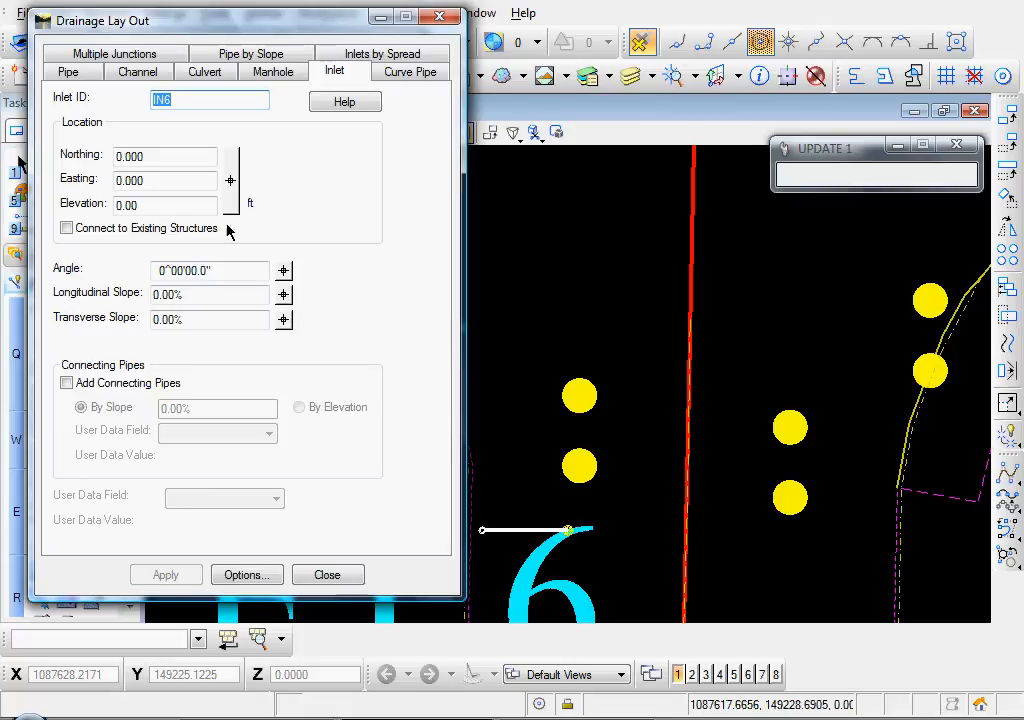
pyautogui.click(246, 574)
pyautogui.write('so=')
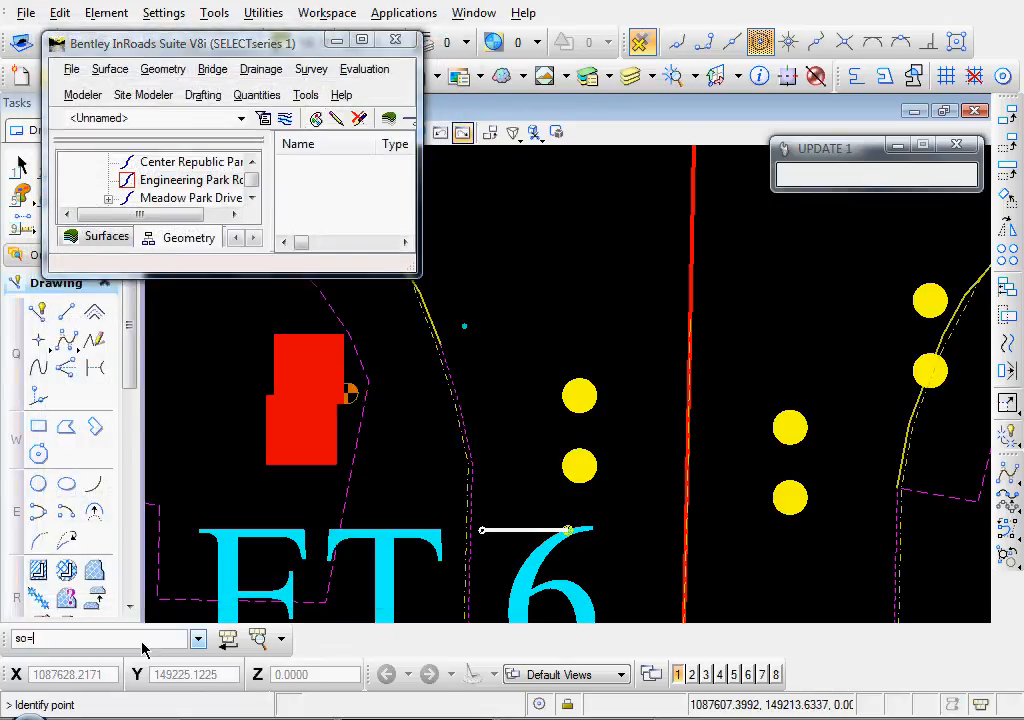
pyautogui.write('1028.77')
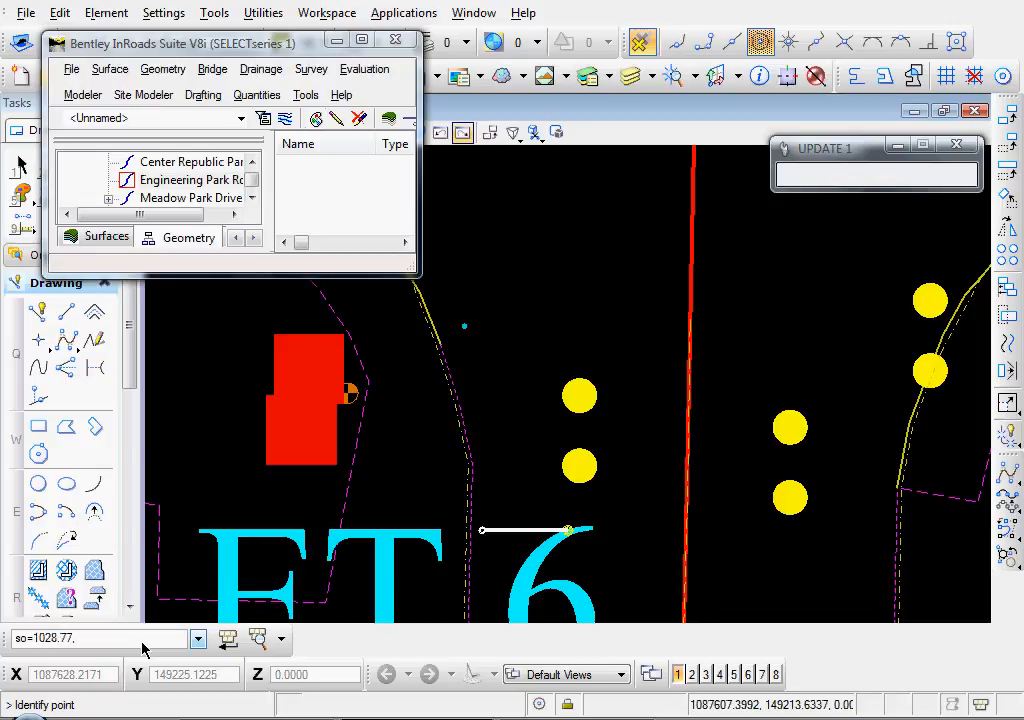
pyautogui.write(',15.5')
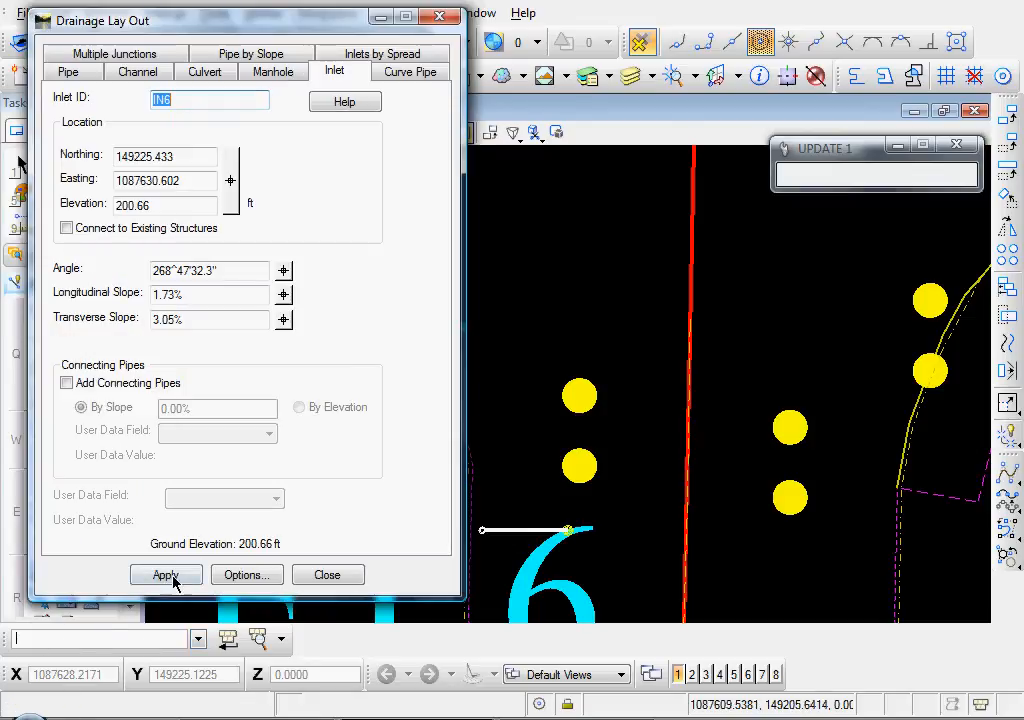
pyautogui.click(166, 574)
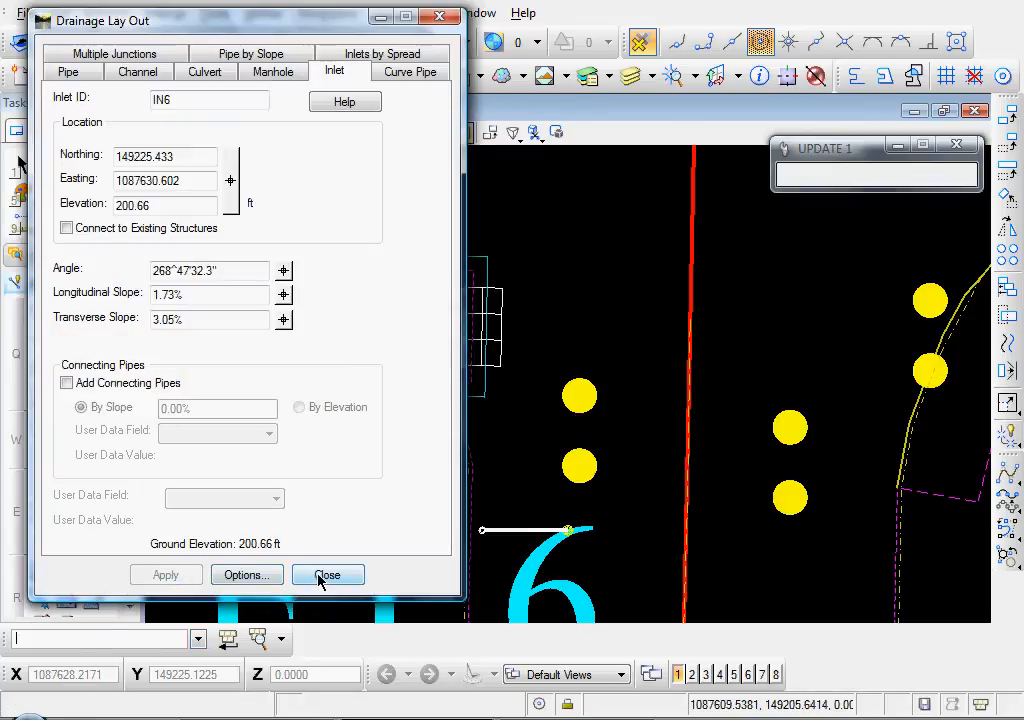
pyautogui.click(328, 574)
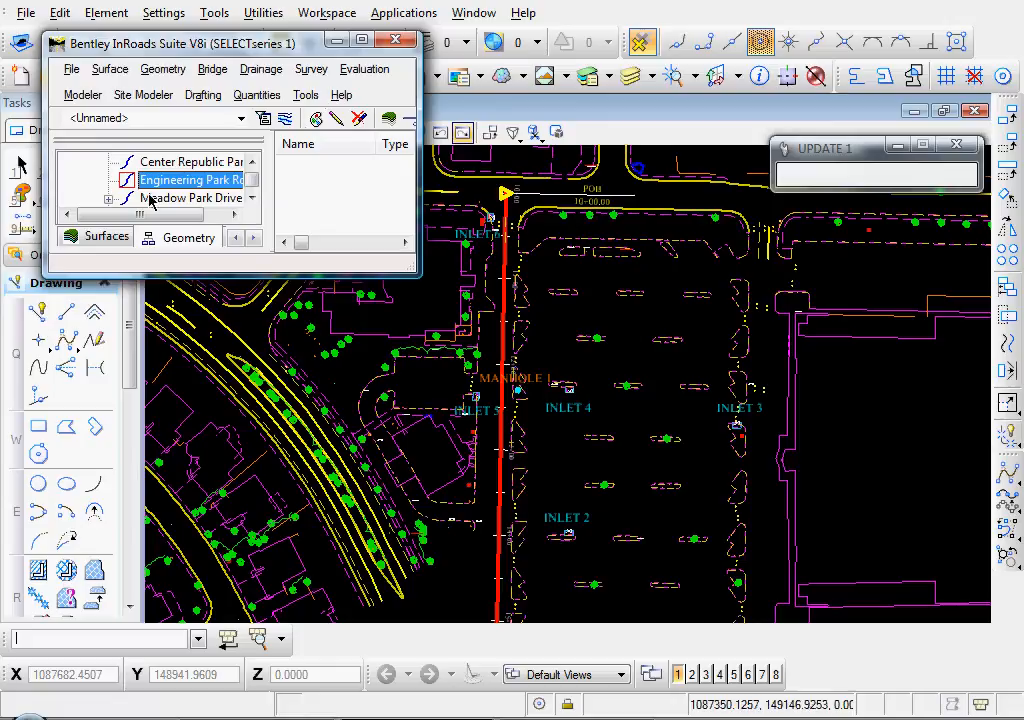
# Start File > Save As for the drainage data with the Drainage (*.sdb) type
pyautogui.click(72, 68)
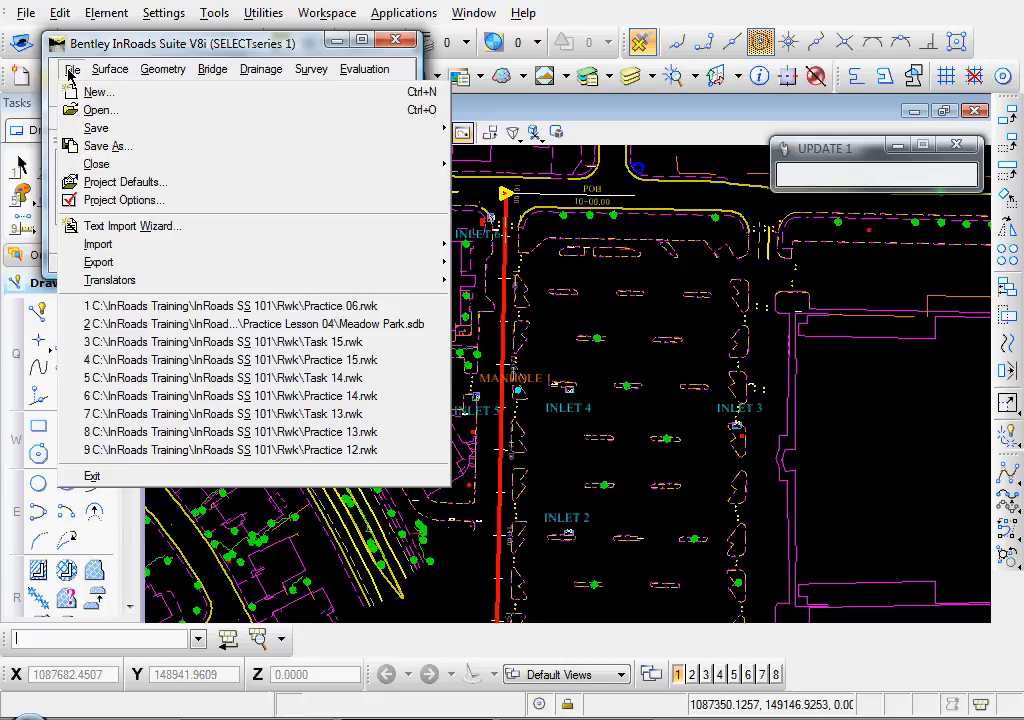
pyautogui.moveTo(96, 128)
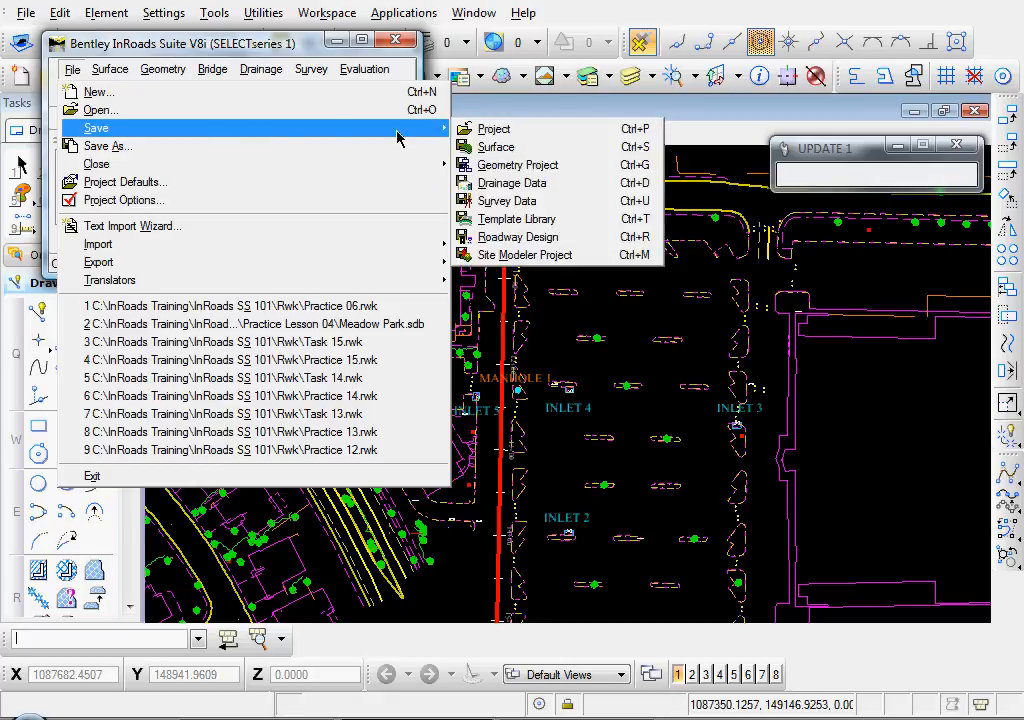
pyautogui.click(512, 182)
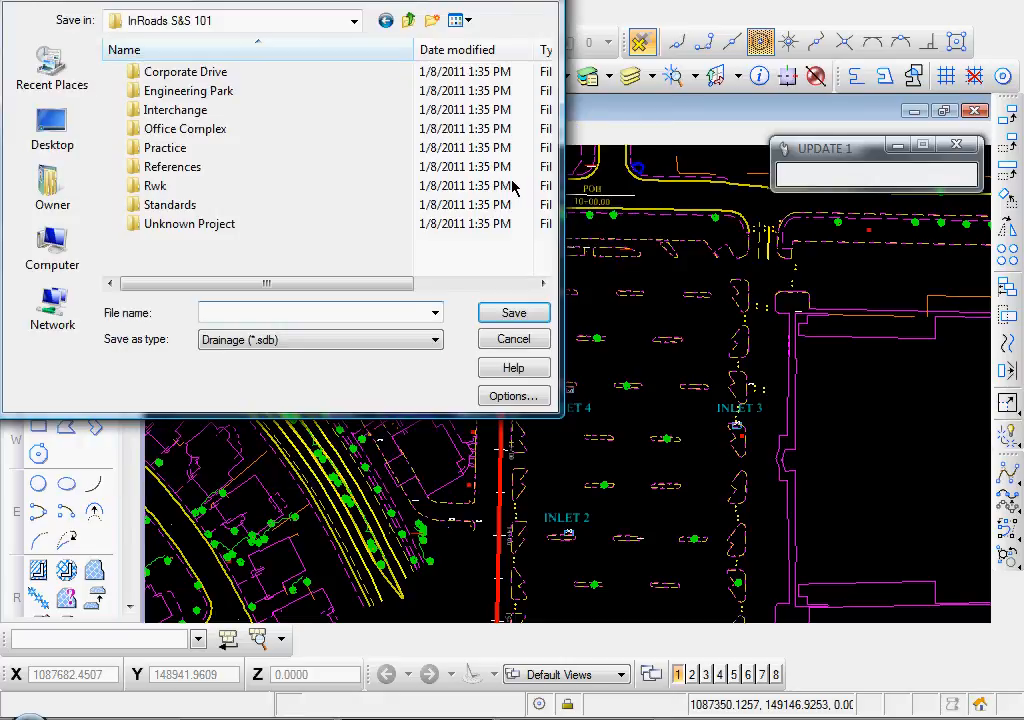
# Save the drainage data as Engineering Park.sdb under Practice > Practice Lesson 06
pyautogui.doubleClick(164, 148)
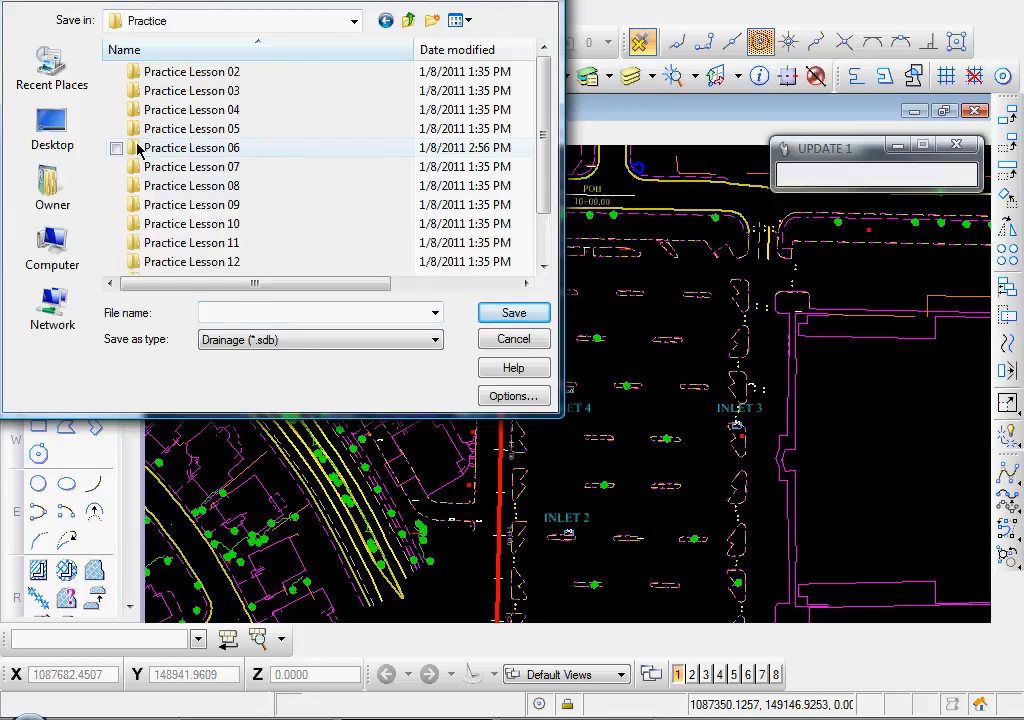
pyautogui.doubleClick(188, 148)
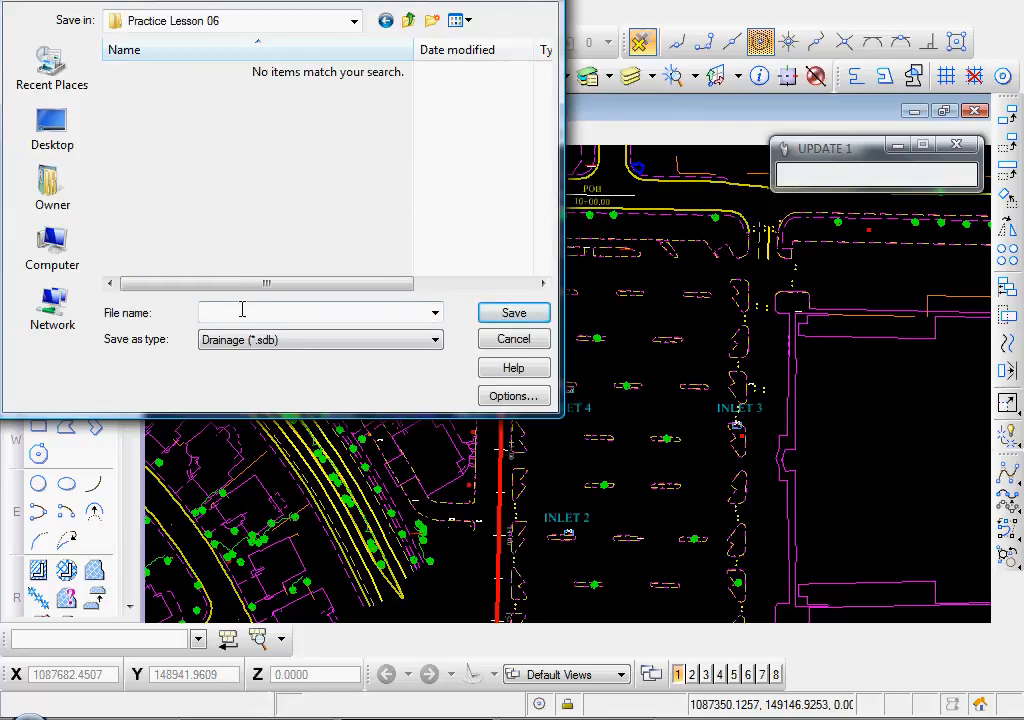
pyautogui.write('WEn')
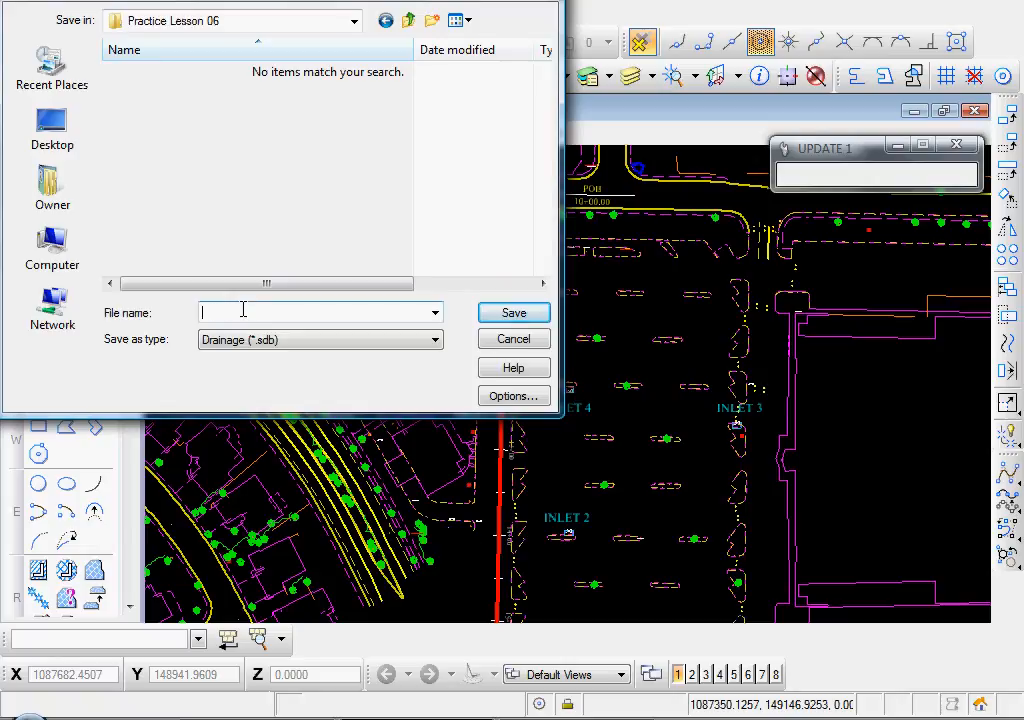
pyautogui.write('Engineering Park')
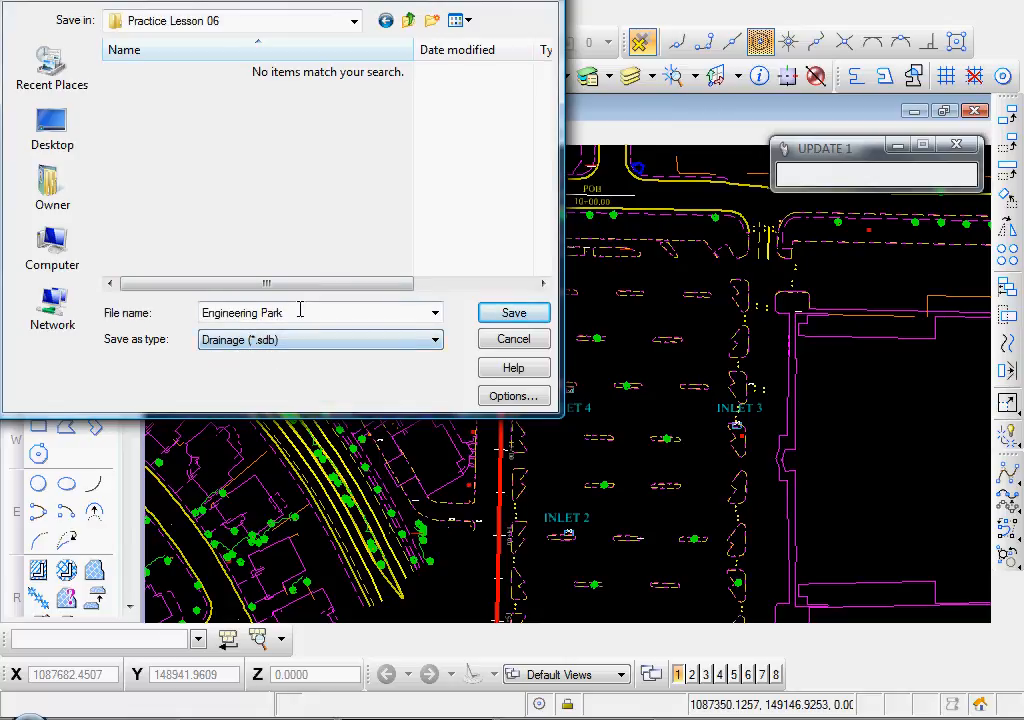
pyautogui.click(512, 312)
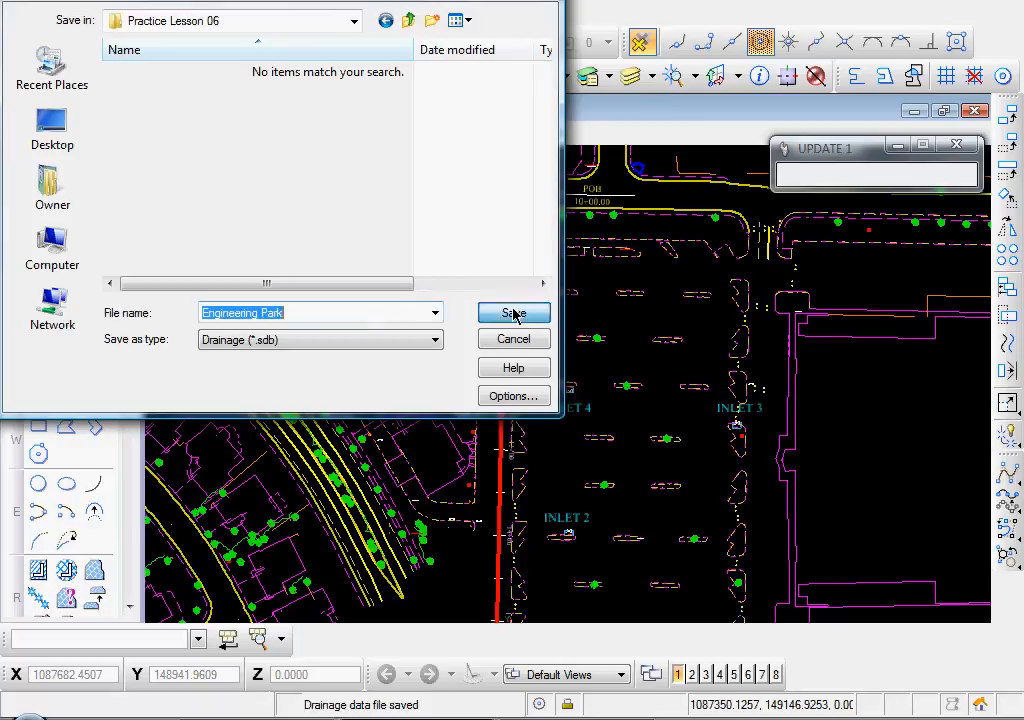
pyautogui.click(512, 312)
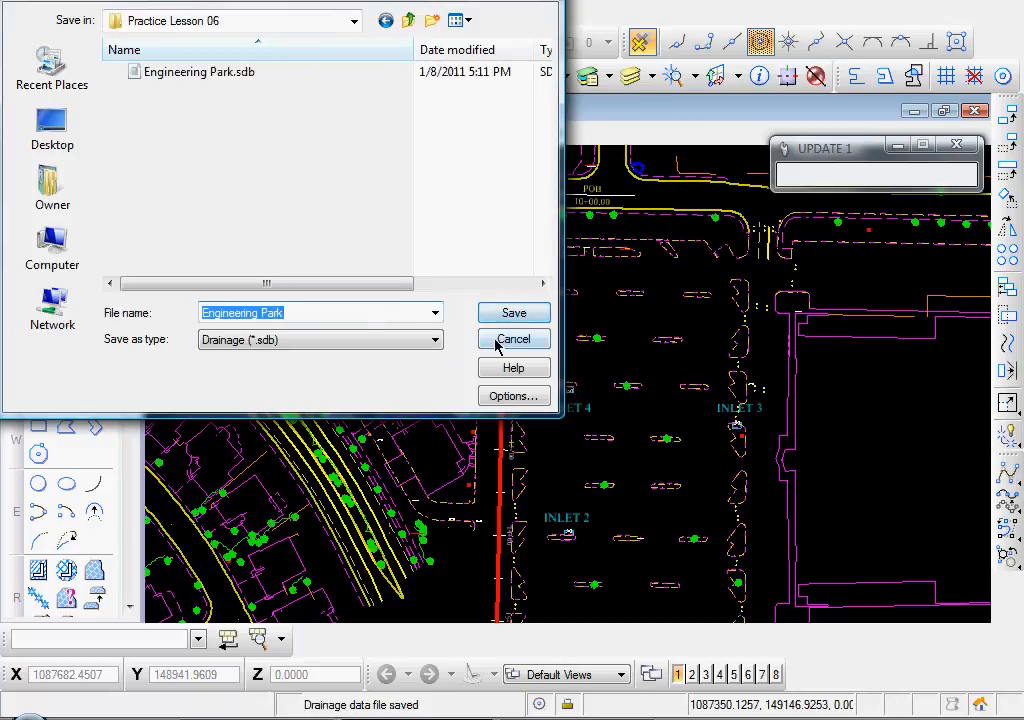
pyautogui.click(512, 312)
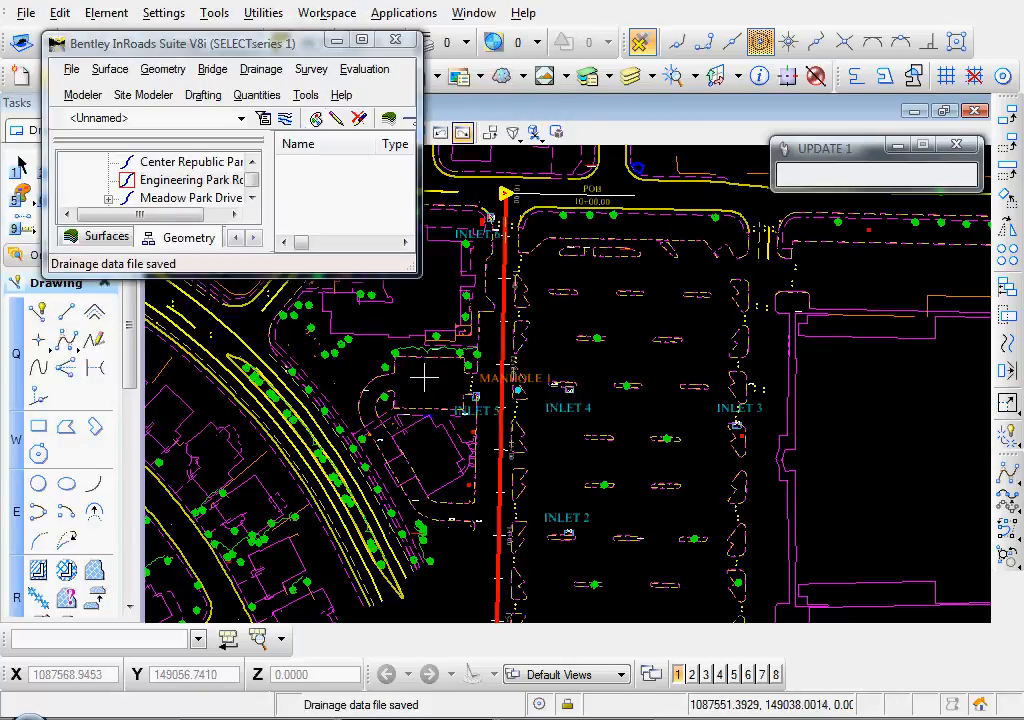